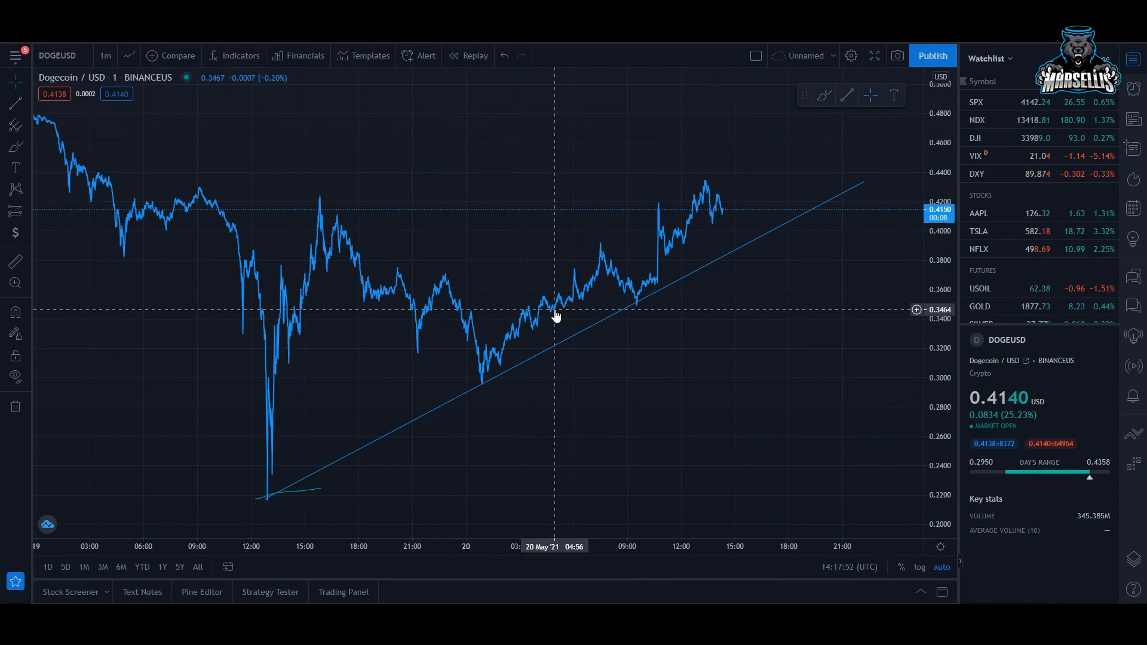
mouse_move(319, 181)
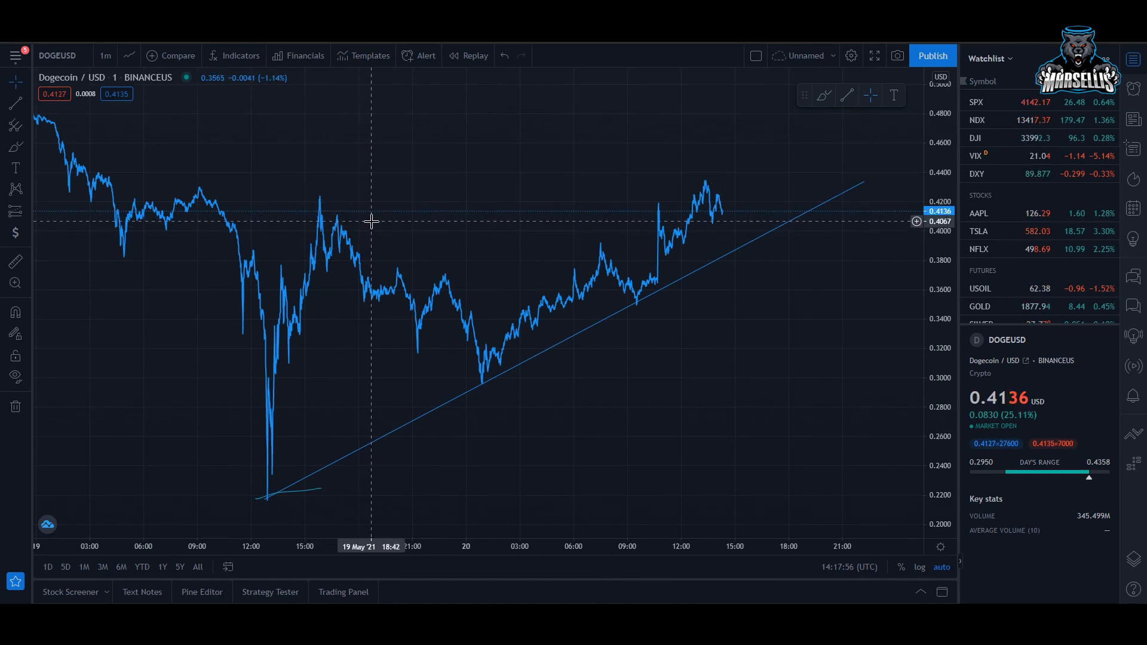
mouse_move(199, 181)
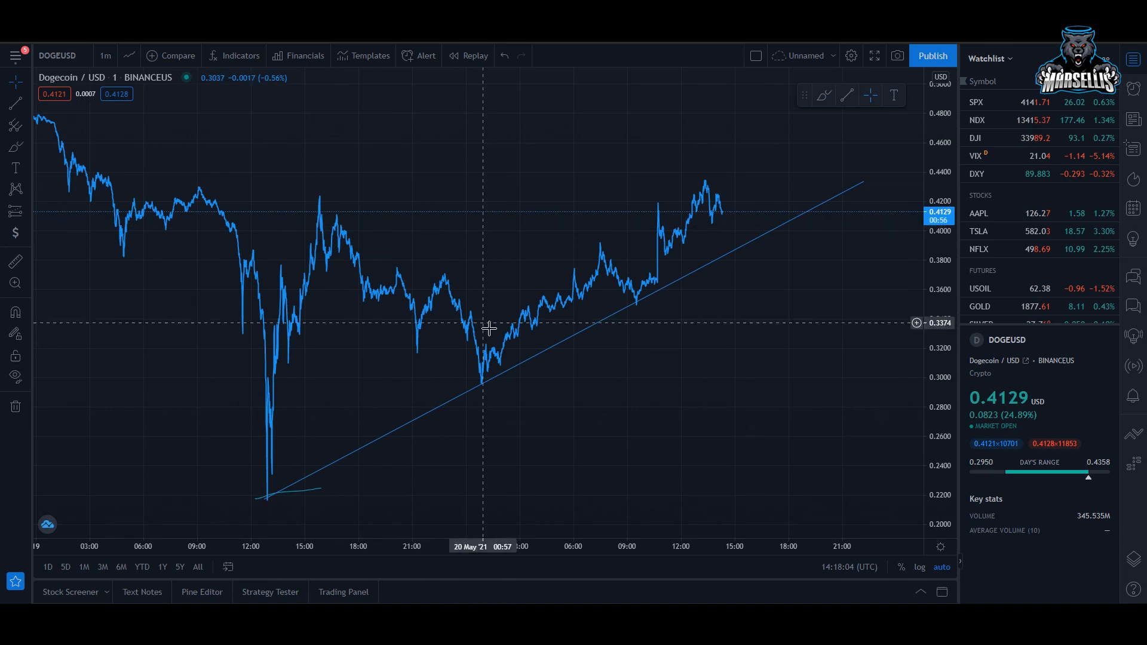
mouse_move(491, 359)
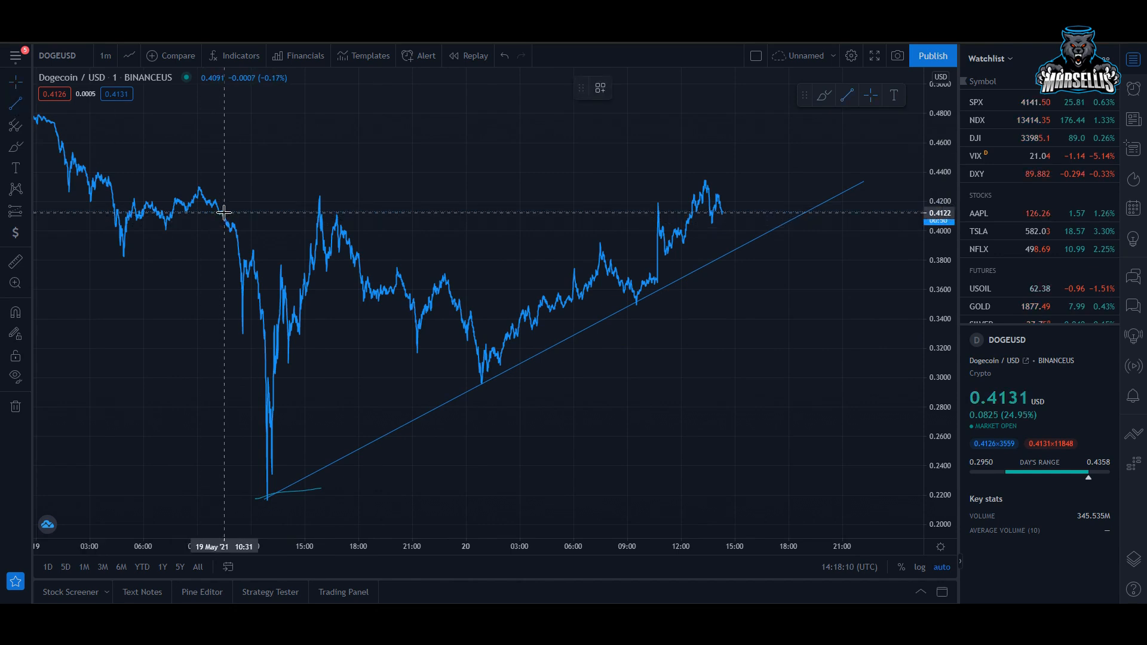
Draw a near-flat resistance line from the 19 May 15:53 peak across the later peaks.
drag(320, 198, 854, 174)
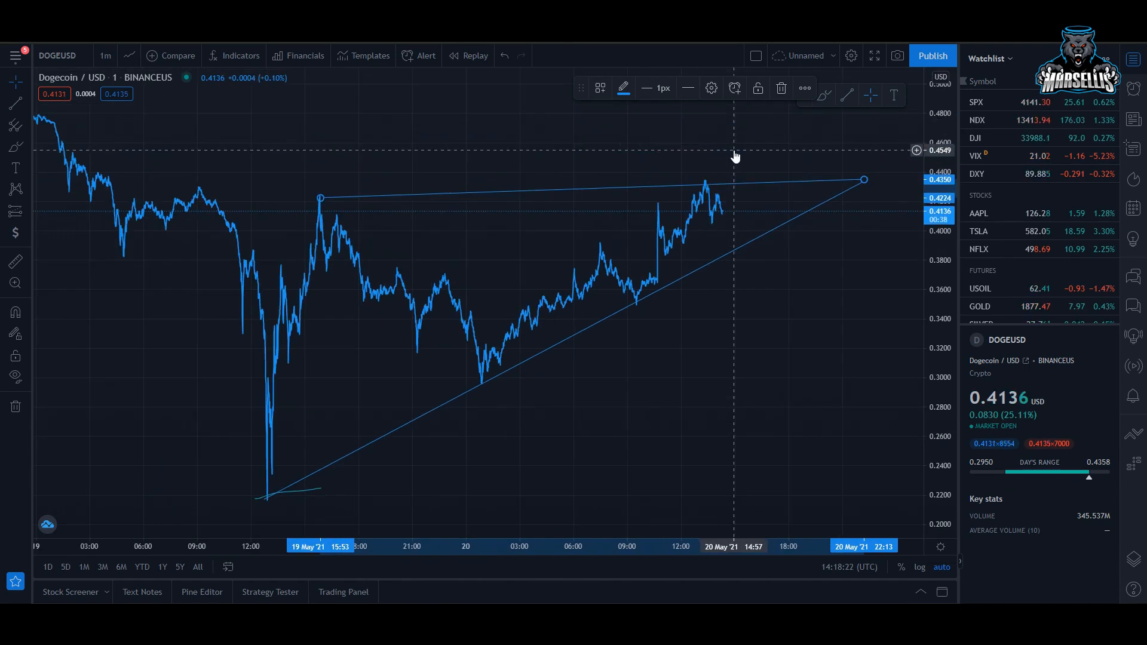
mouse_move(296, 263)
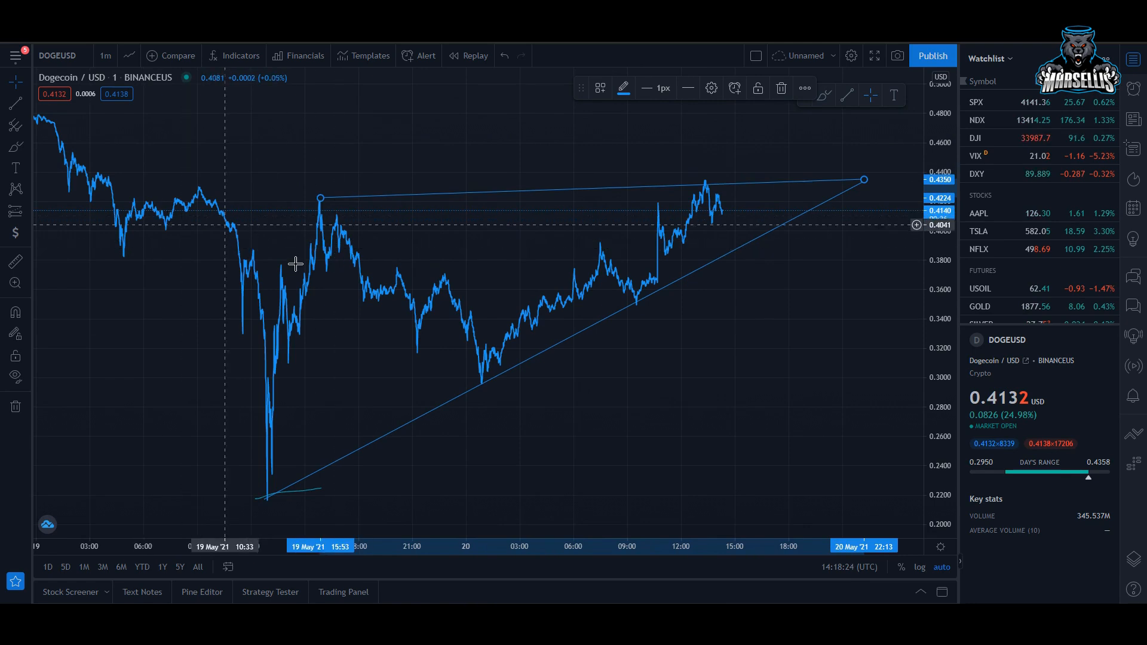
mouse_move(585, 254)
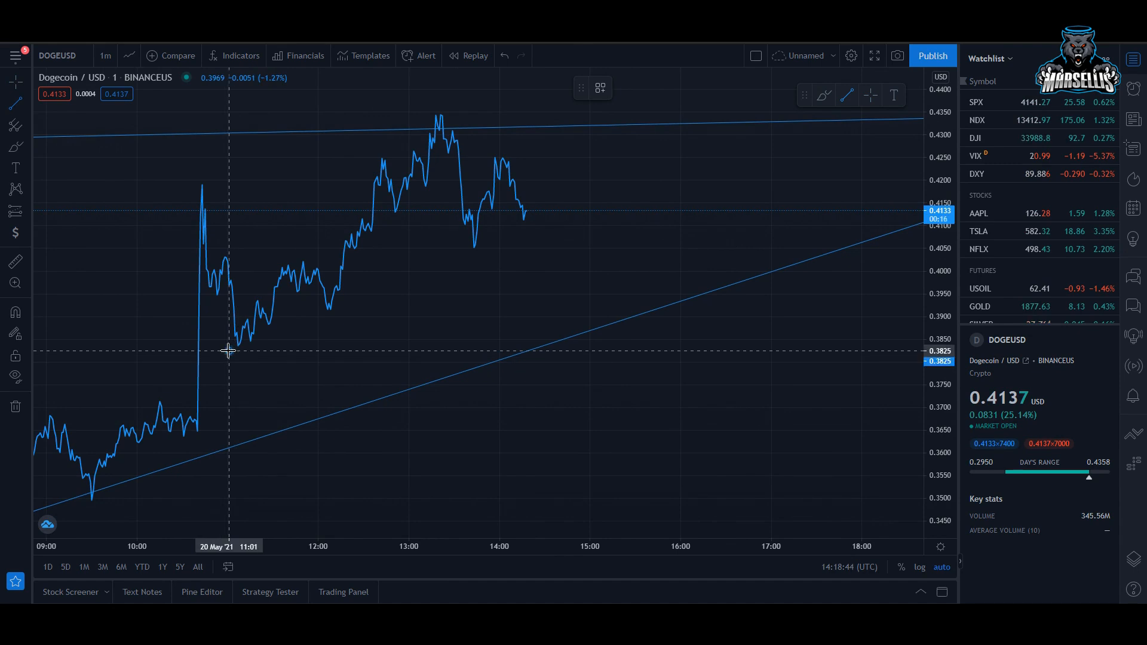
Draw a short rising support line up from the 20 May 11:01 low.
drag(228, 351, 581, 211)
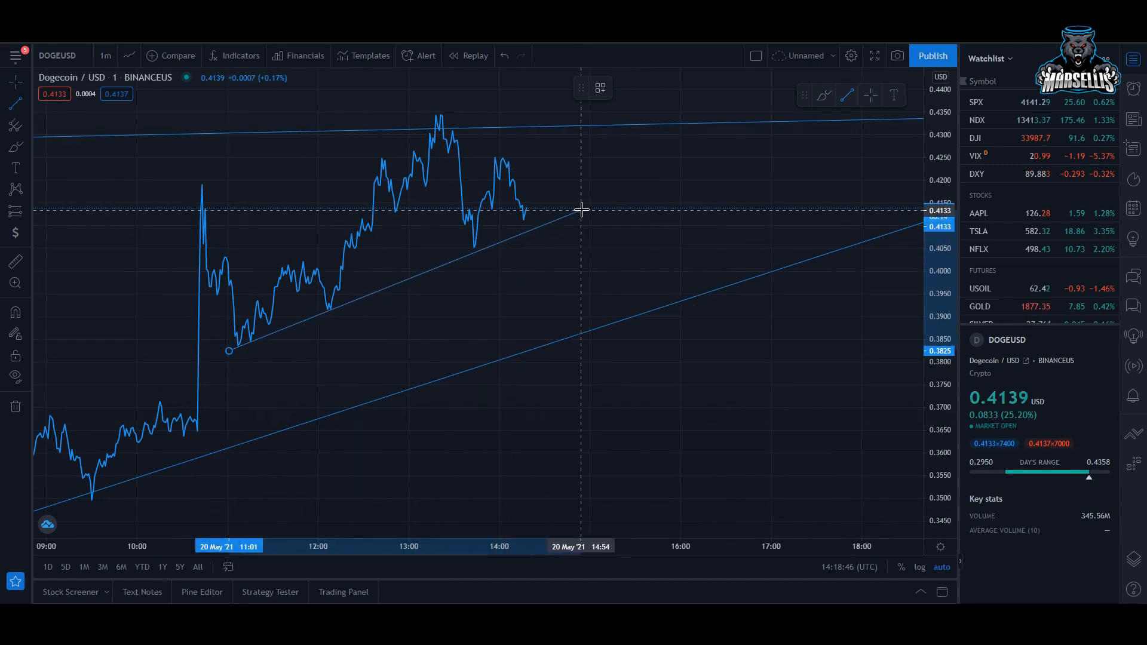
mouse_move(635, 175)
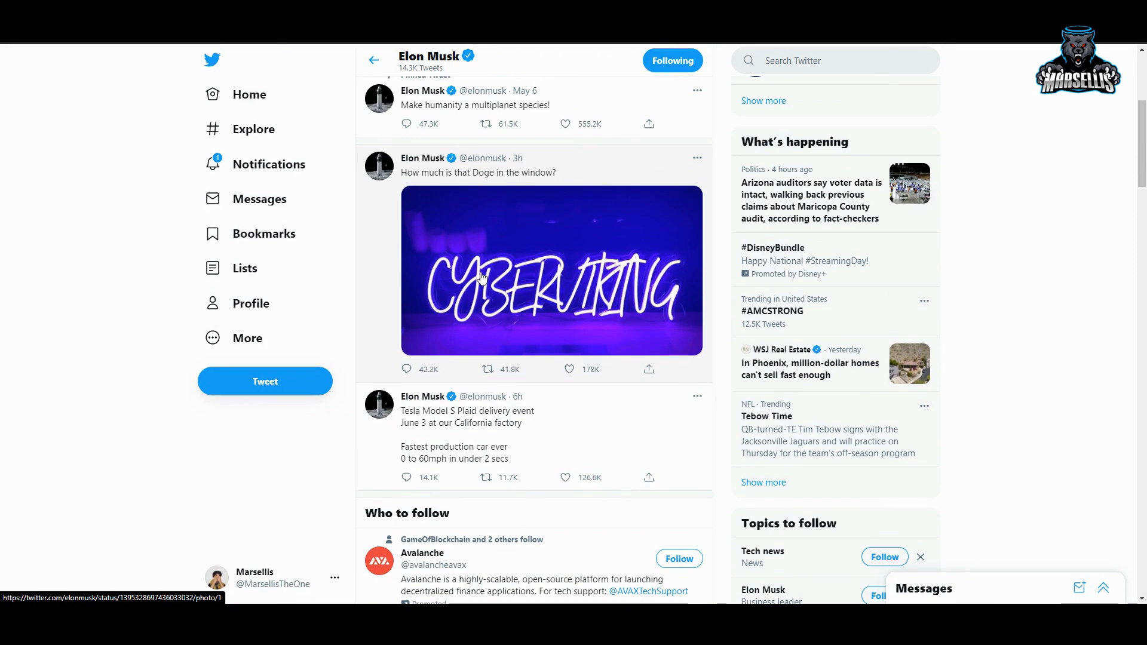
mouse_move(556, 248)
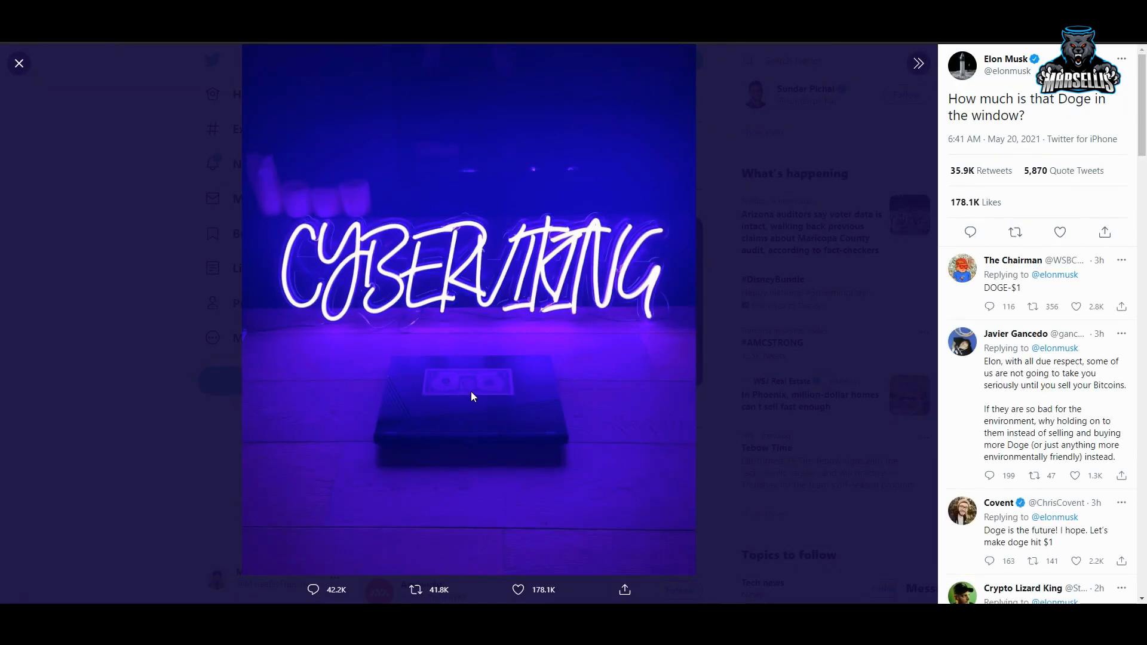
mouse_move(532, 421)
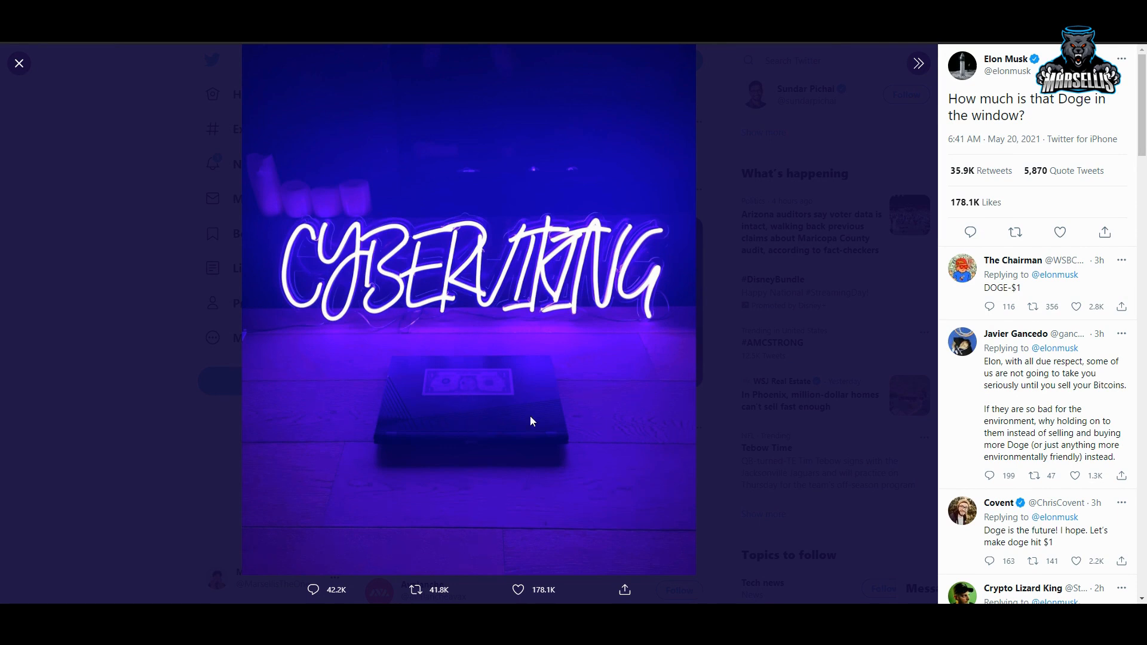
click(19, 63)
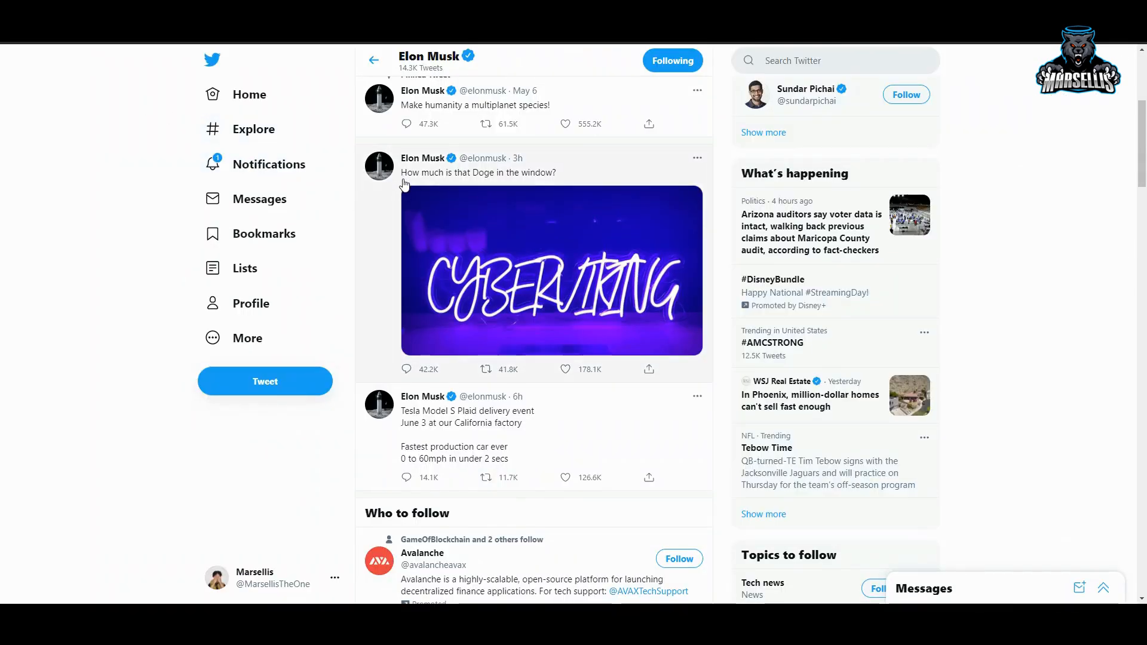
mouse_move(446, 212)
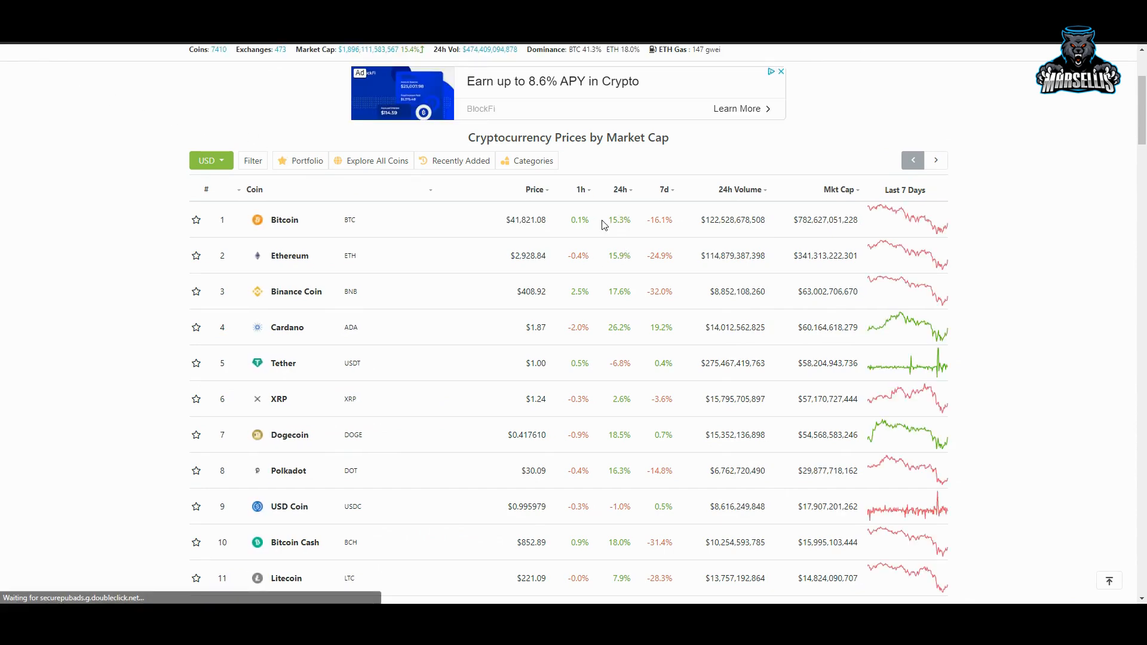
scroll(down, 3)
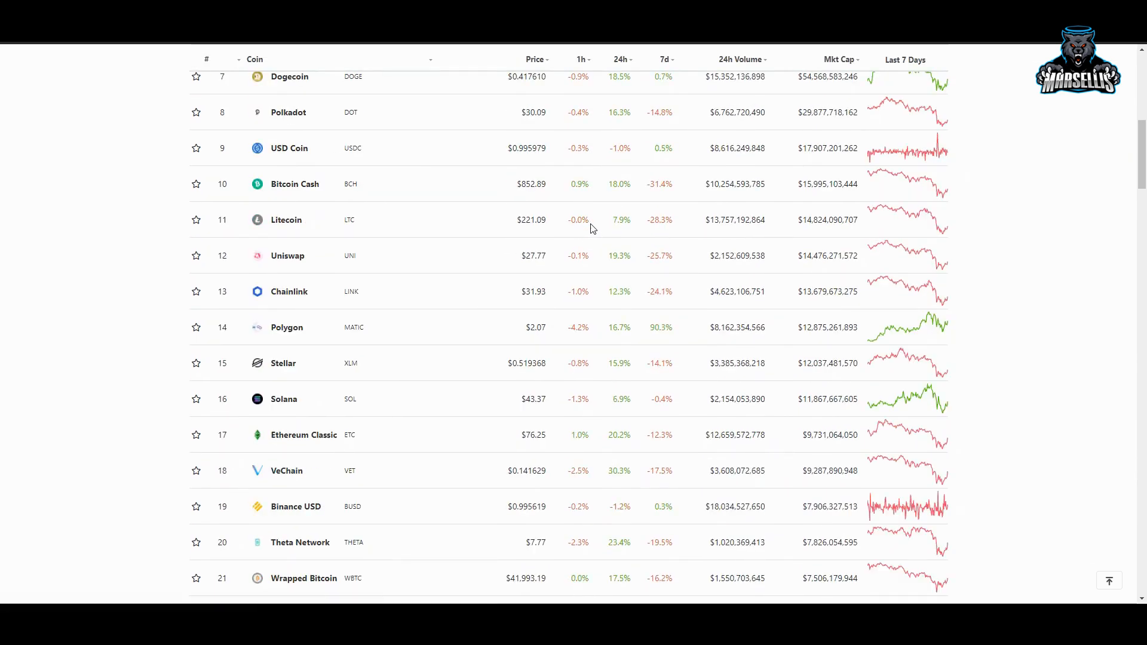
scroll(down, 3)
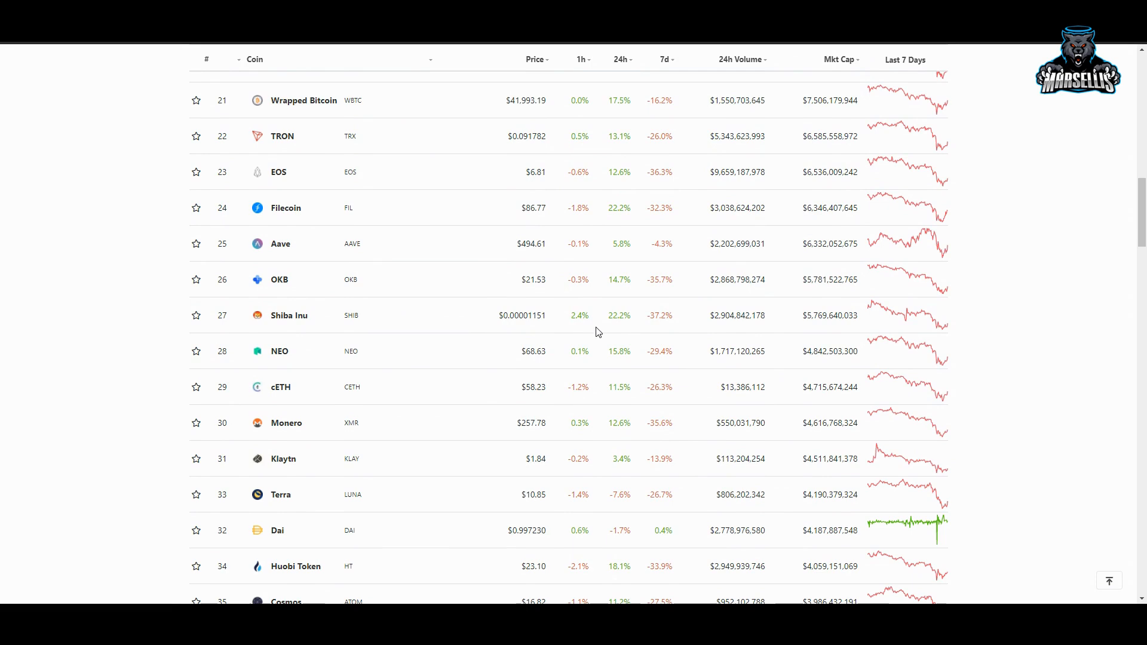
scroll(up, 3)
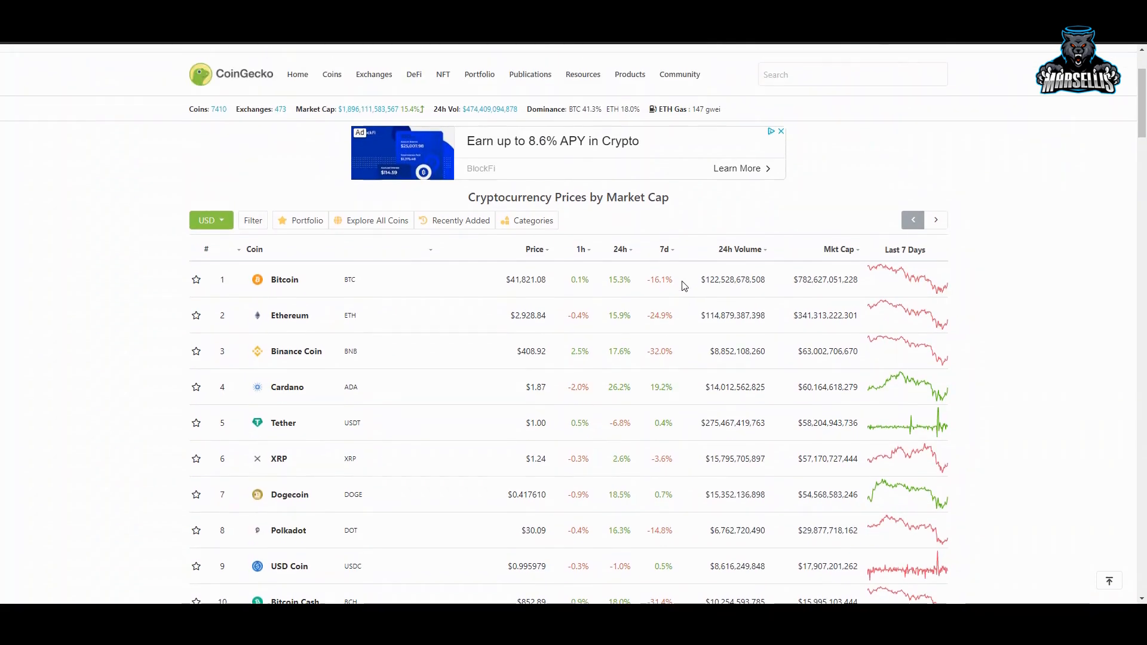
scroll(down, 3)
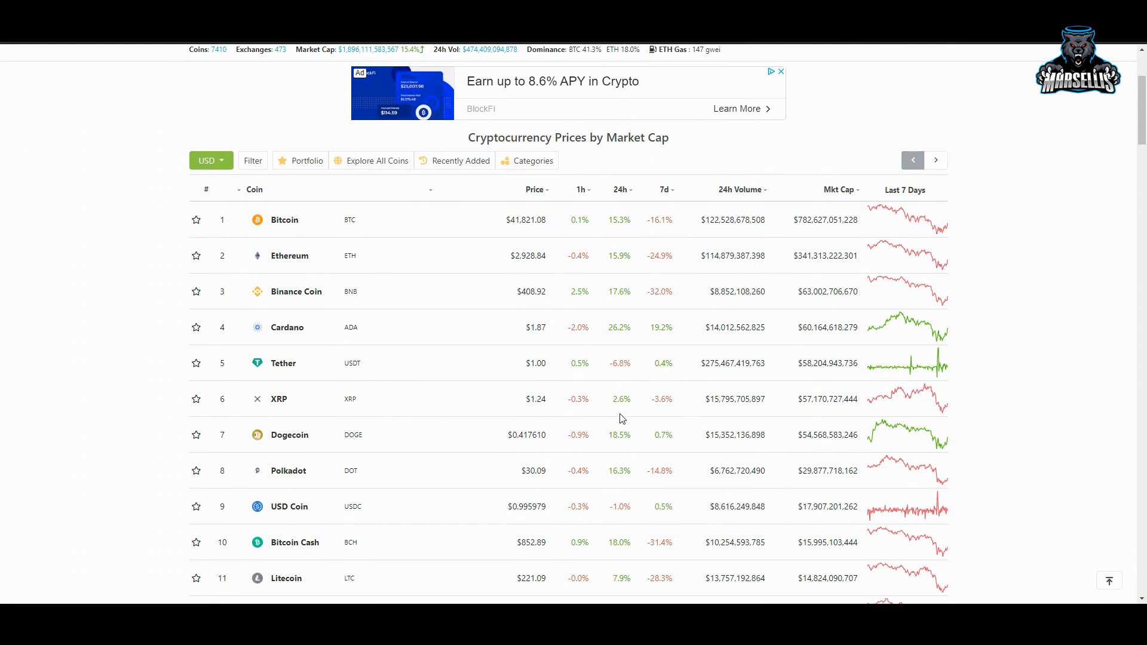
mouse_move(540, 433)
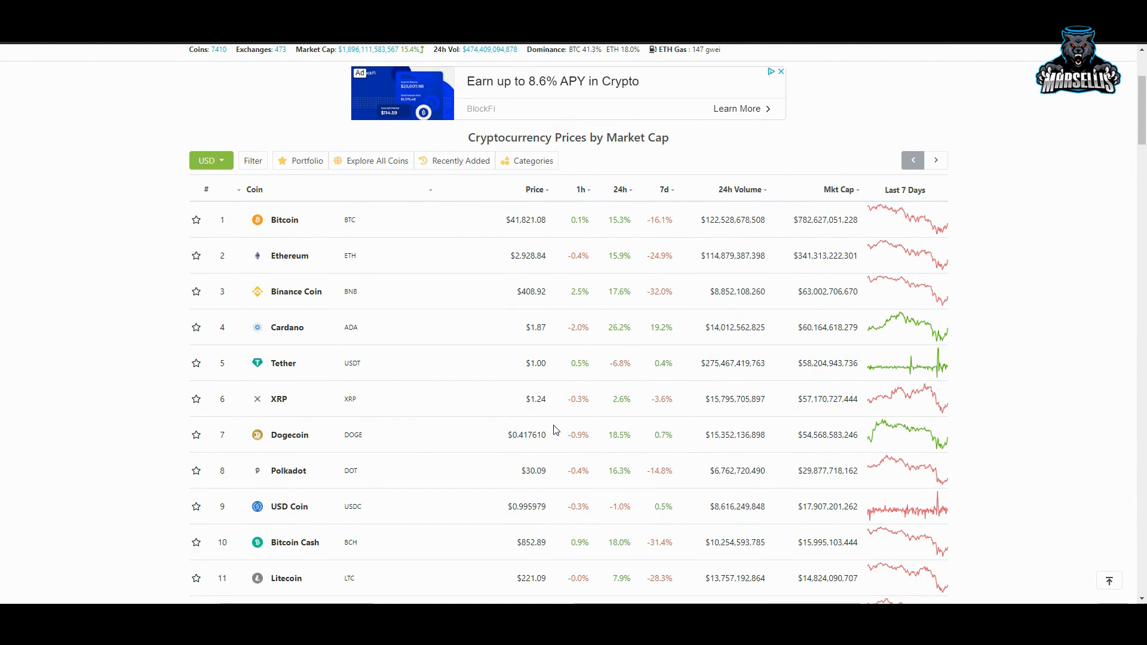
Open Dogecoin's CoinGecko page and set its Overview price chart to the 24h range.
click(289, 434)
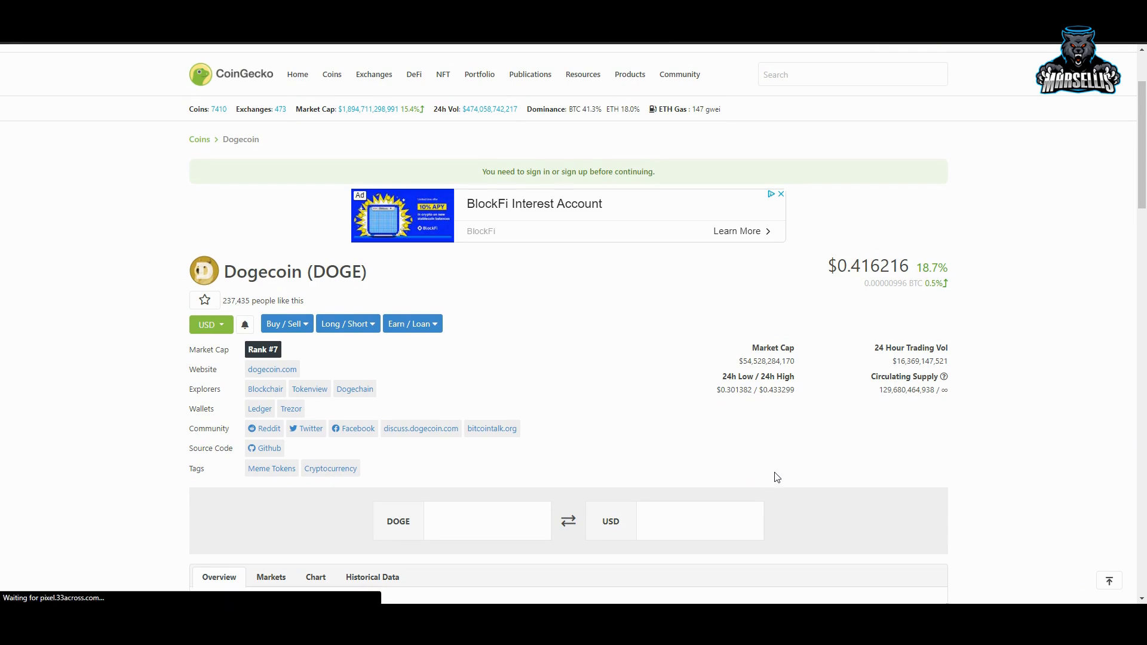
mouse_move(864, 458)
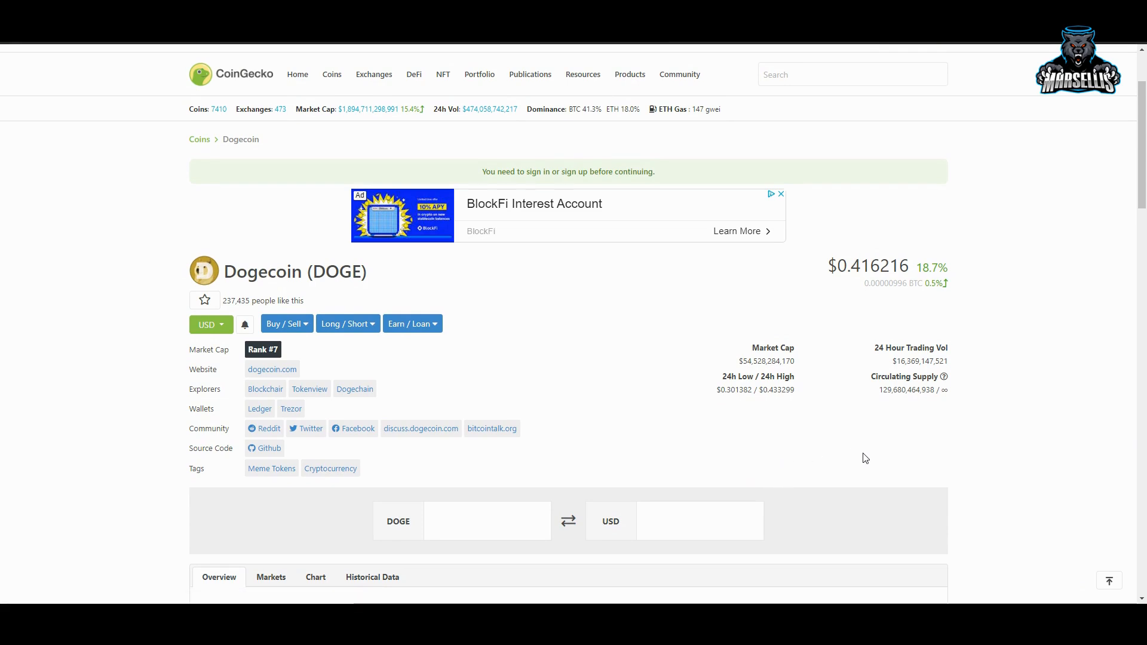
scroll(down, 3)
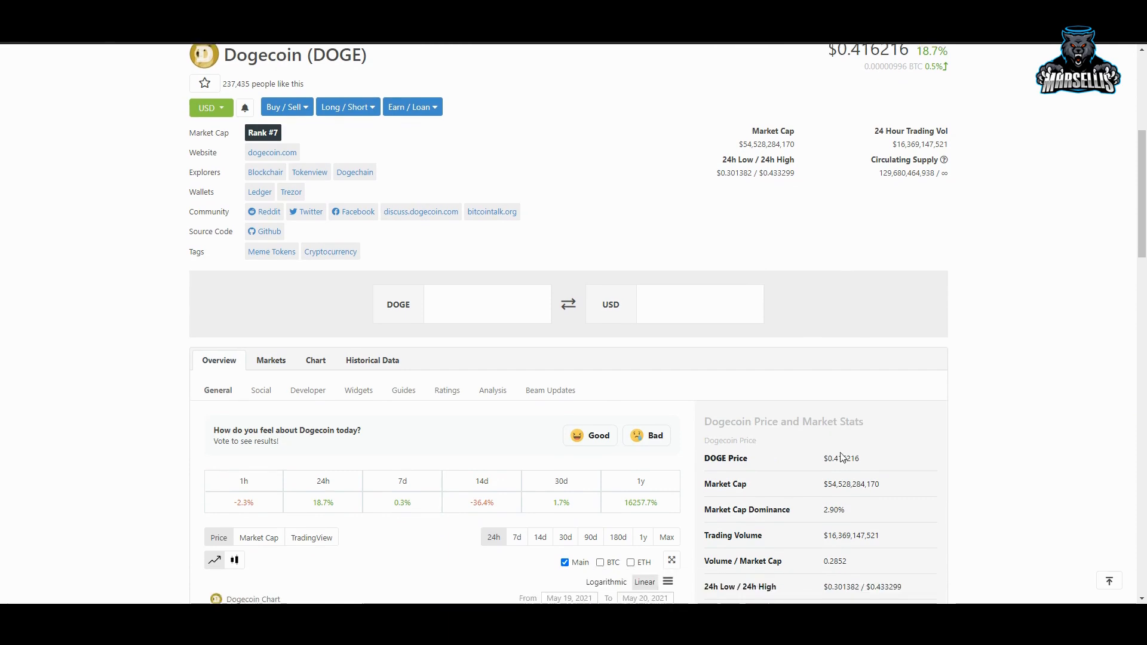
scroll(down, 3)
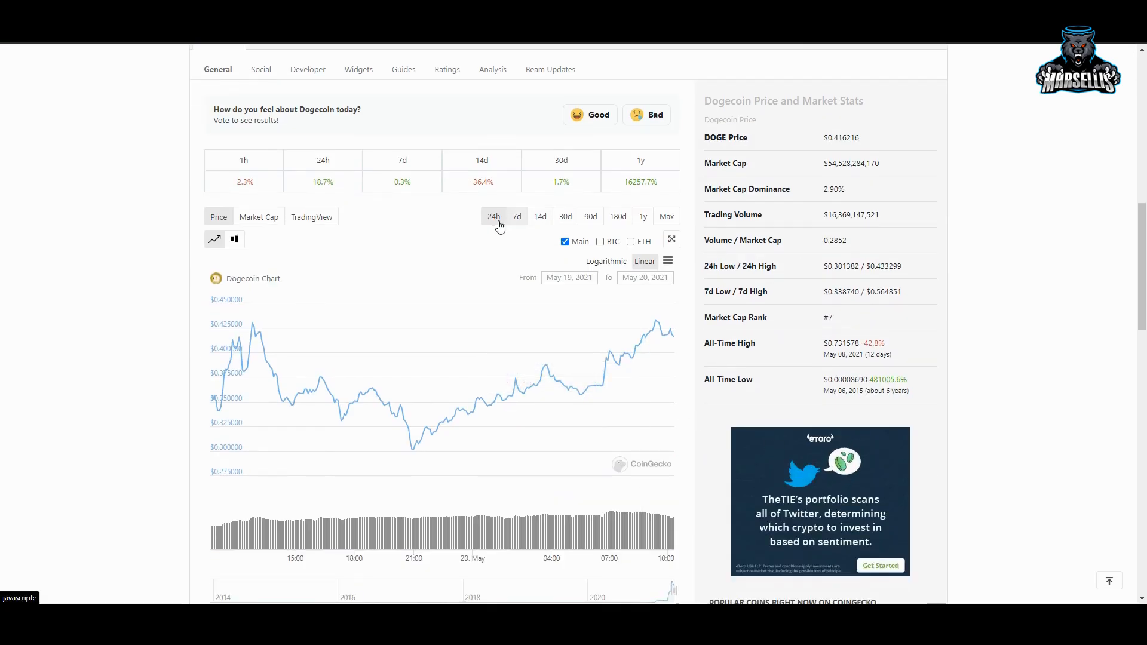
click(516, 216)
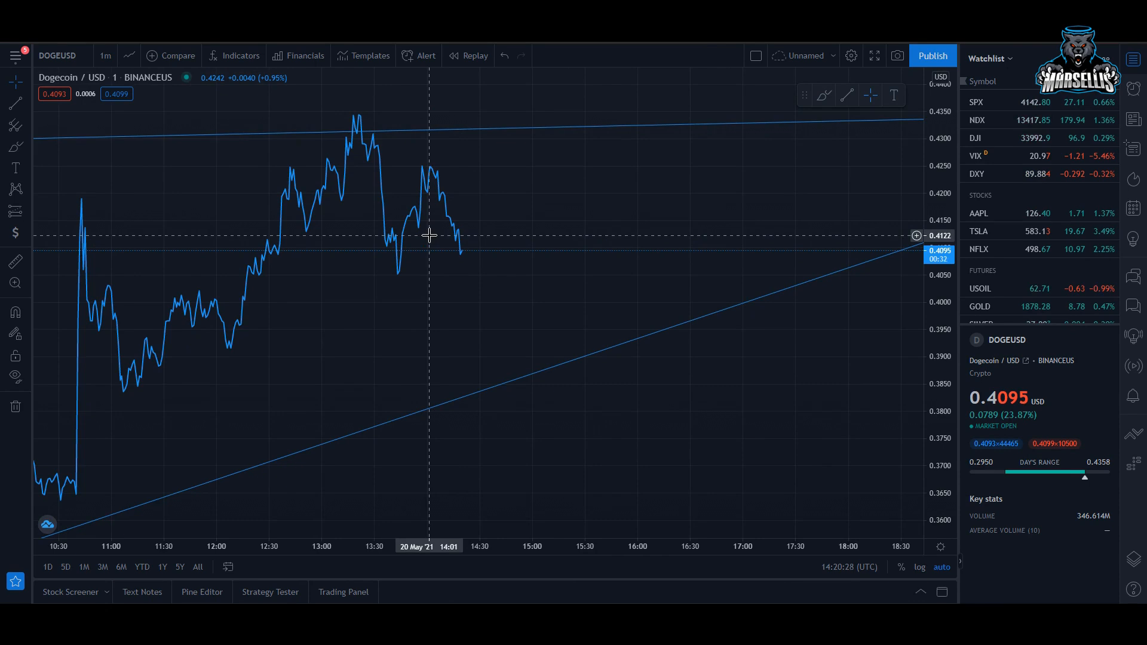
mouse_move(469, 237)
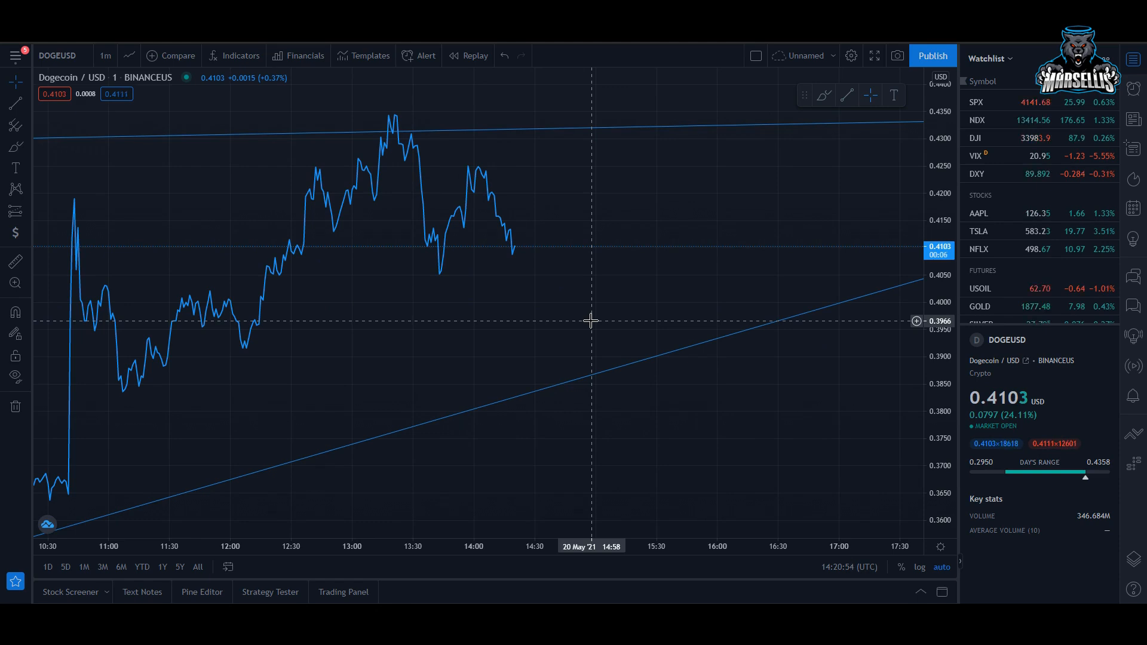
mouse_move(600, 272)
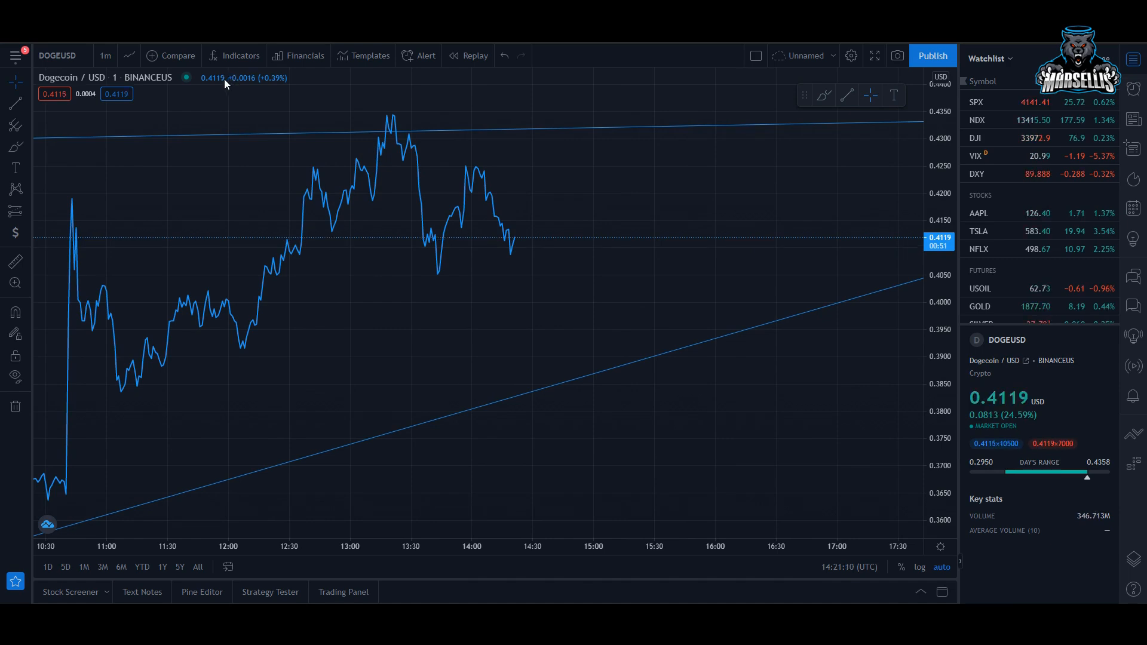
mouse_move(191, 92)
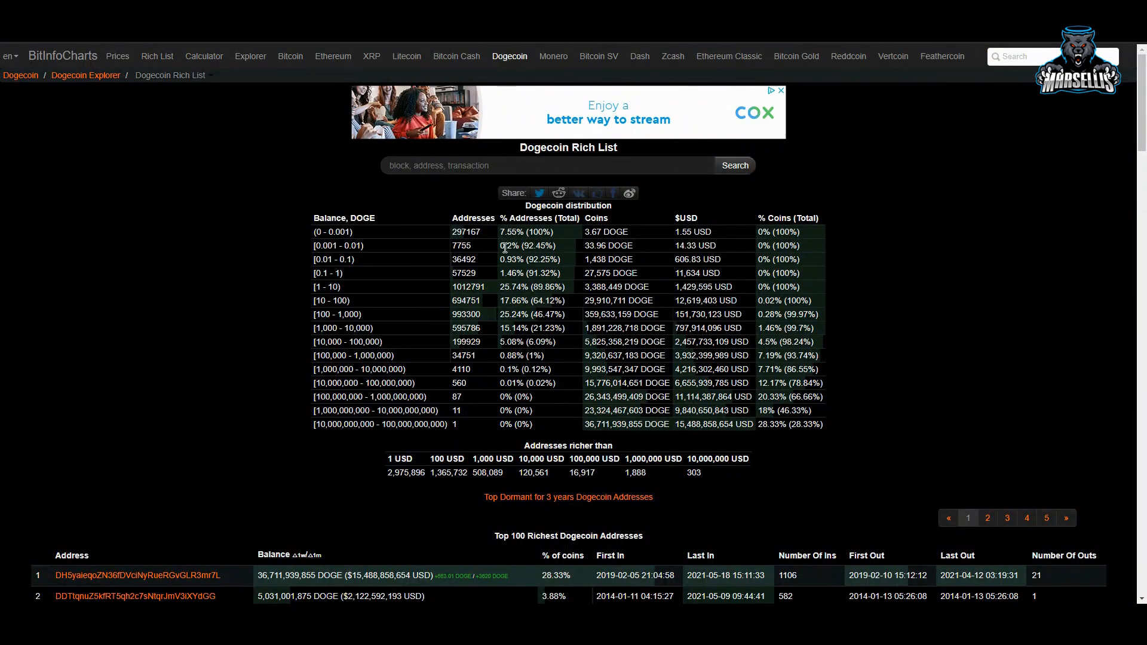
Scroll the Dogecoin Rich List down to the Top 100 Richest Addresses table.
scroll(down, 3)
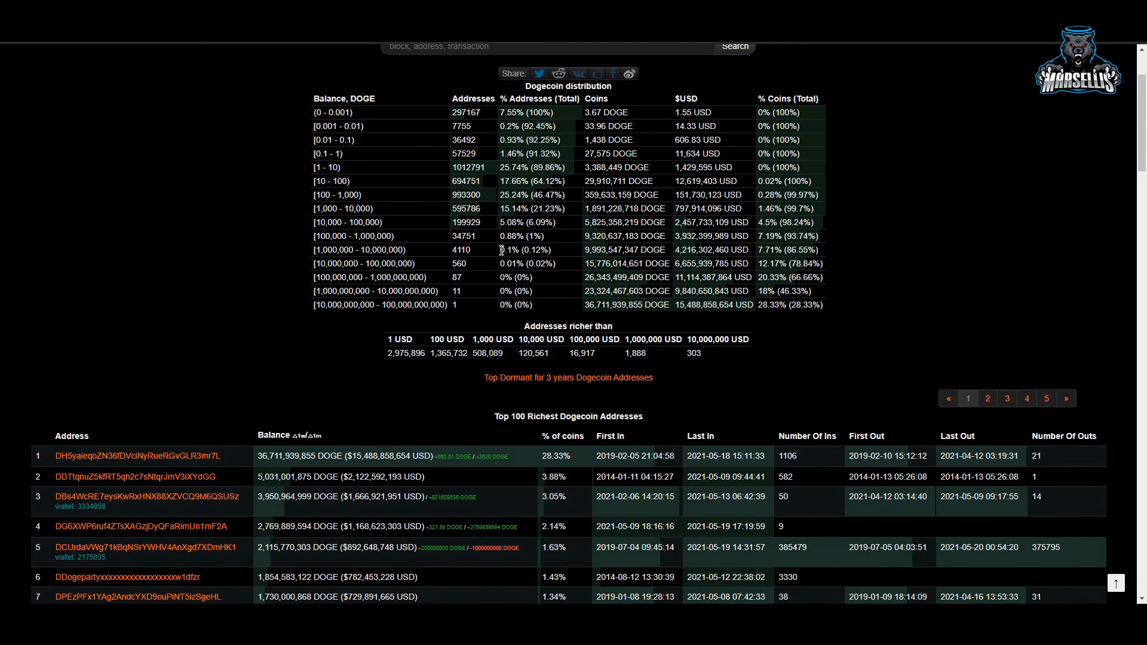
scroll(down, 3)
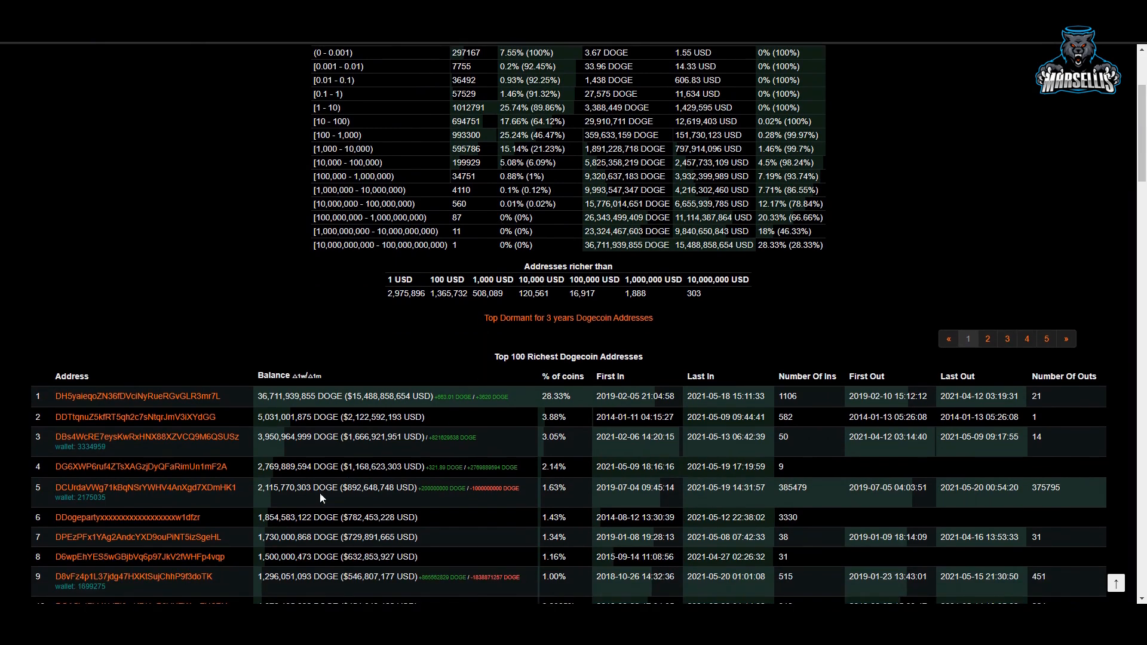
Open address DCUrdaVWg71k… and review its 2.12 billion DOGE balance chart and transactions.
click(151, 487)
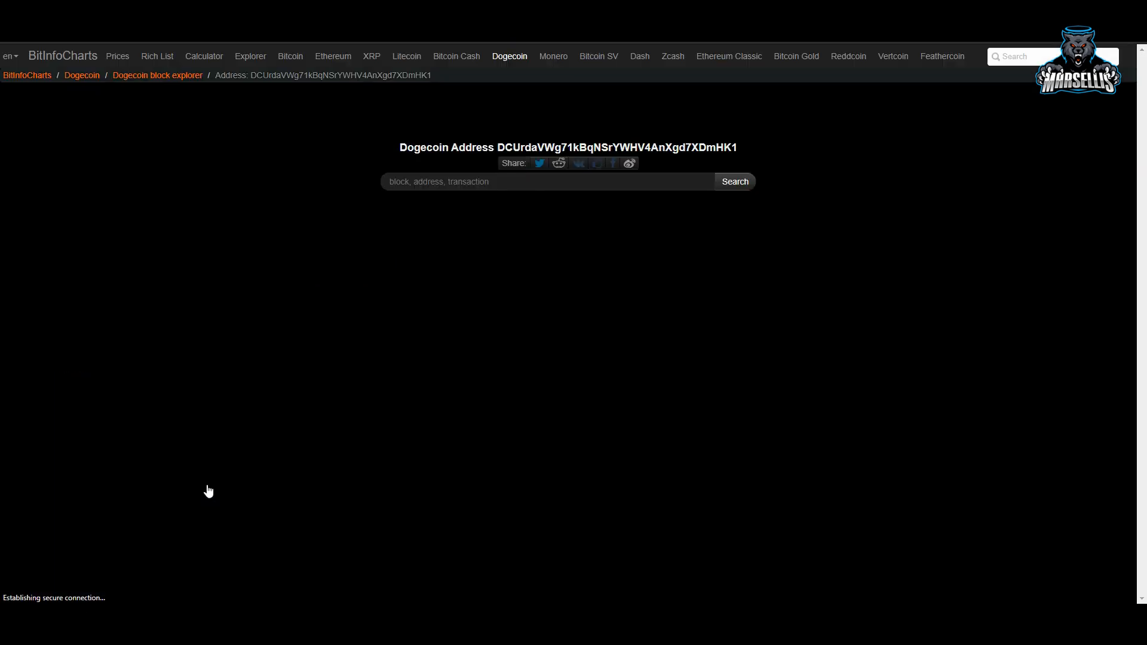
mouse_move(313, 431)
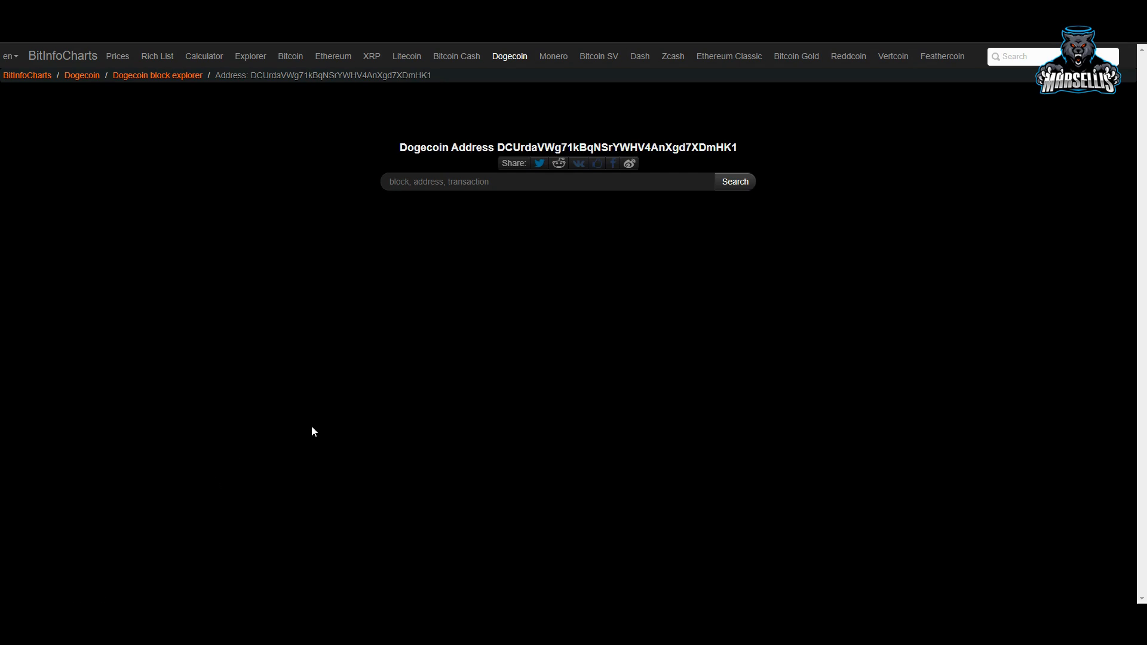
mouse_move(371, 56)
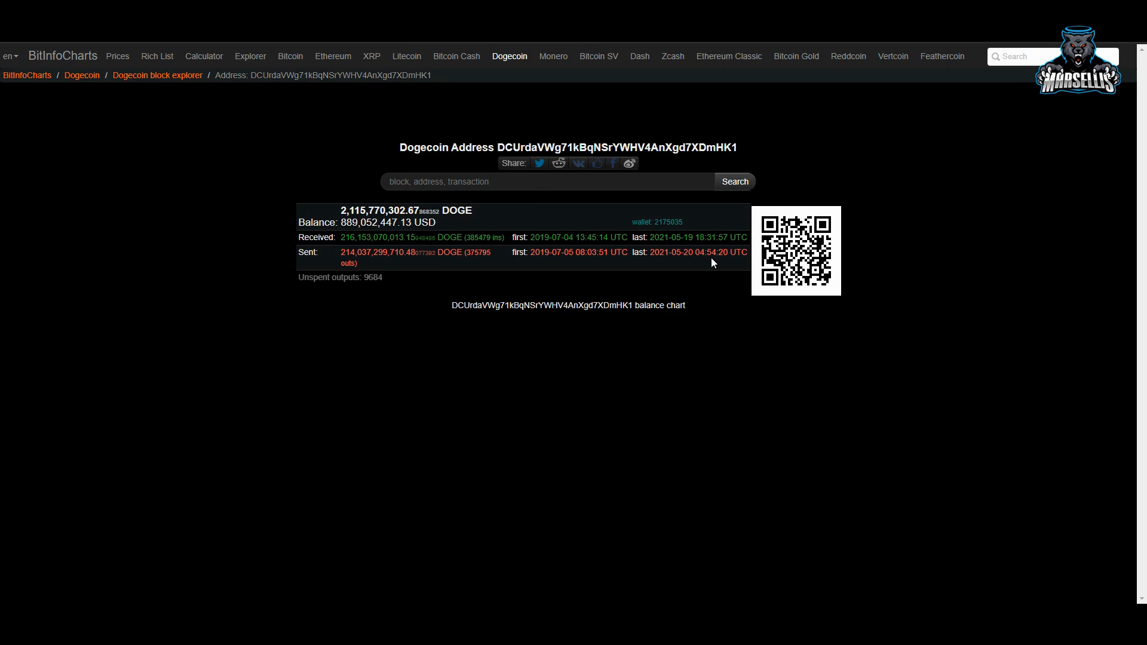
scroll(down, 3)
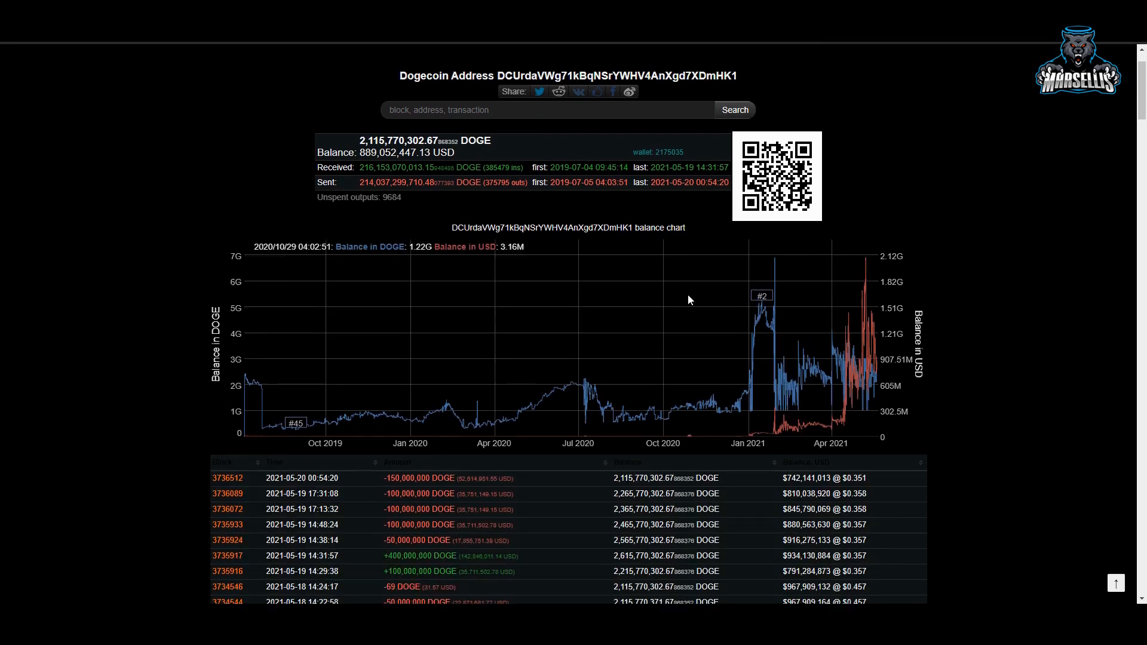
scroll(down, 3)
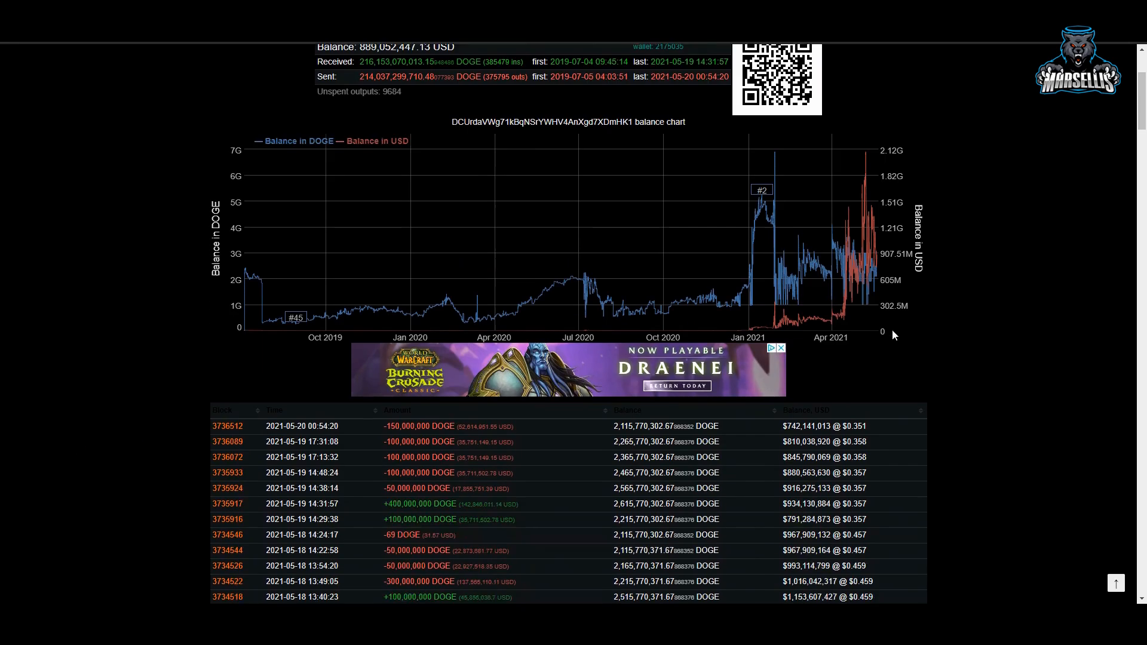
scroll(down, 3)
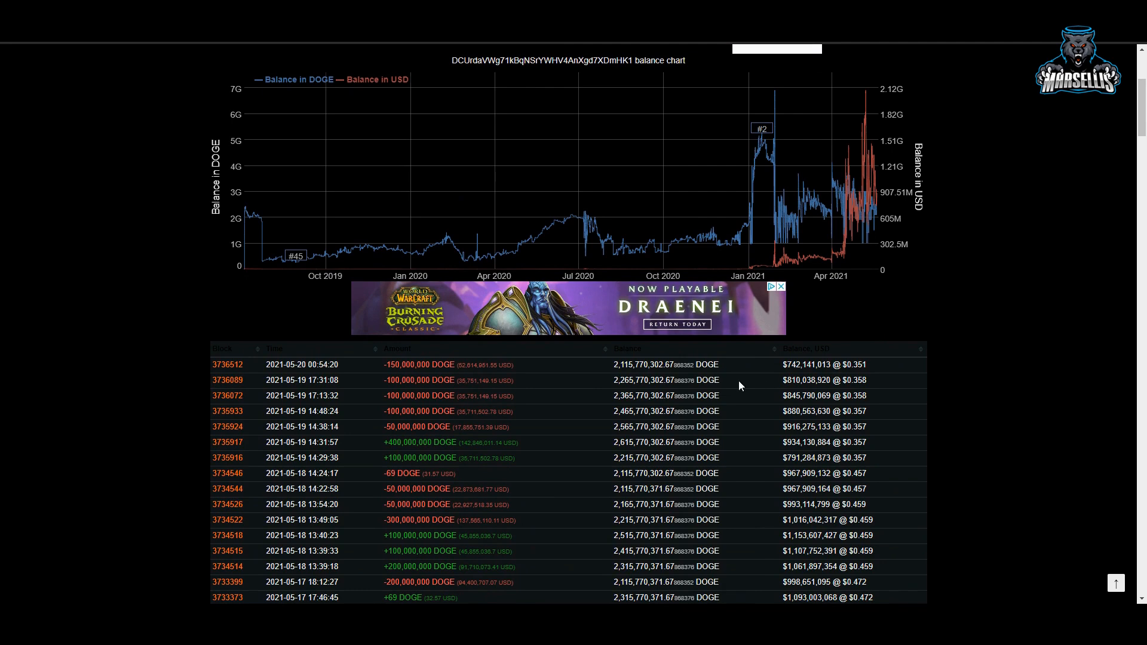
mouse_move(861, 377)
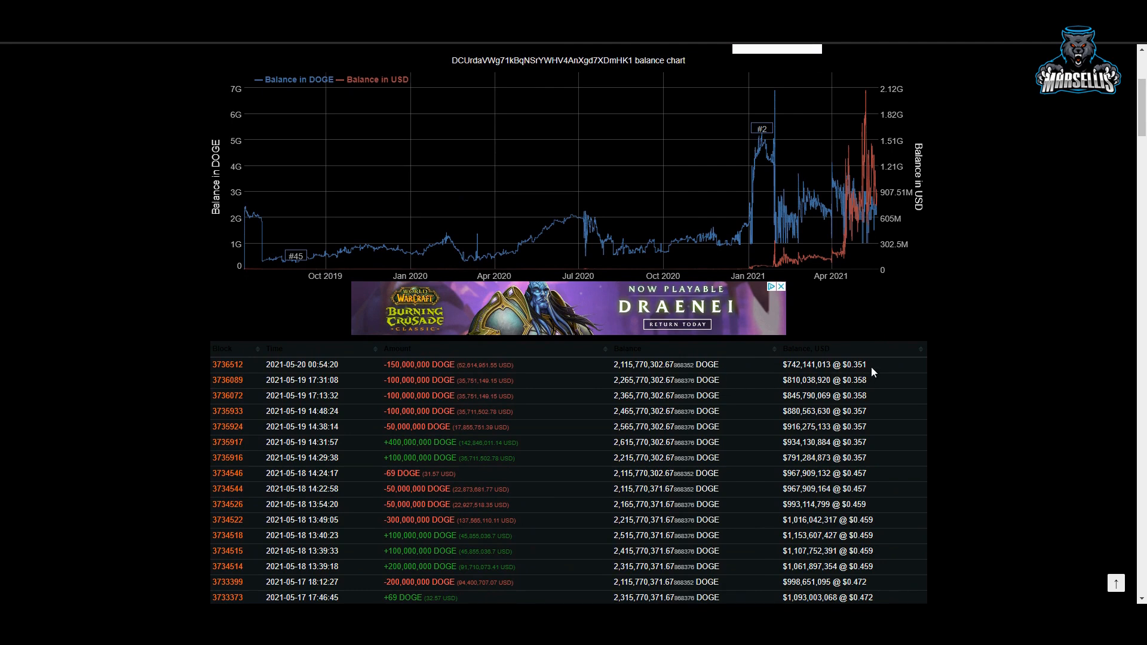
double_click(856, 364)
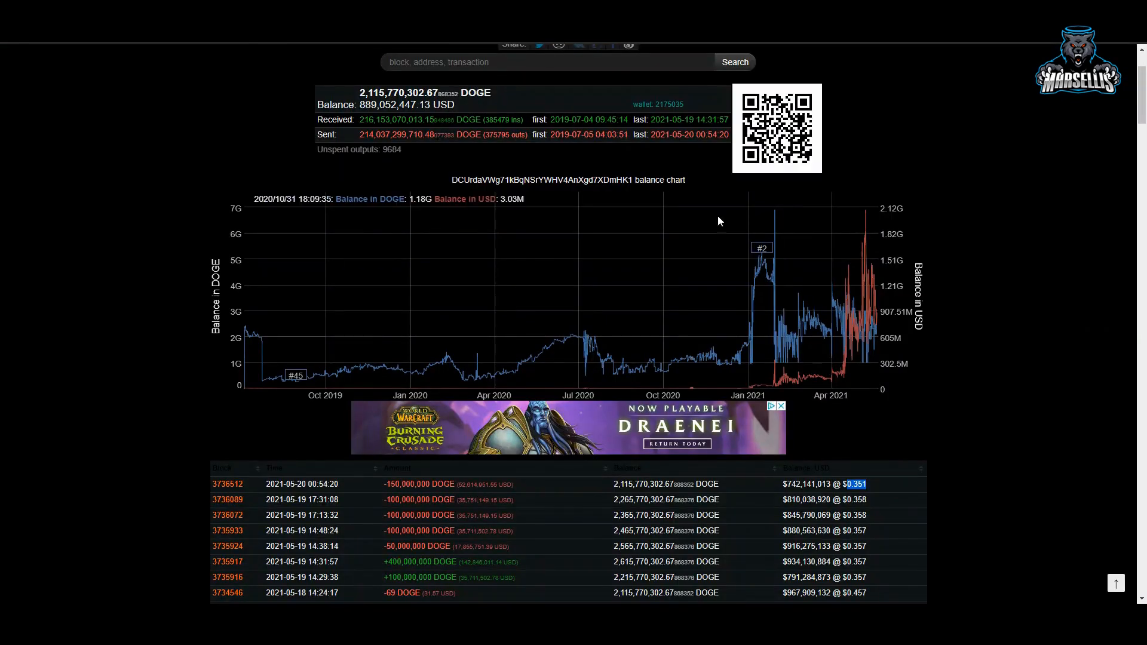
scroll(down, 3)
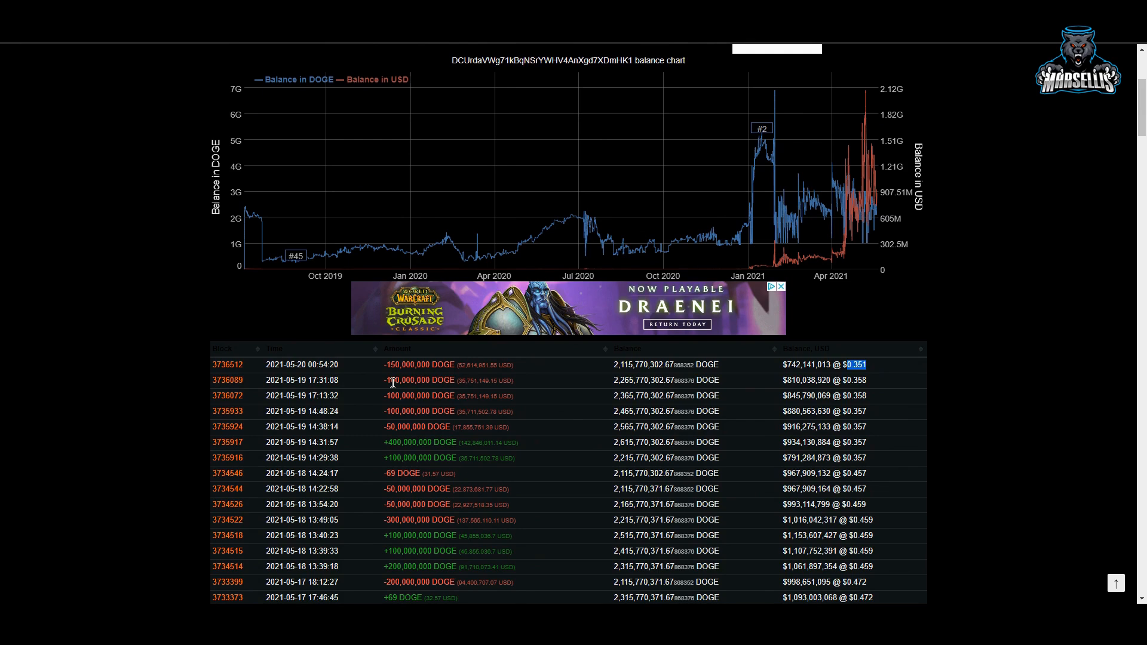
mouse_move(853, 382)
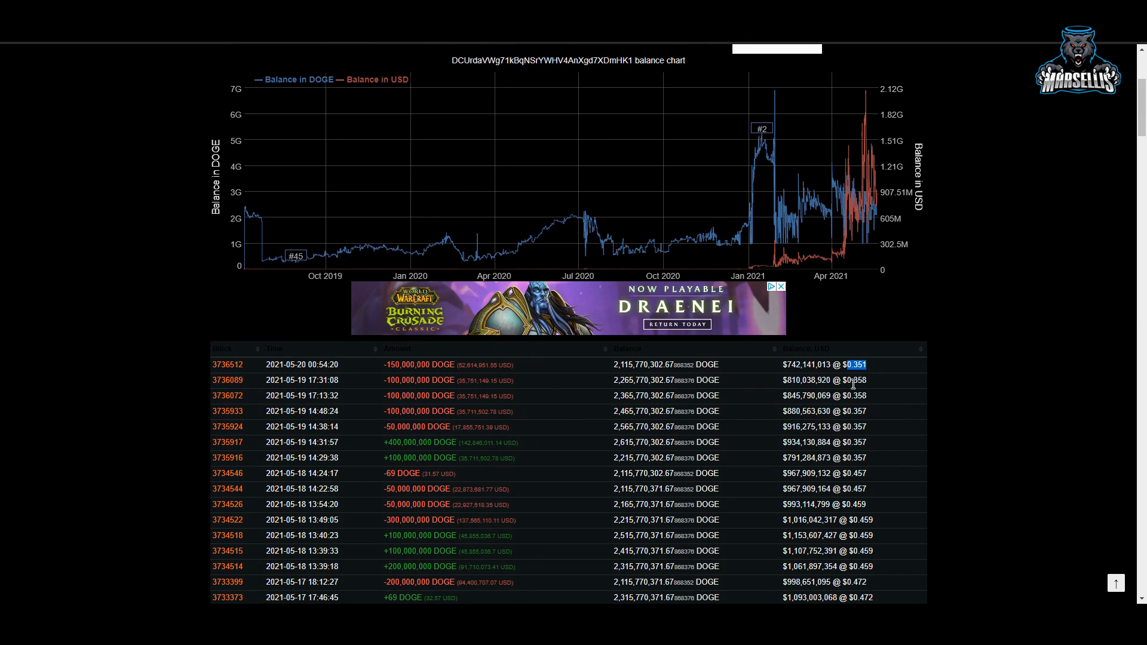
mouse_move(577, 398)
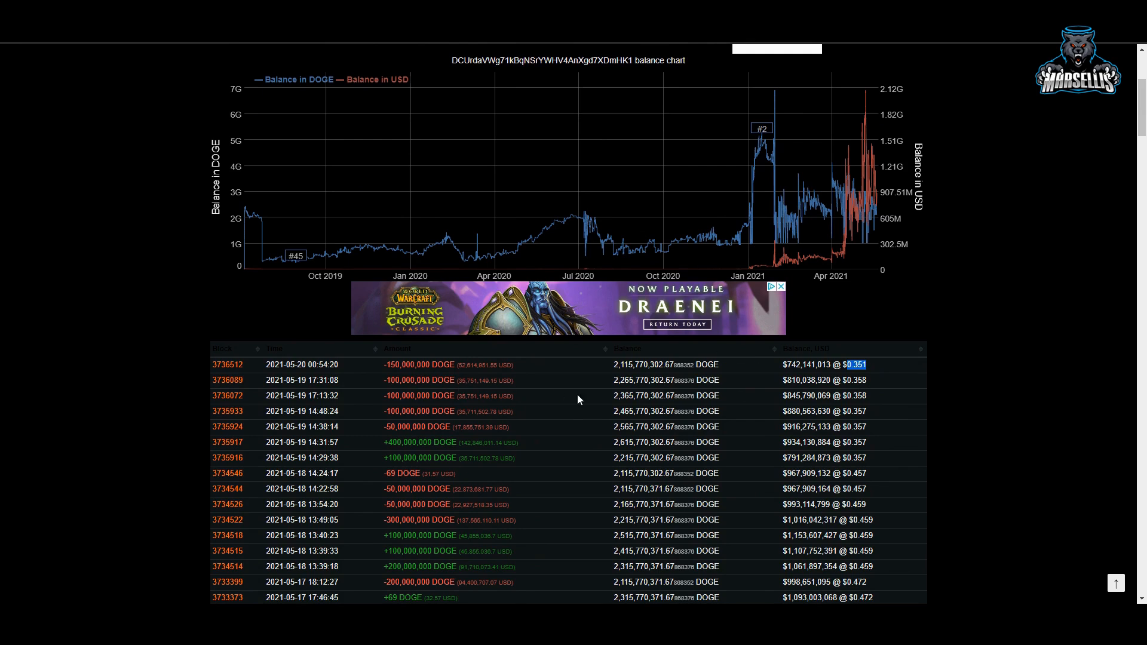
mouse_move(448, 357)
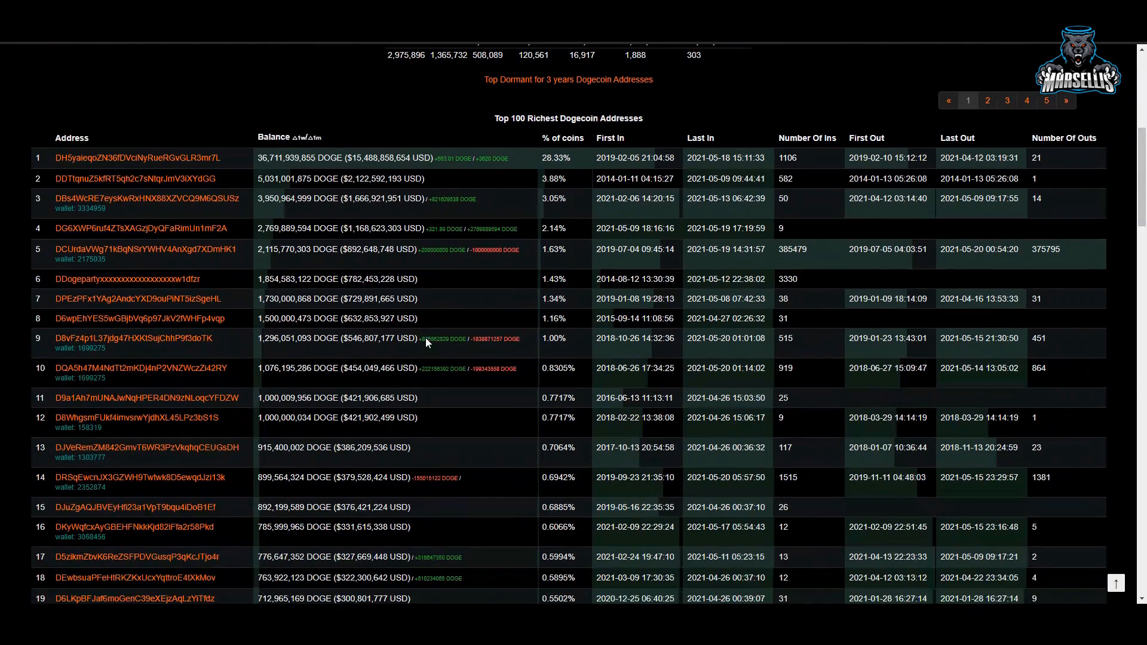
Scroll down the rich list toward the 24th-richest address, DANHz6EQ….
scroll(down, 3)
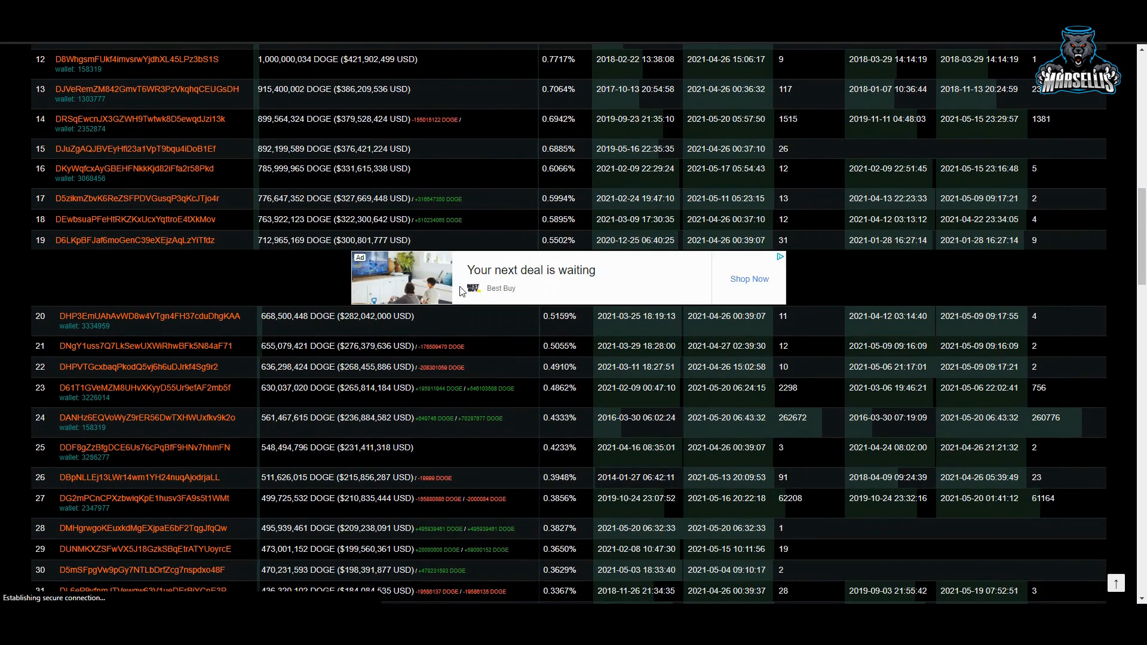
scroll(down, 3)
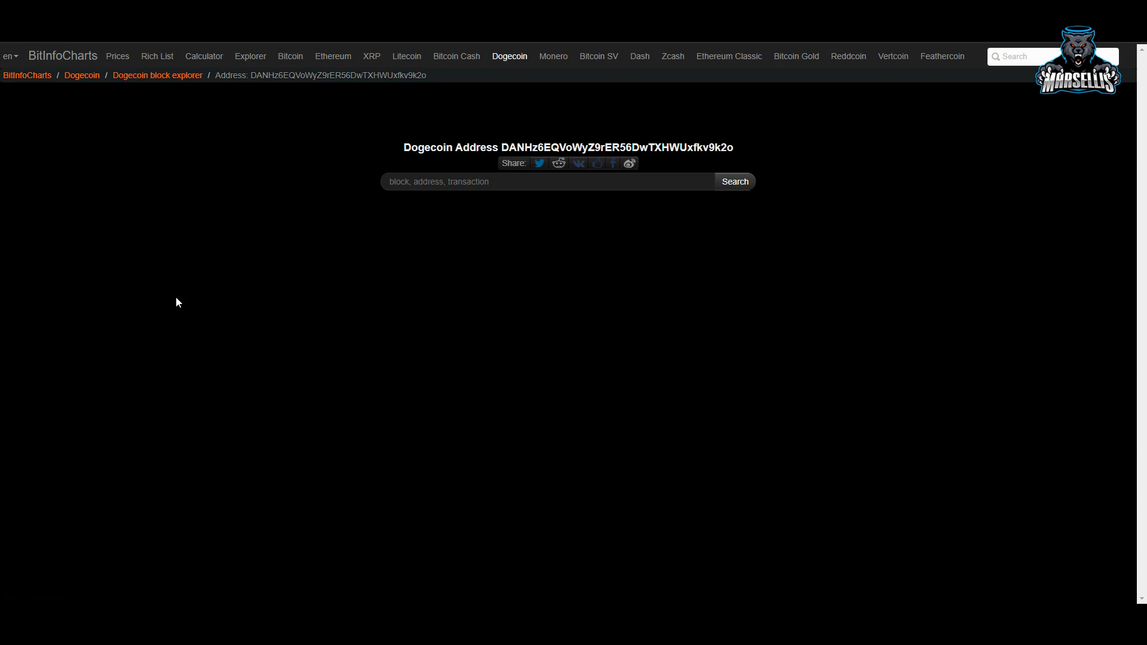
mouse_move(174, 301)
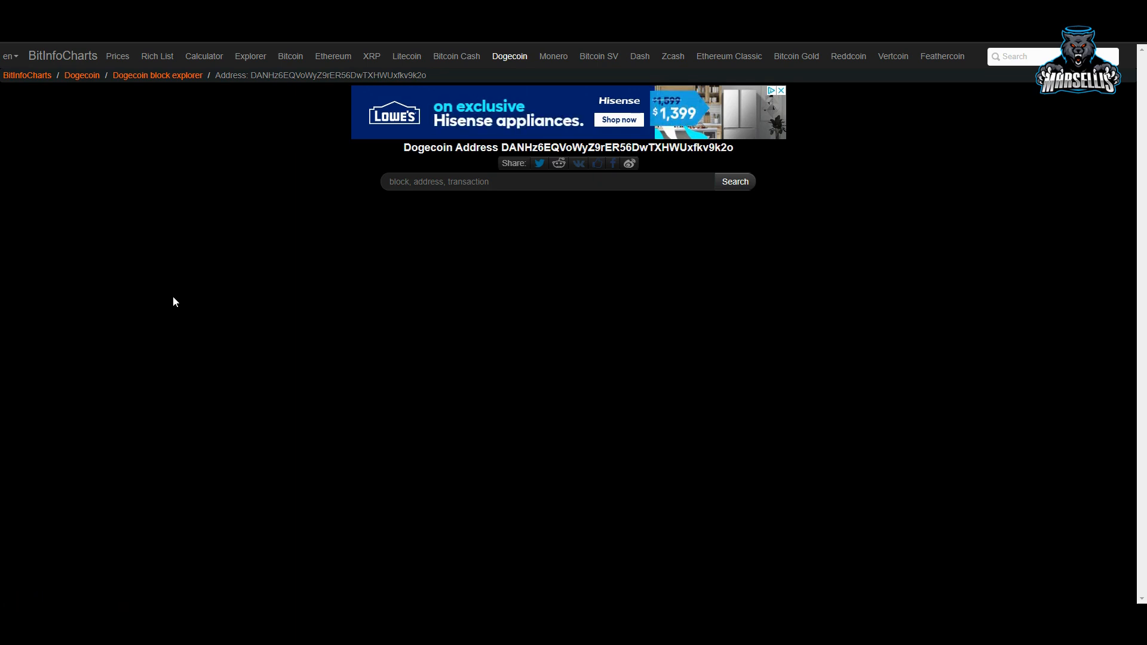
mouse_move(248, 149)
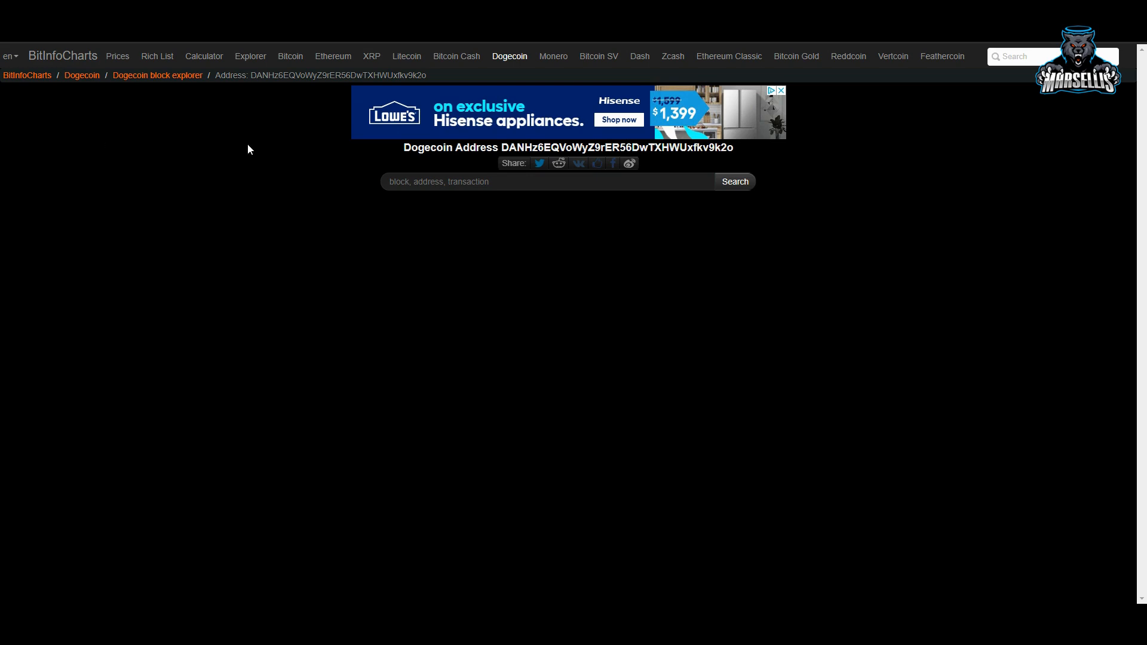
mouse_move(393, 101)
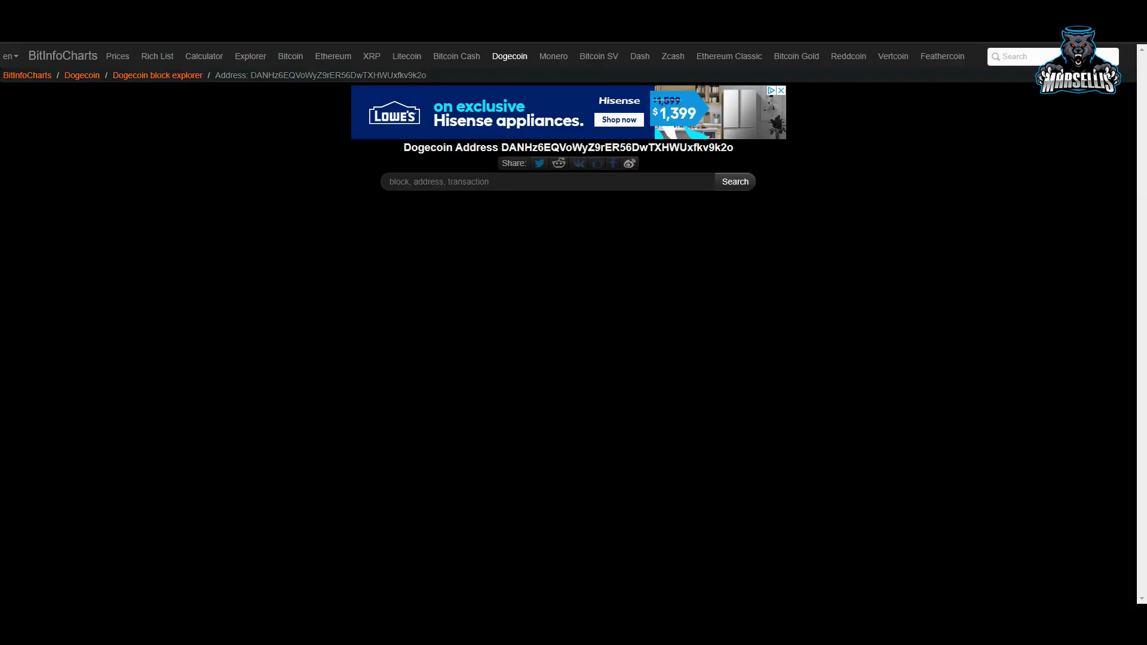
Scroll down the rich list and open the 59th-richest address, DT2PnFte….
scroll(down, 3)
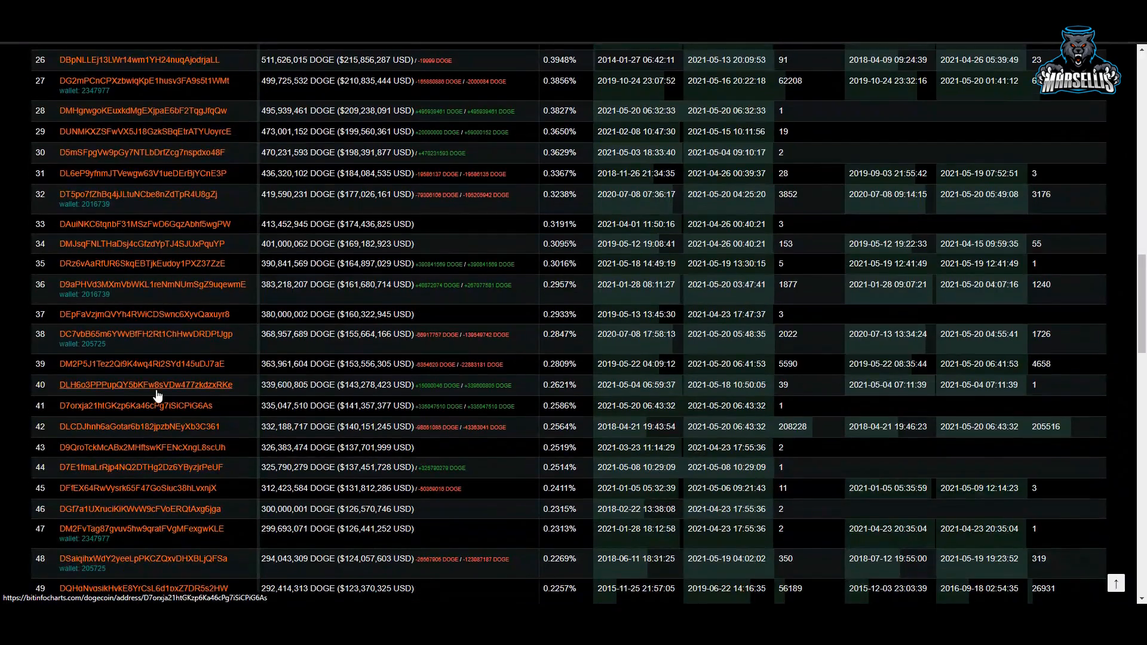
scroll(down, 3)
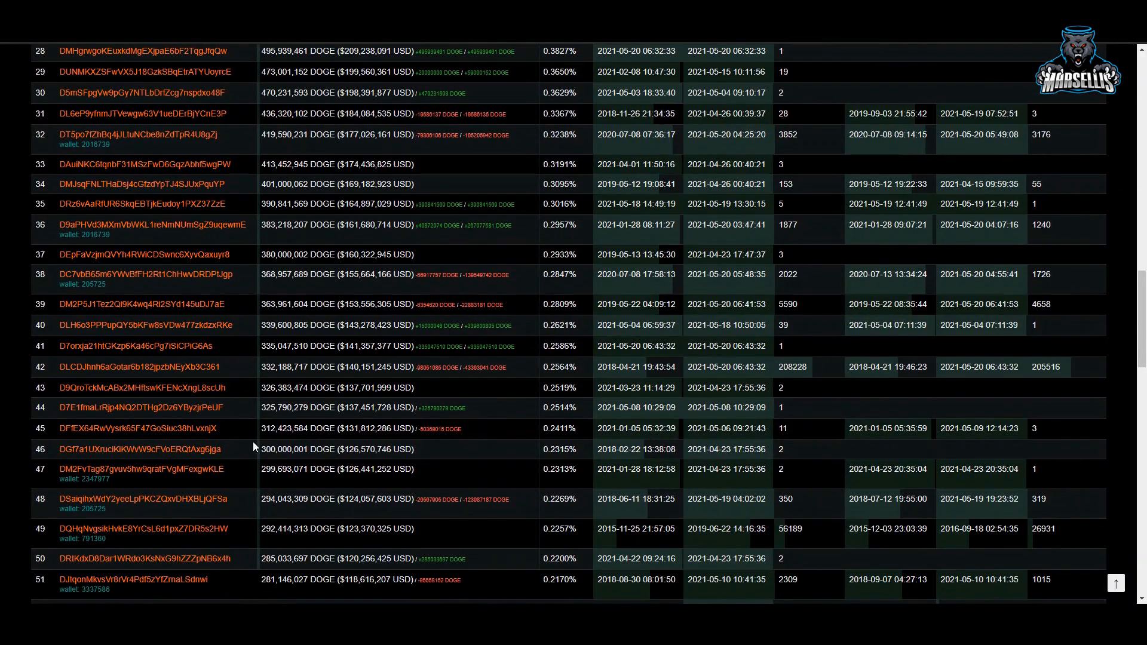
scroll(down, 3)
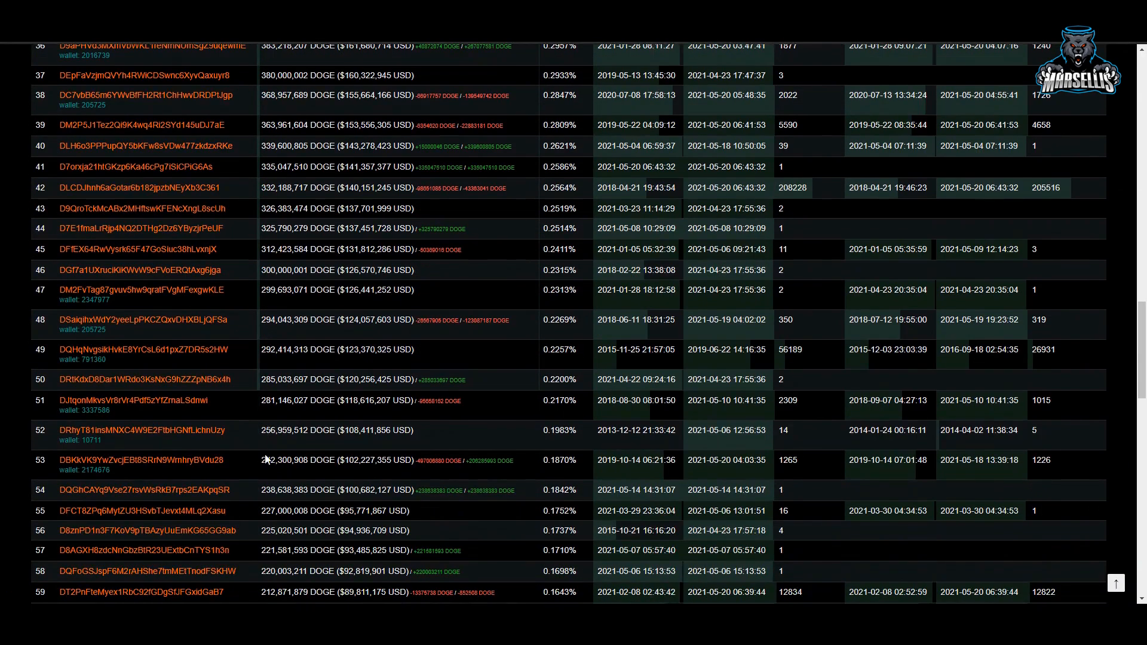
scroll(down, 3)
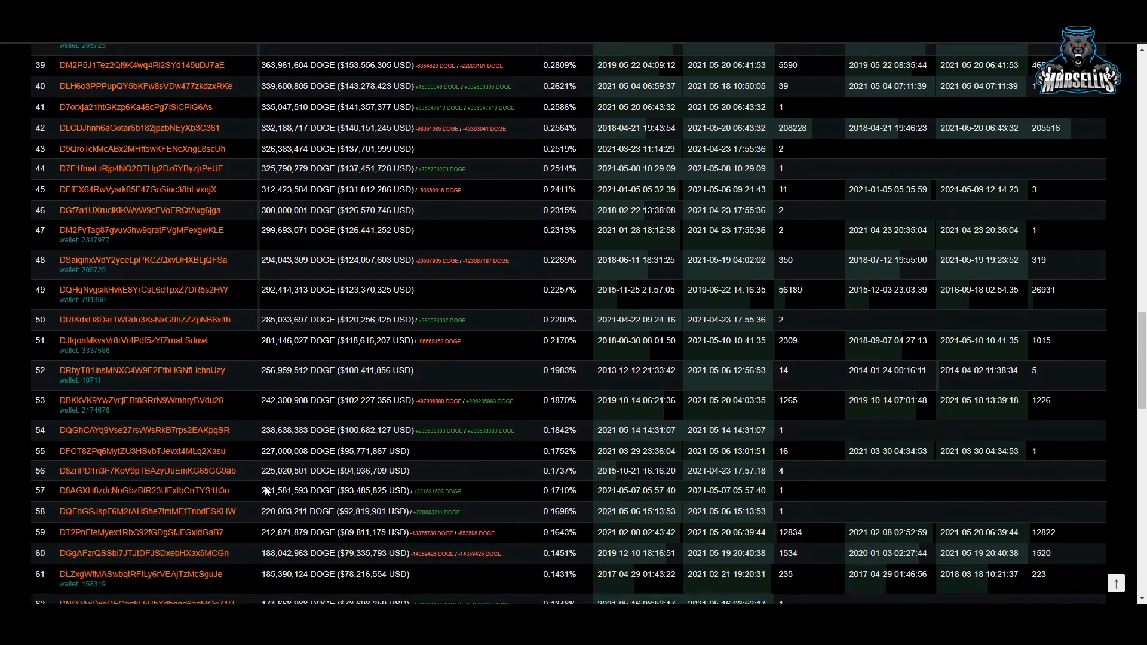
click(141, 532)
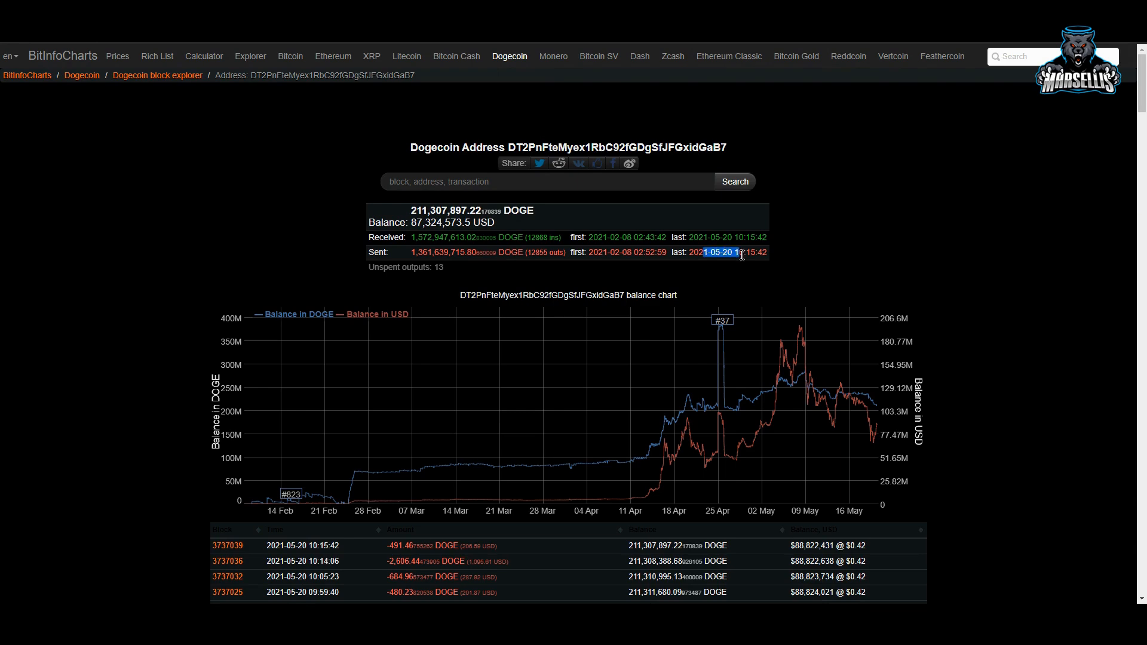
Review DT2PnFte…'s 211.3 million DOGE balance chart and recent transactions.
scroll(down, 3)
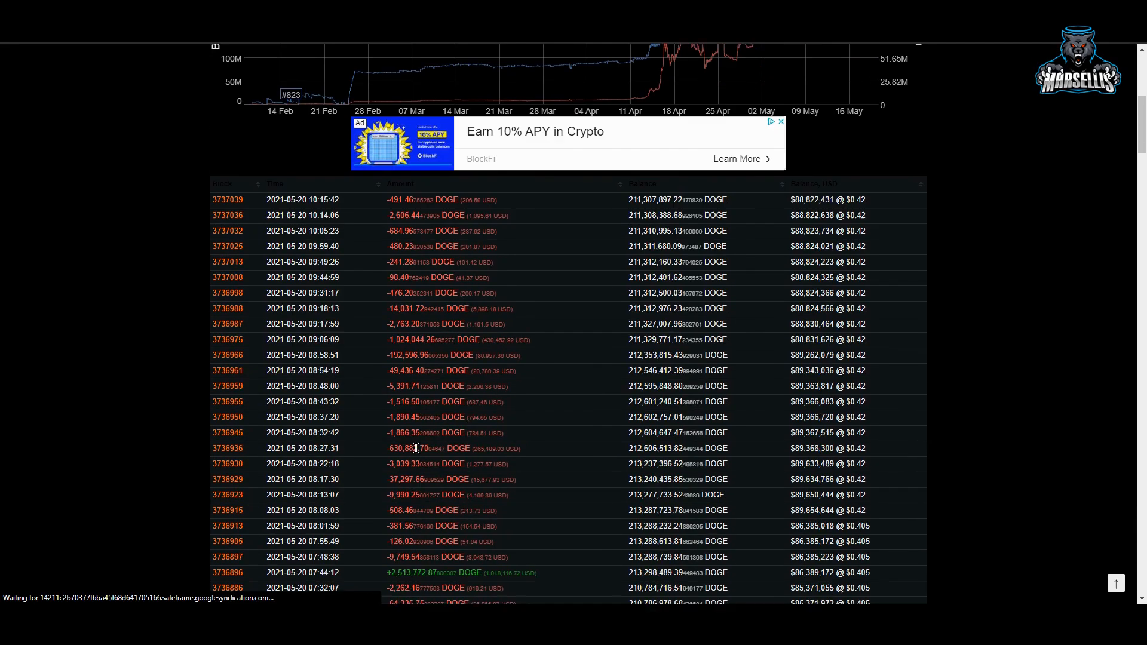
scroll(down, 3)
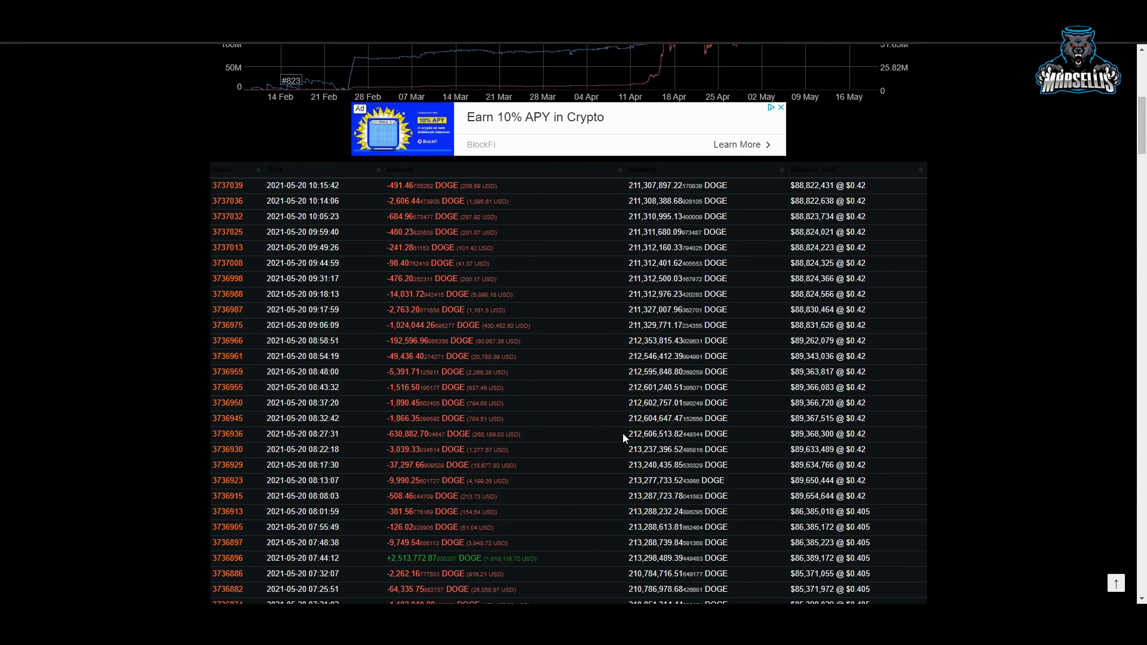
scroll(down, 3)
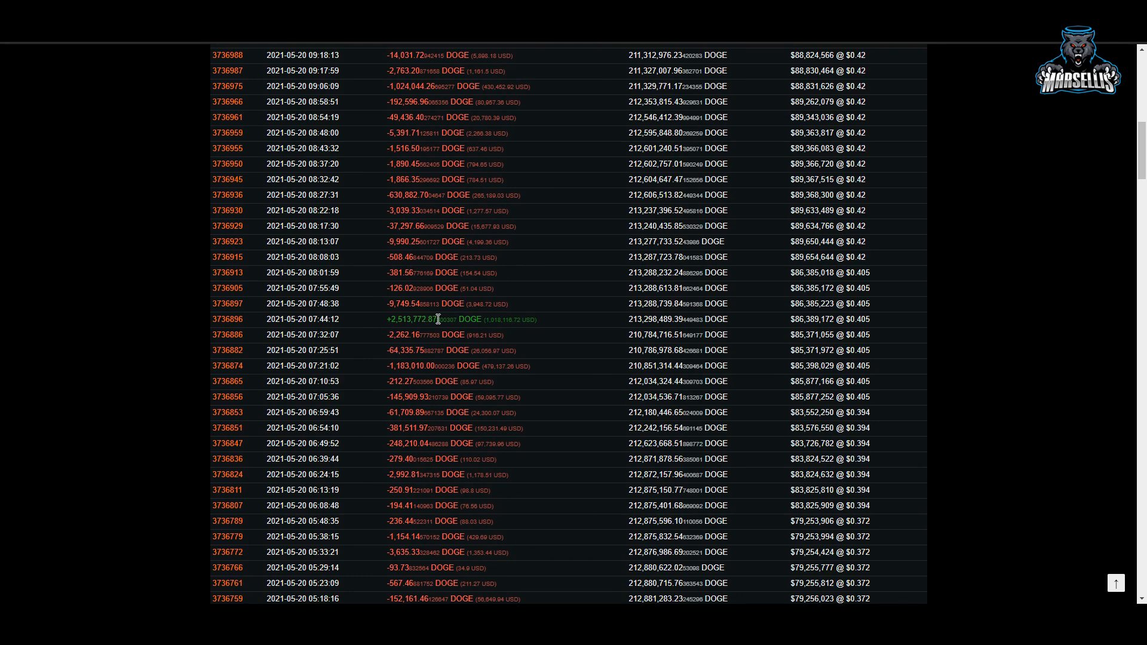
scroll(down, 3)
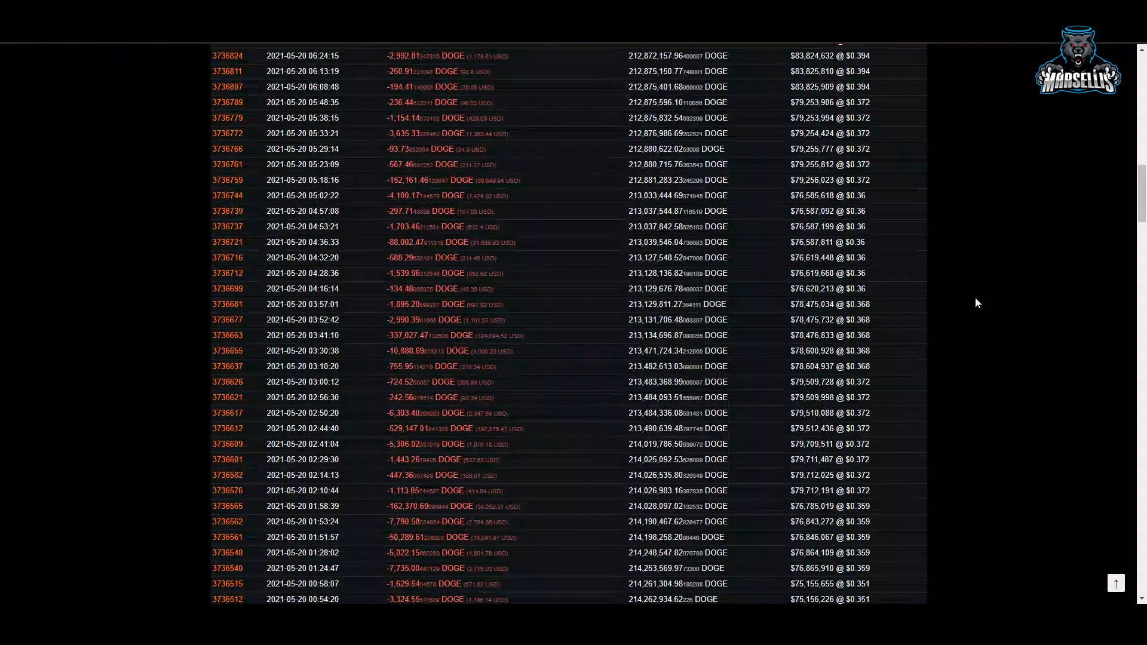
scroll(down, 3)
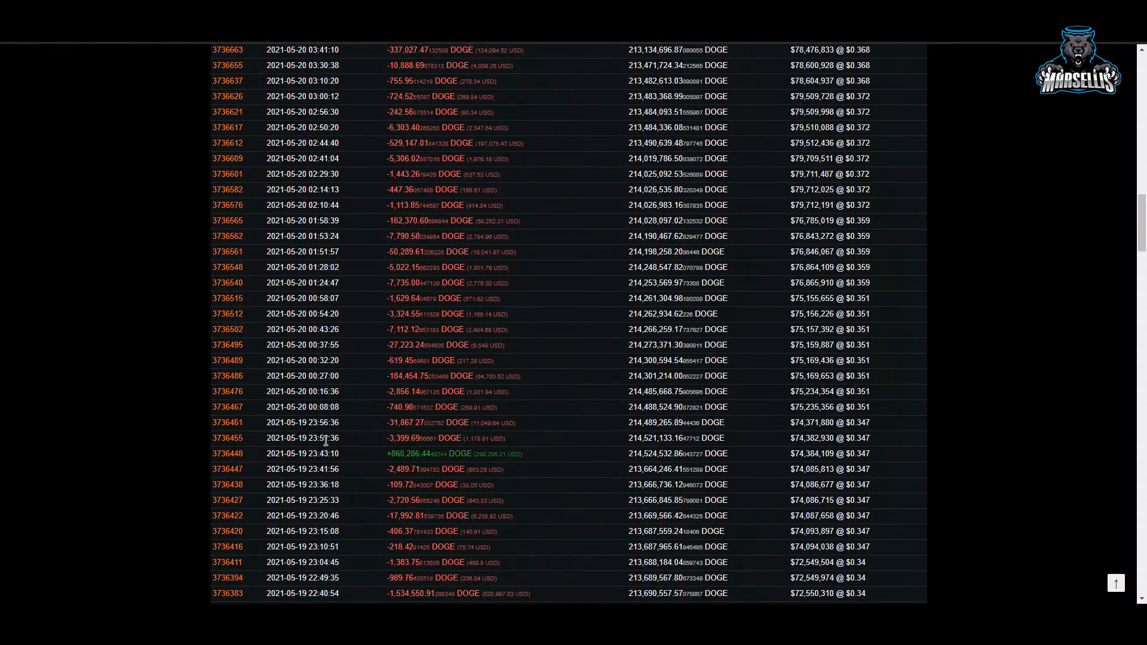
double_click(227, 407)
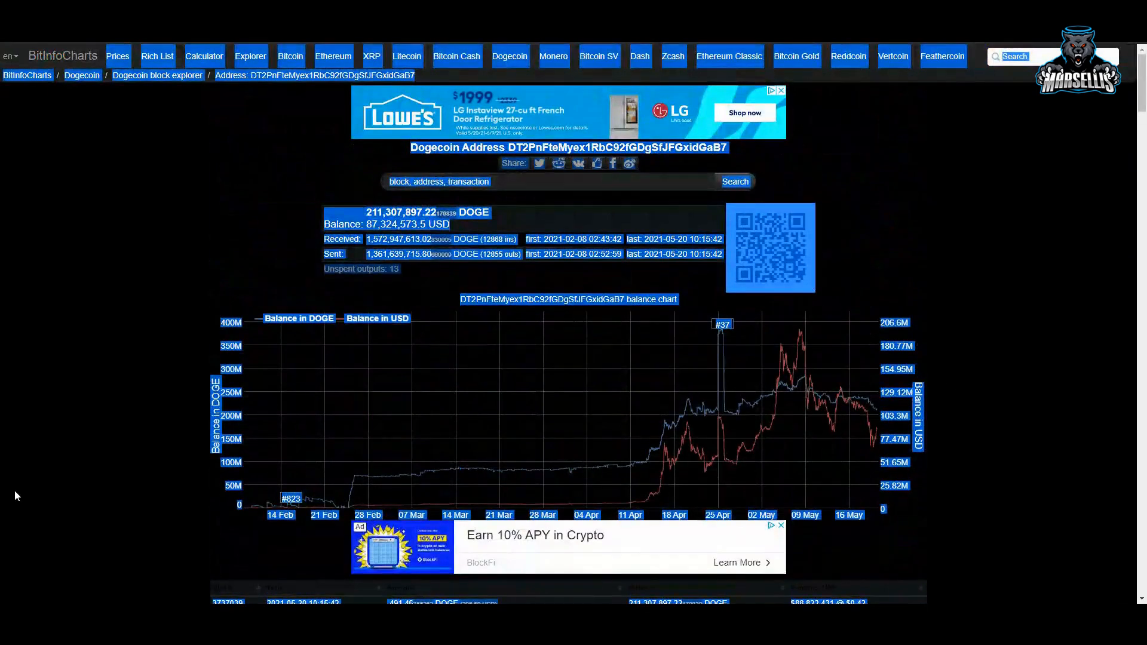
scroll(down, 3)
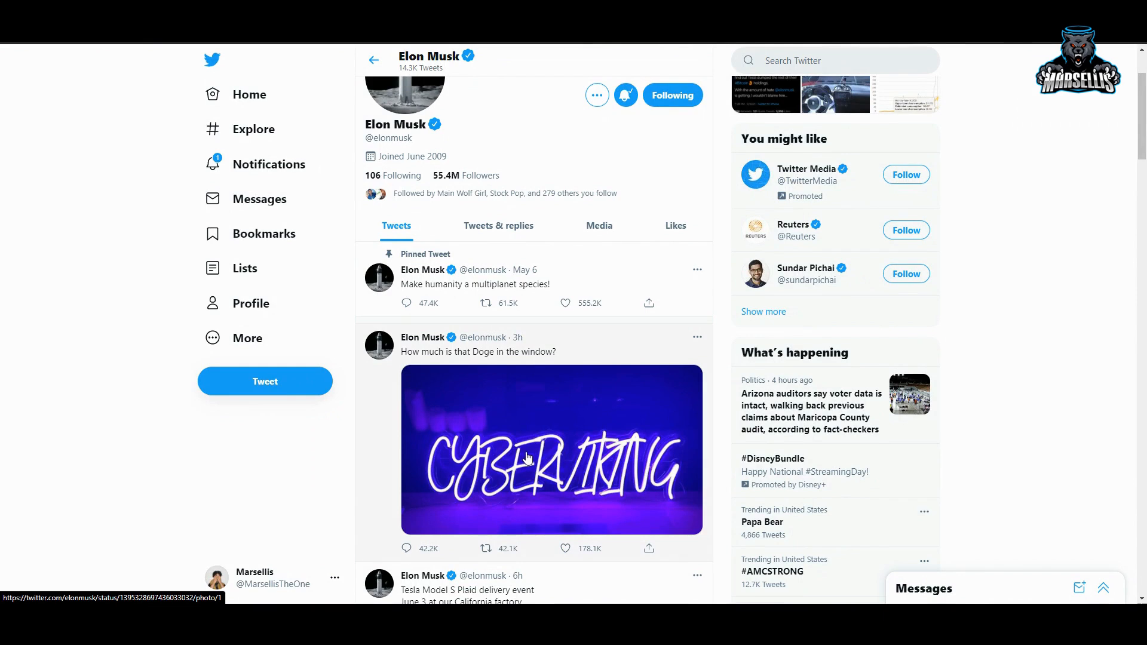
Bring up Elon Musk's 'How much is that Doge in the window?' tweet.
click(527, 457)
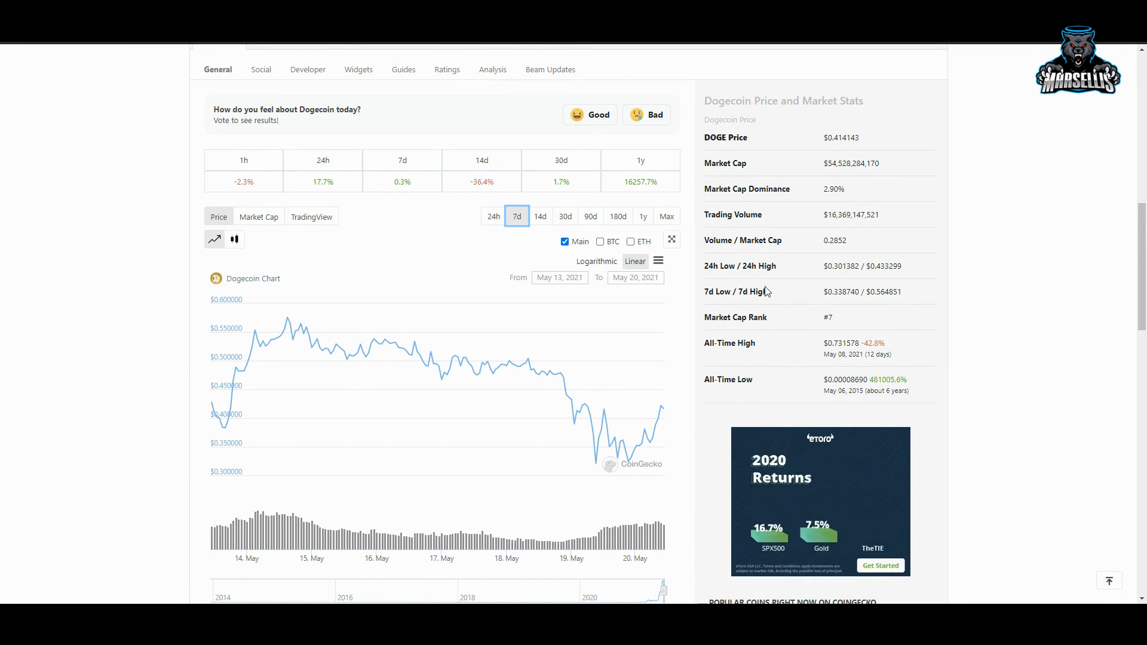
Scroll Dogecoin's CoinGecko page to the 7d chart and $0.414 price stats.
scroll(down, 3)
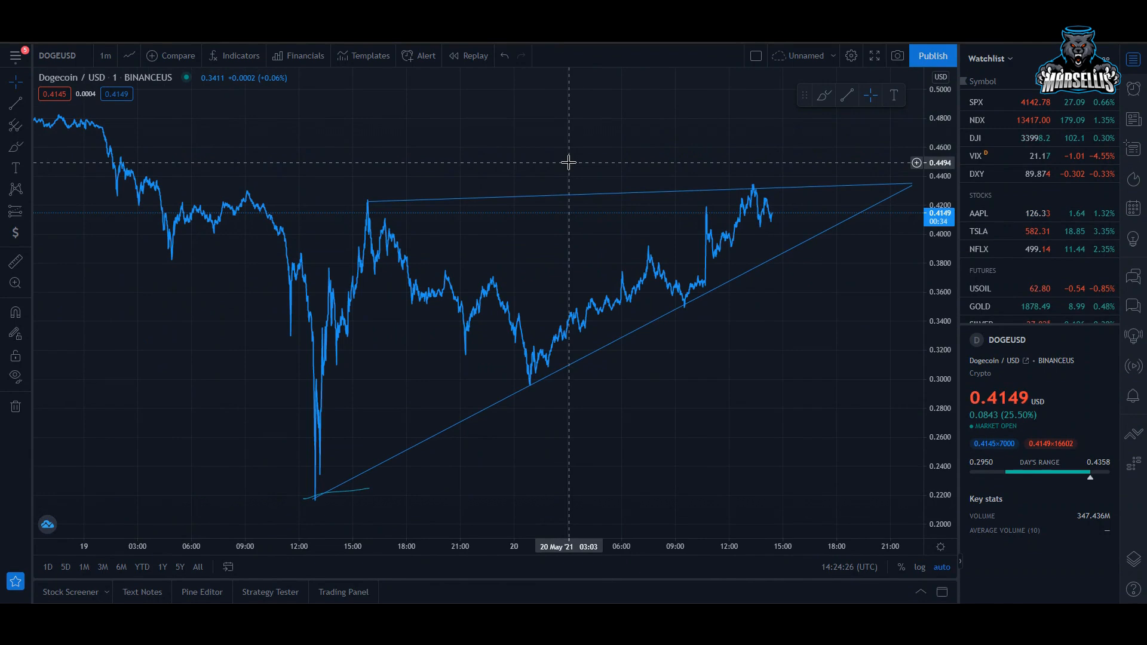
mouse_move(811, 307)
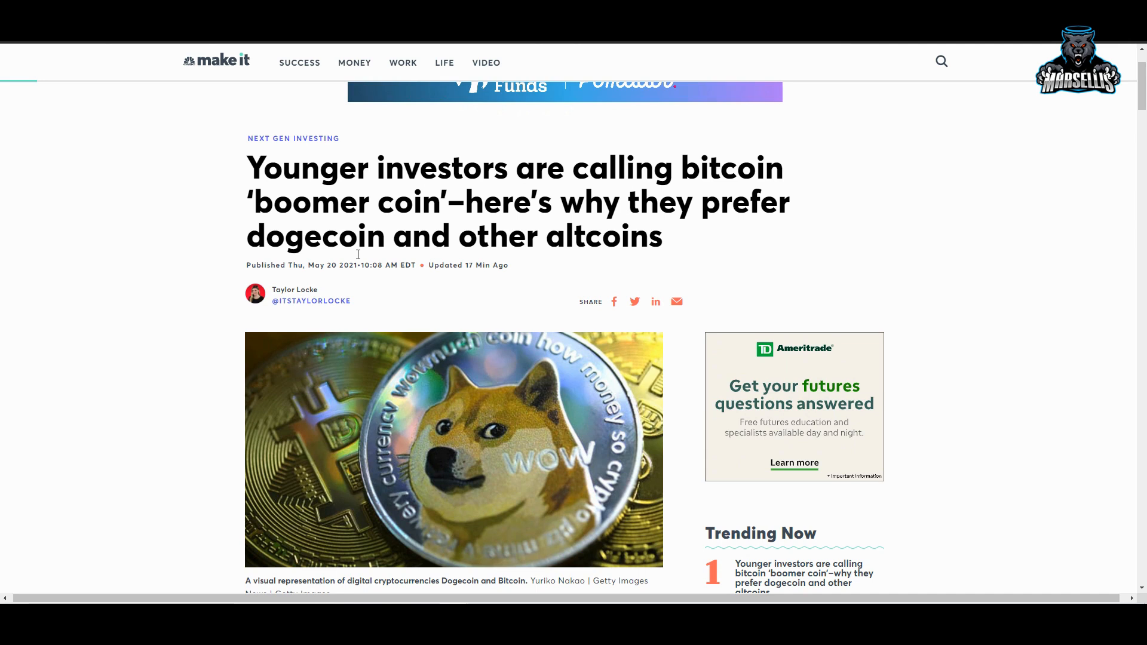
Scroll through the boomer-coin article's opening paragraphs to Anthony's 'Rip BOOMERCOIN' tweet.
scroll(down, 3)
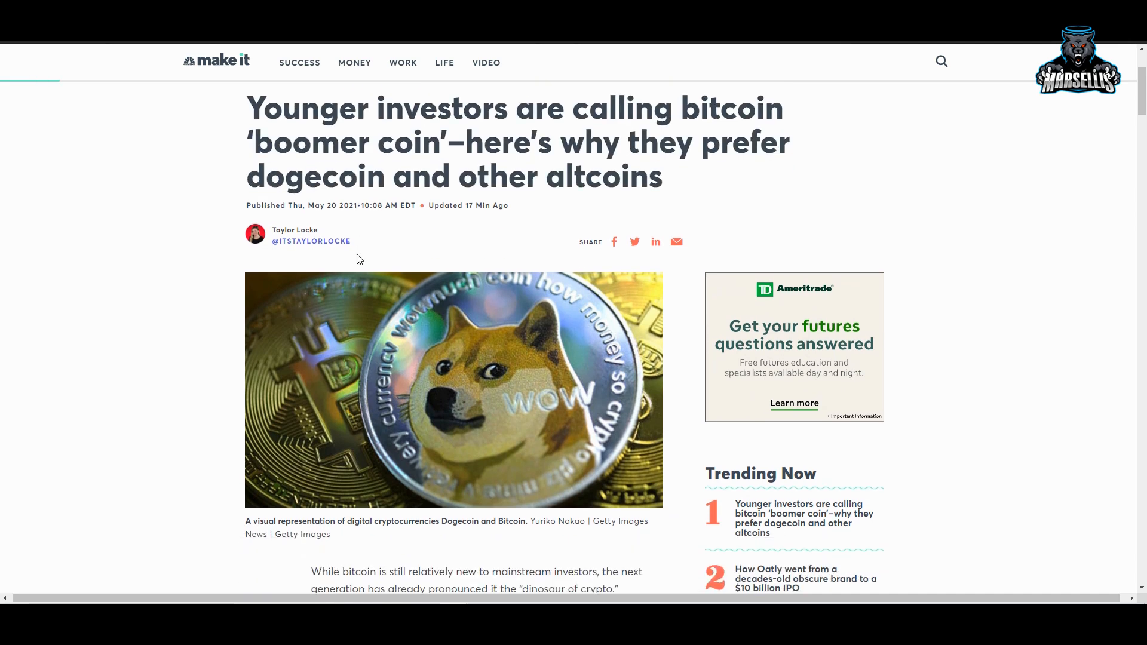
scroll(down, 3)
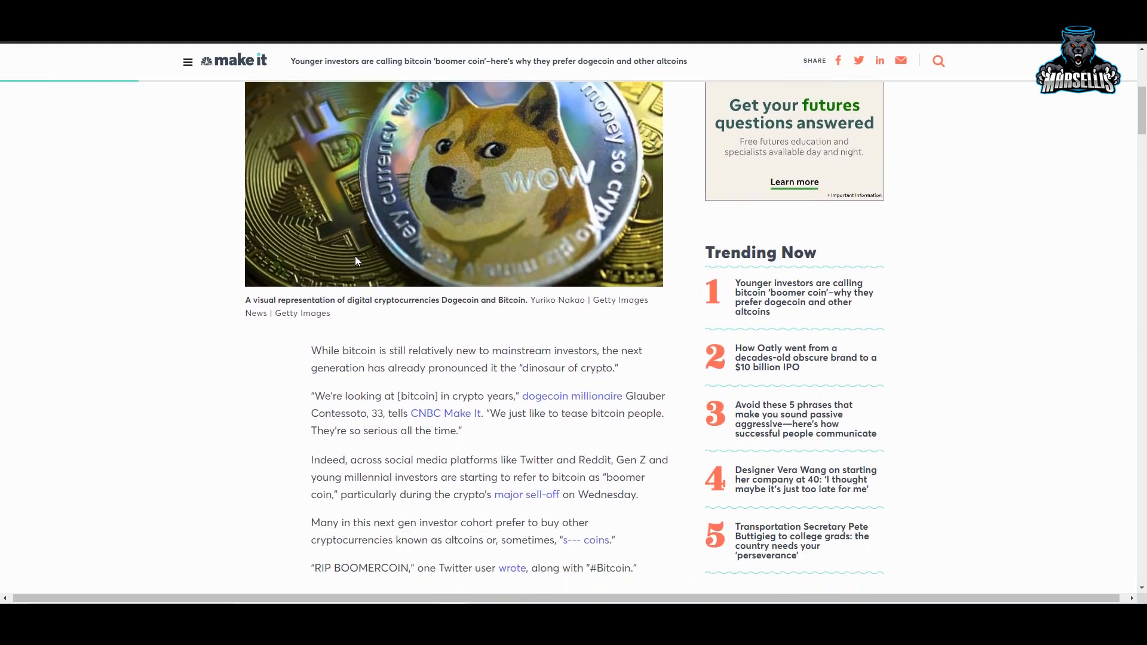
scroll(down, 3)
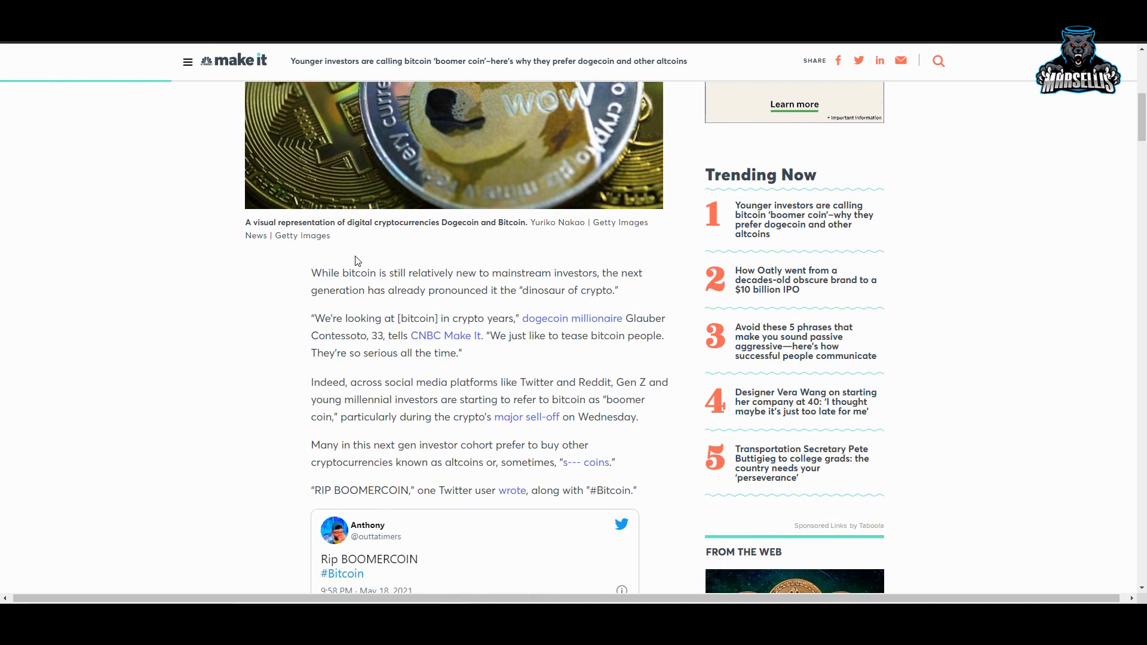
scroll(down, 3)
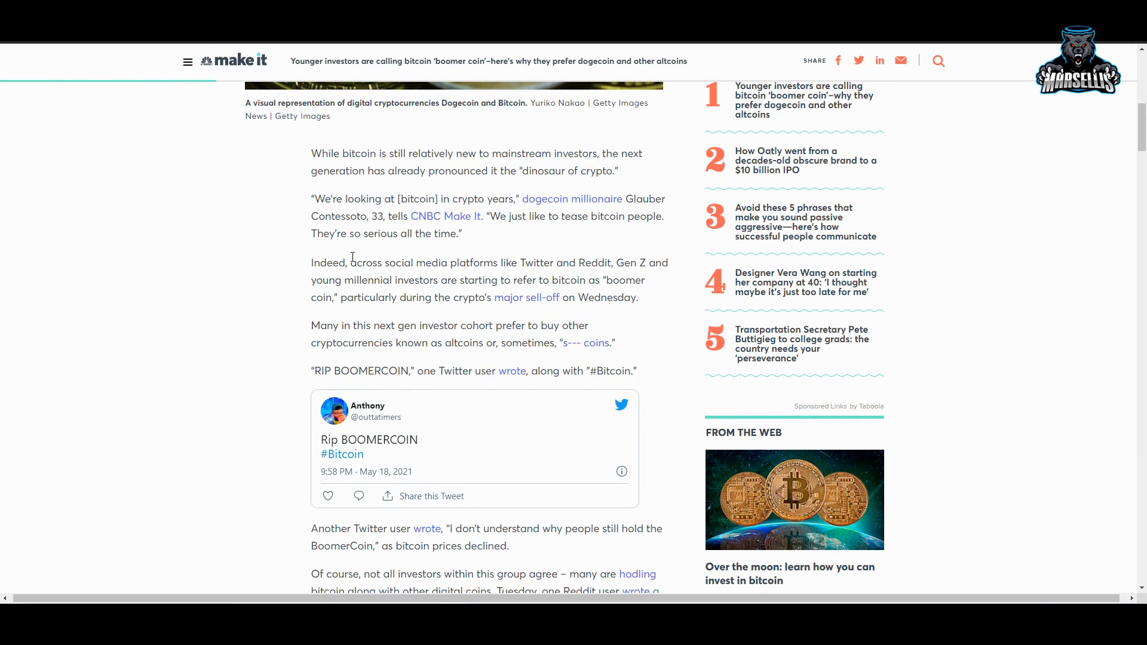
mouse_move(384, 267)
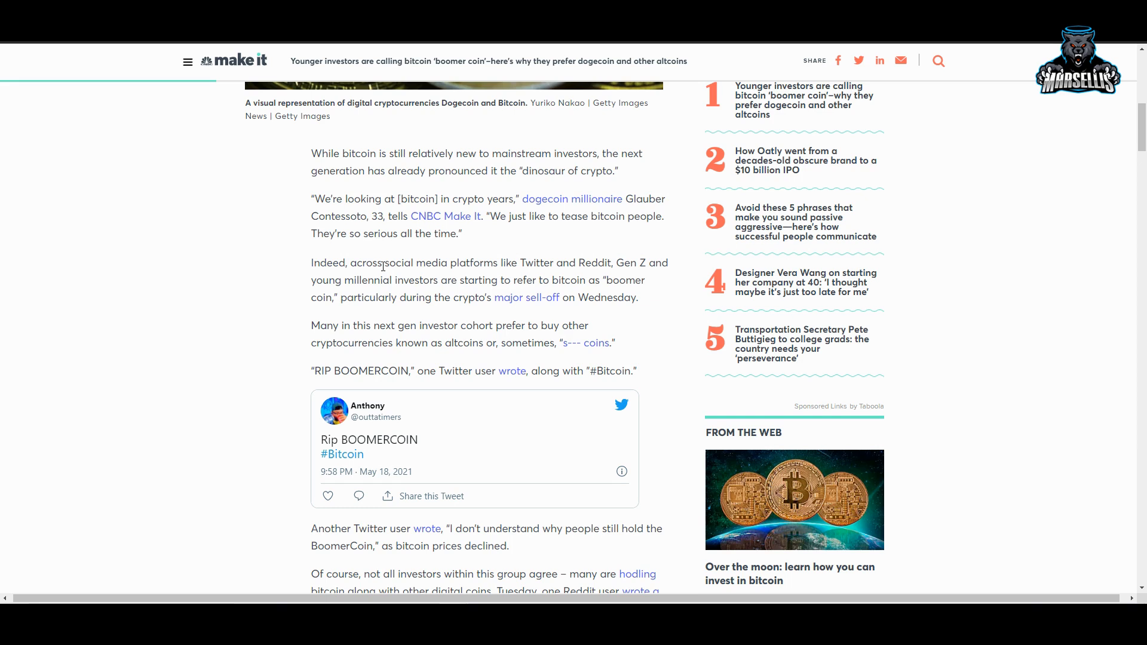
mouse_move(370, 309)
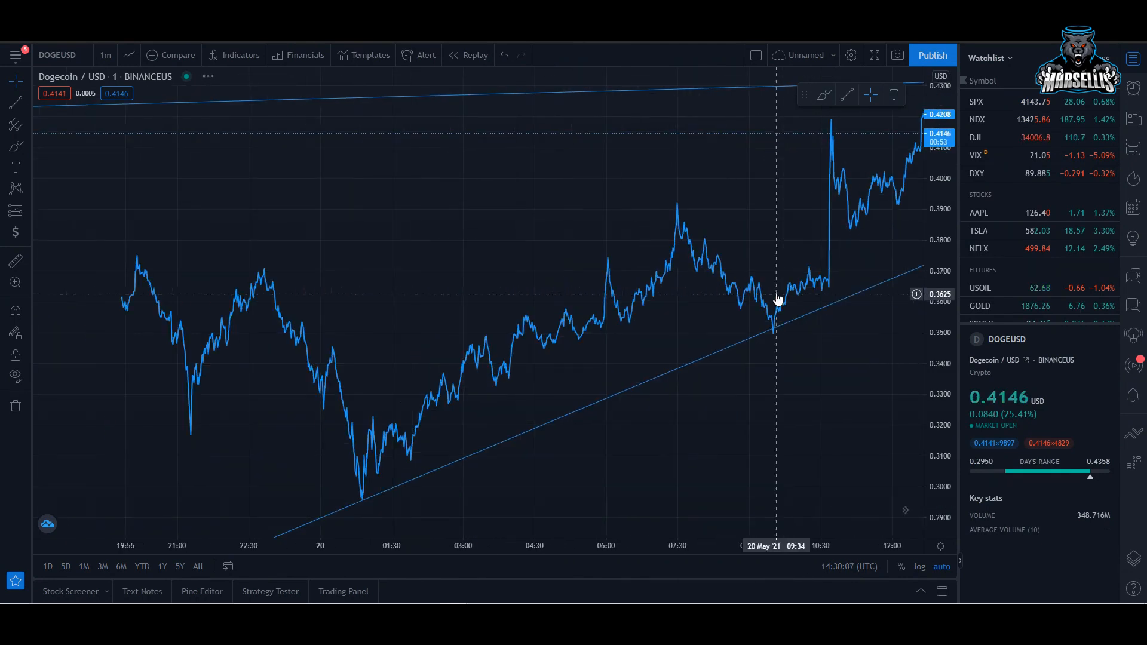
Drag the DOGEUSD chart to see the latest candles along the rising trend line.
drag(775, 300, 581, 358)
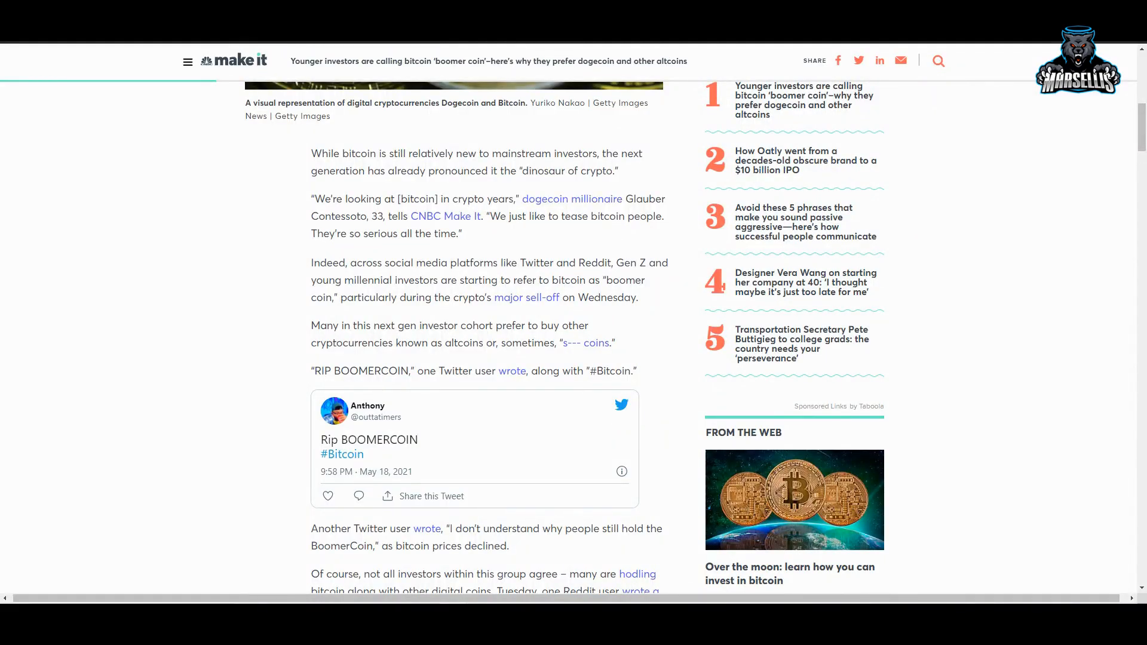
Scroll the CNBC boomer coin article to CanaDoge's tweet and play the 'Bye Bye Bitcoin' GIF.
scroll(up, 3)
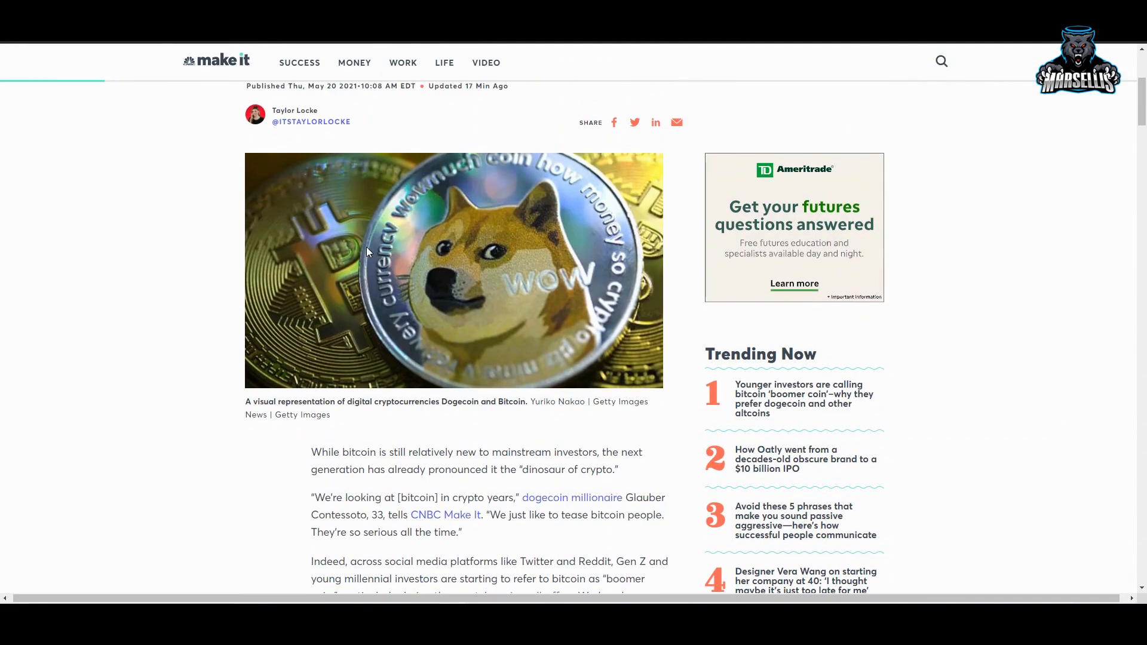
scroll(down, 3)
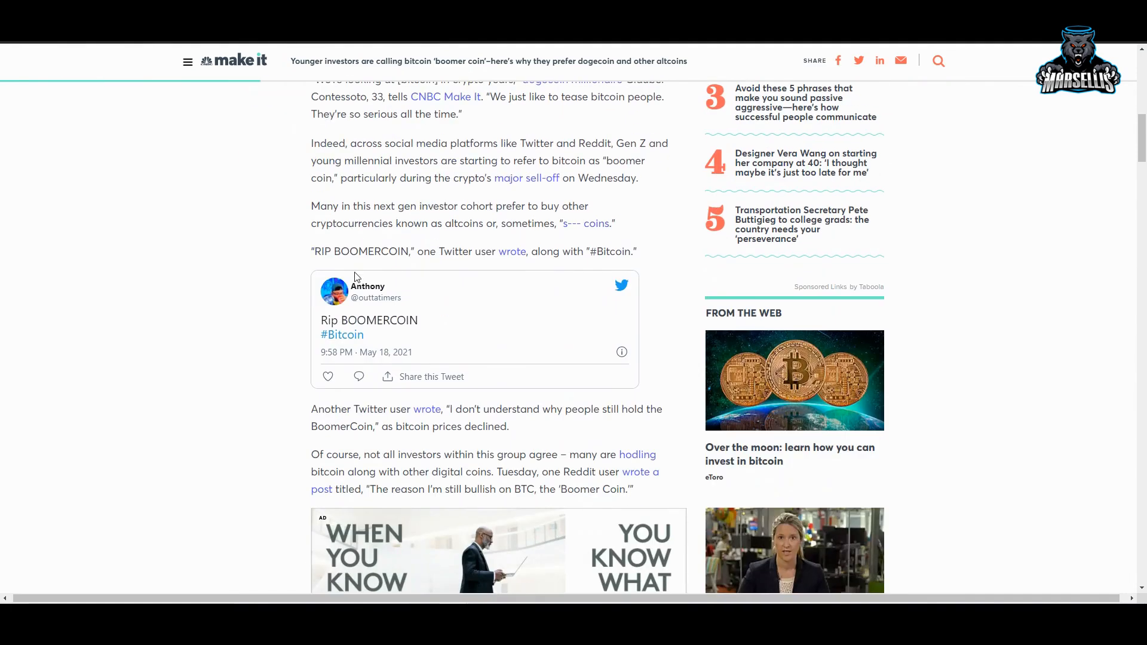
mouse_move(342, 335)
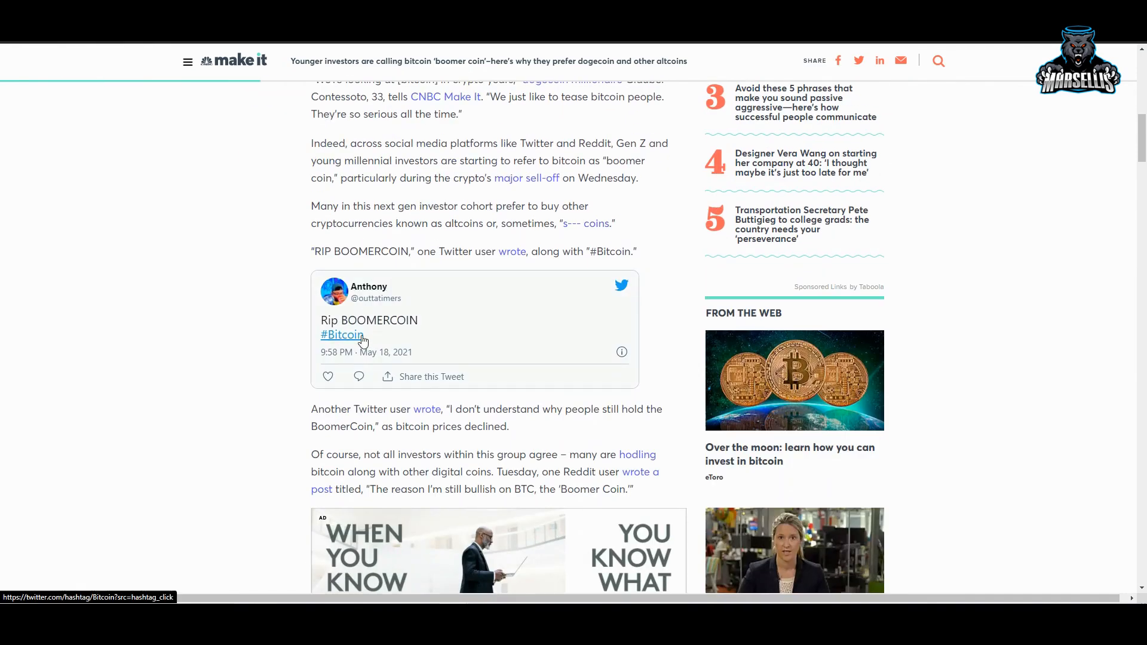
scroll(down, 3)
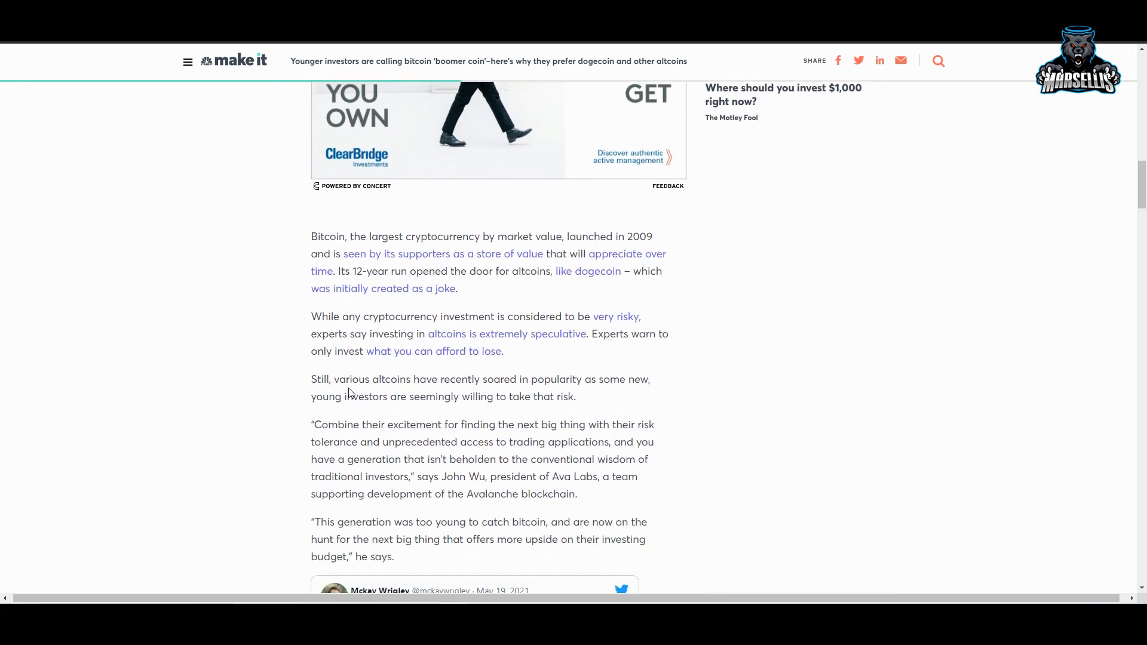
scroll(down, 3)
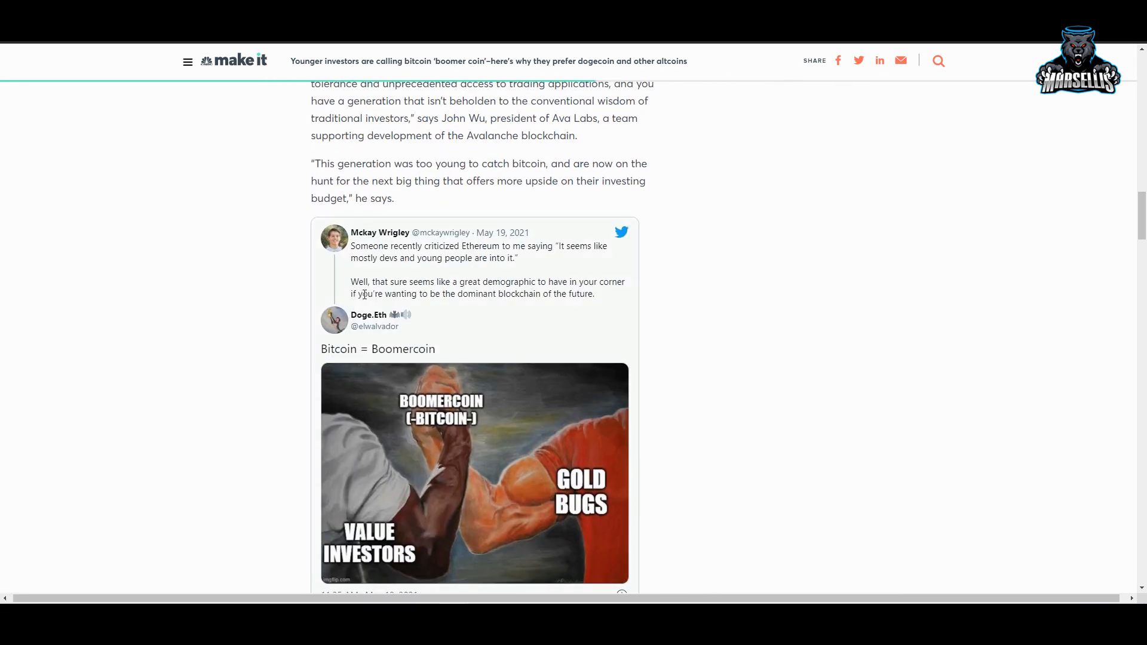
scroll(down, 3)
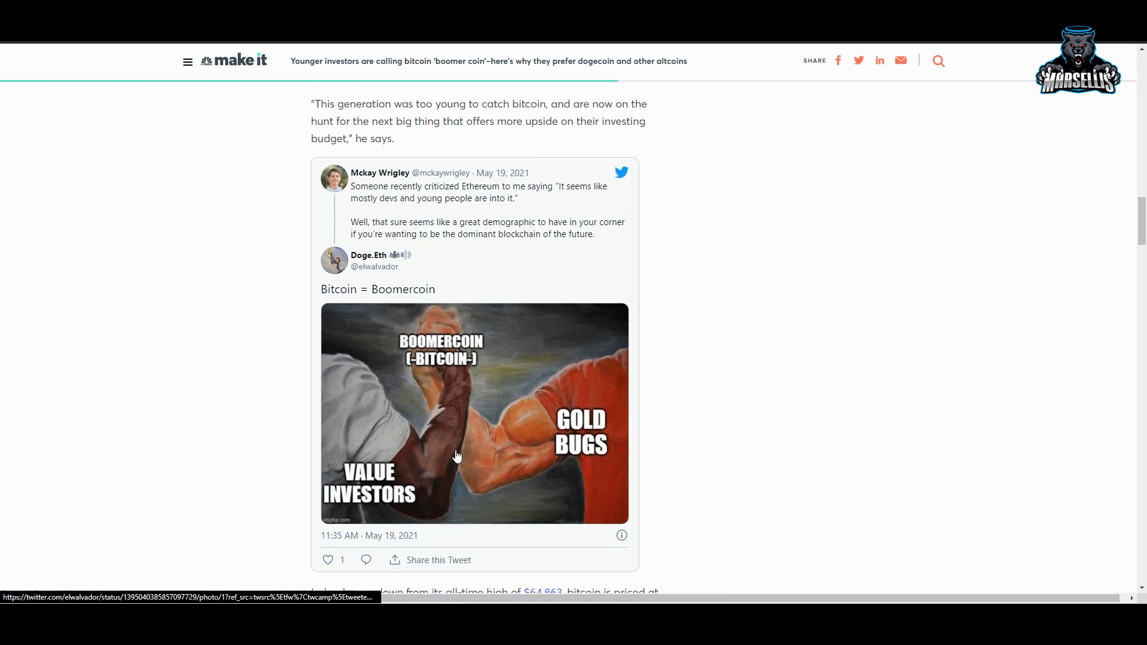
scroll(down, 3)
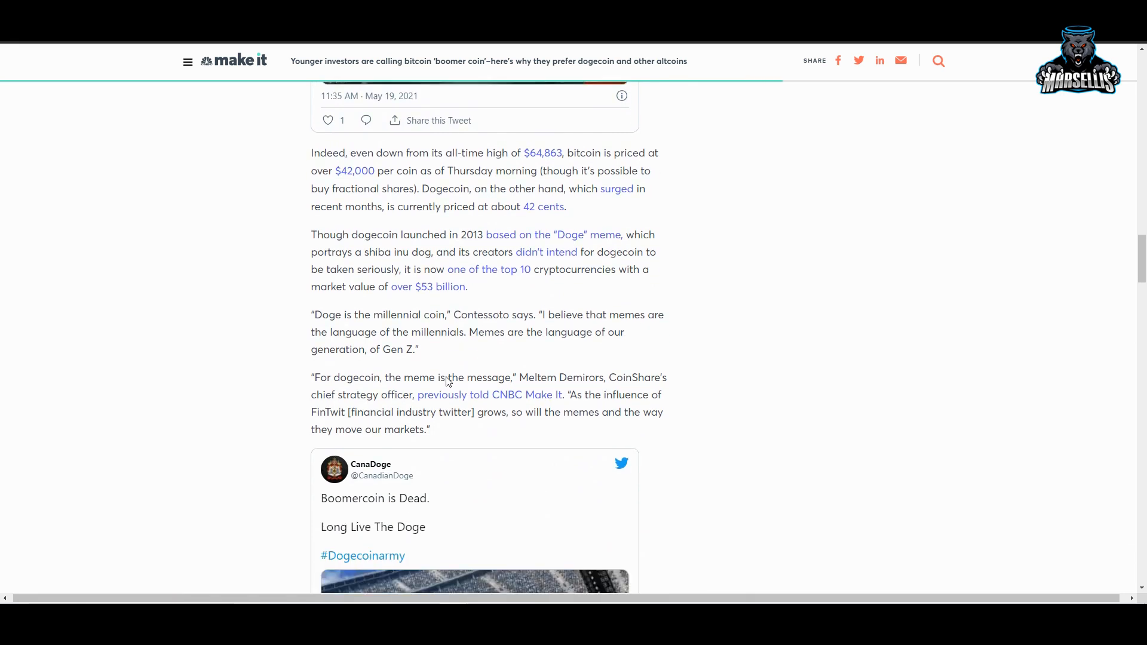
scroll(down, 3)
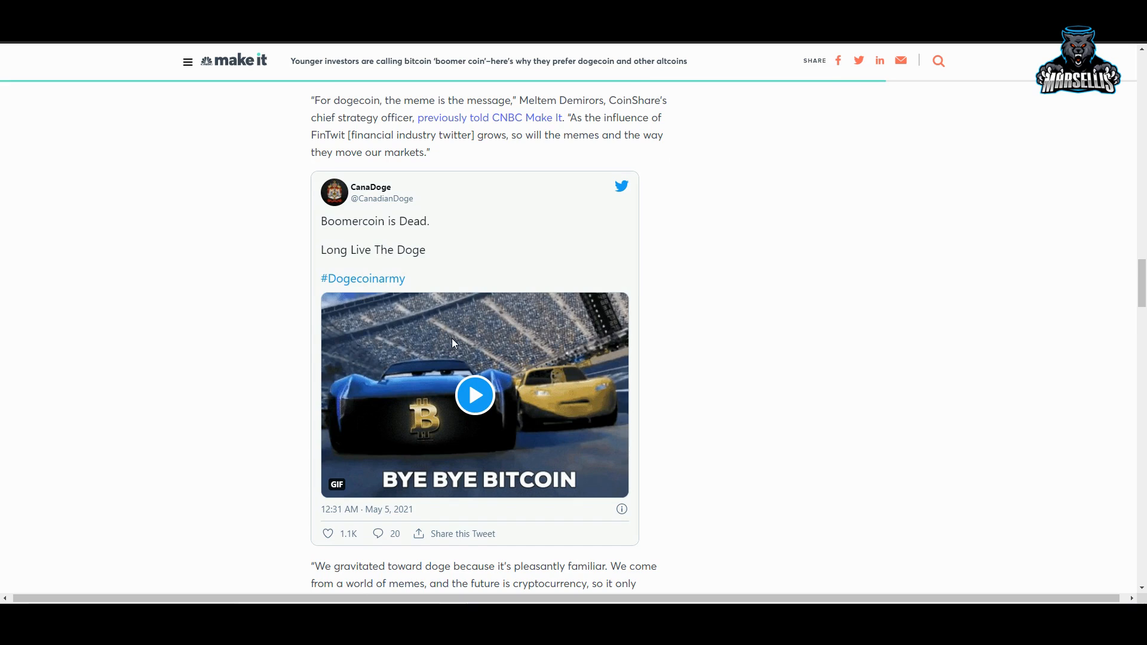
click(475, 395)
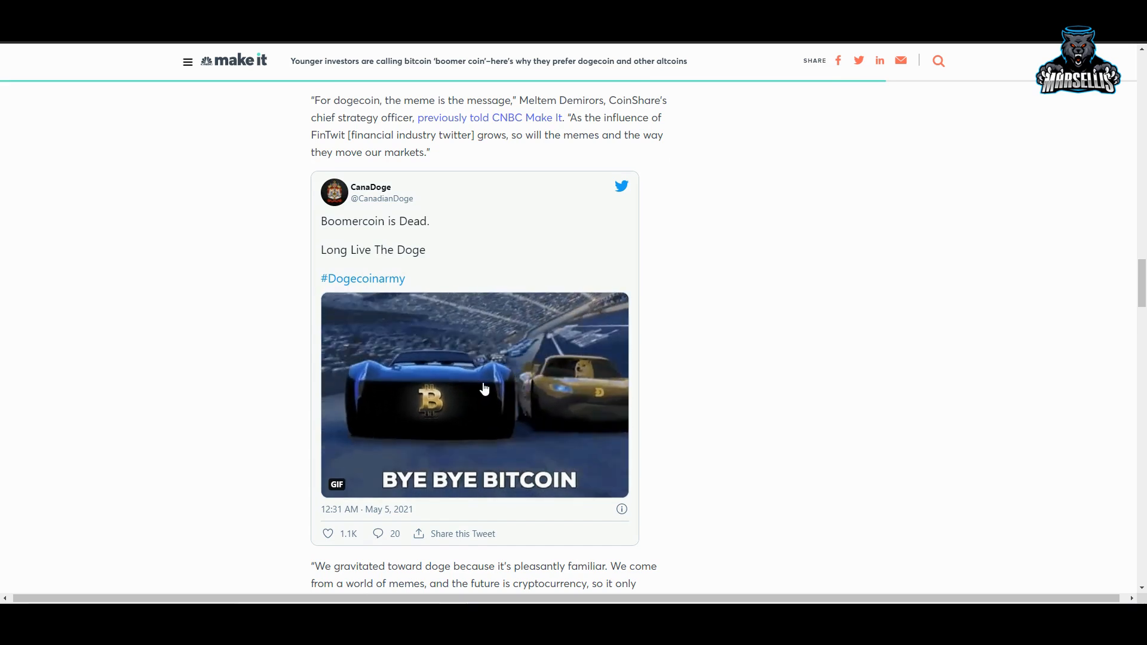
scroll(down, 3)
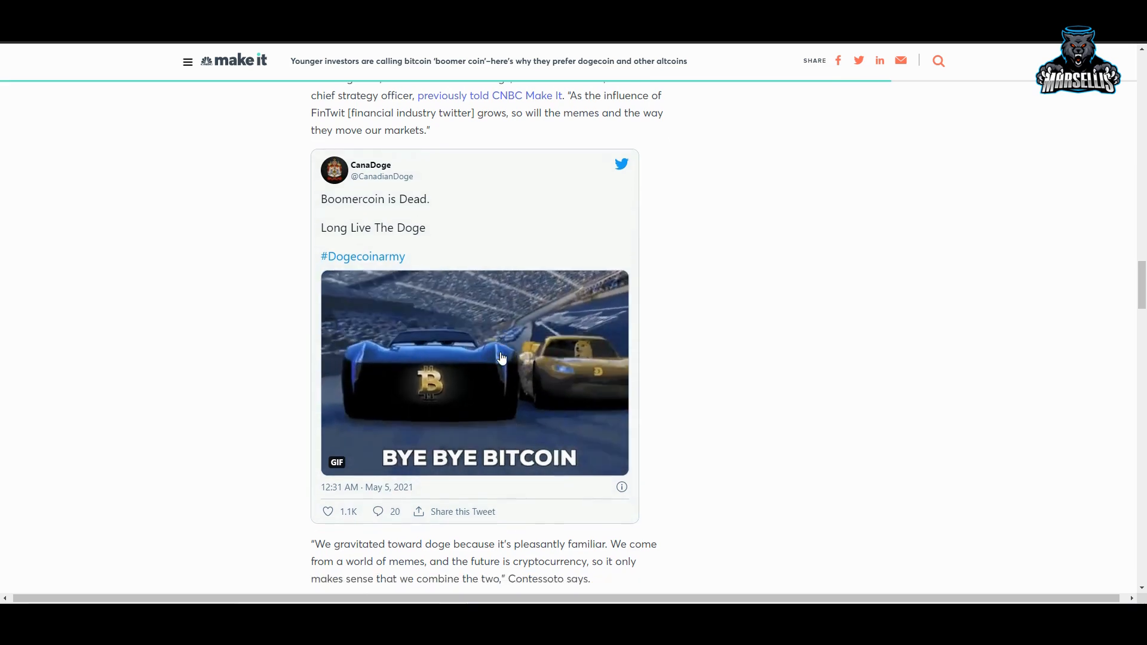
scroll(down, 3)
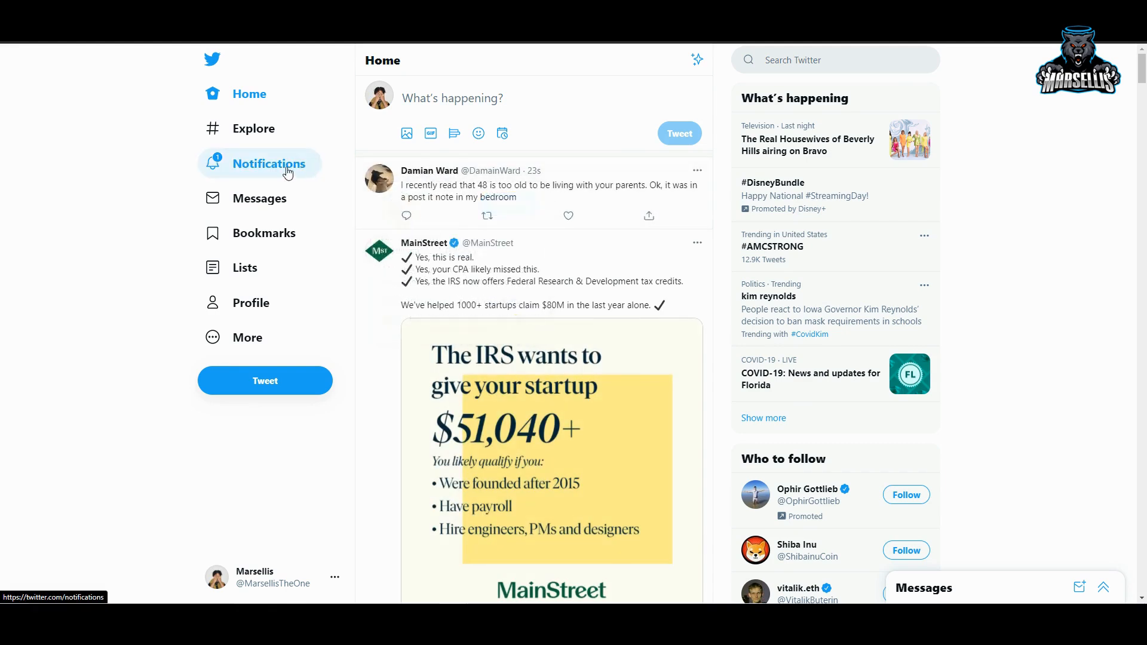
Open the '1 Doge' trend from Twitter's Explore list of trending topics.
click(253, 128)
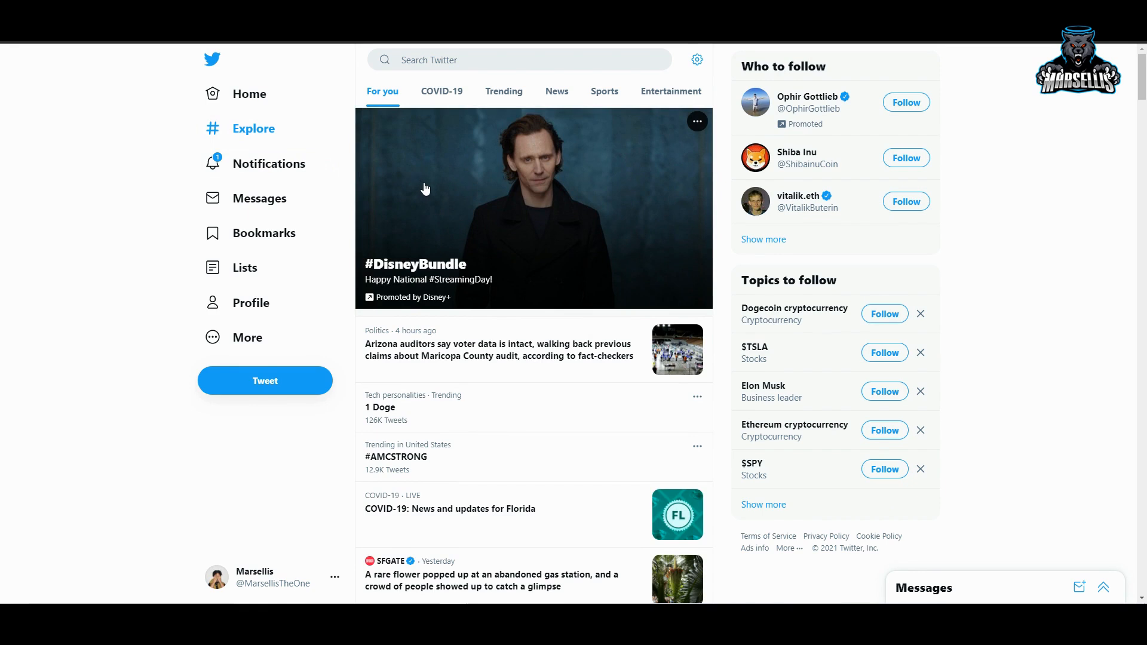
scroll(down, 3)
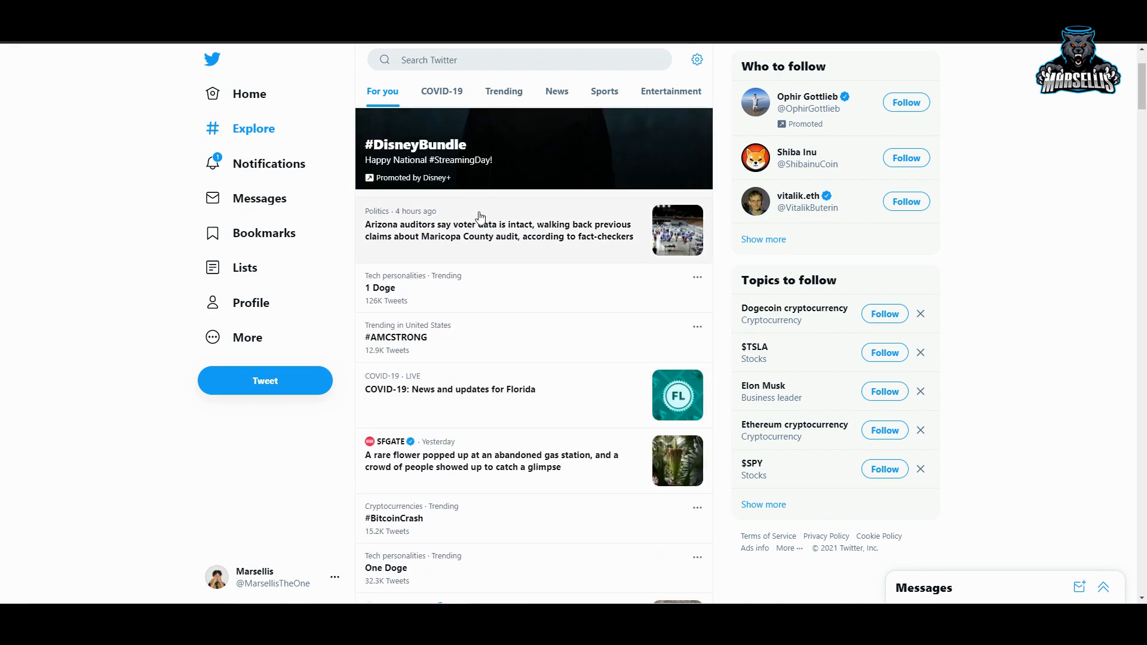
click(380, 288)
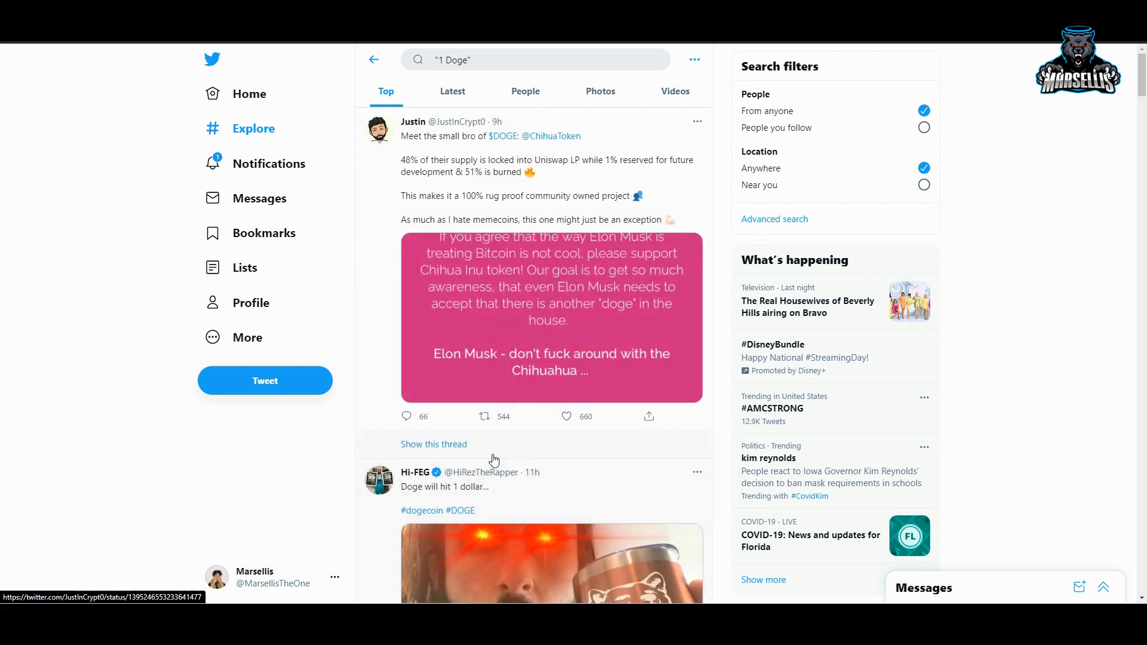
Scroll the '1 Doge' Top results and enlarge Greg's annotated 'Doge in the window' screenshot.
scroll(down, 3)
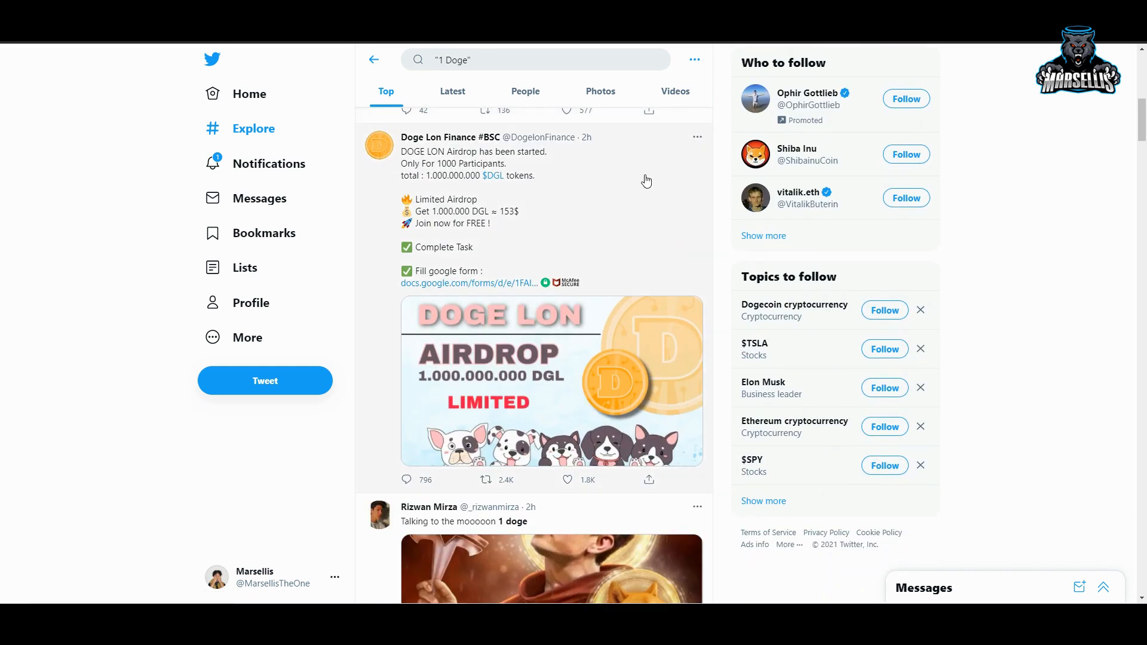
scroll(down, 3)
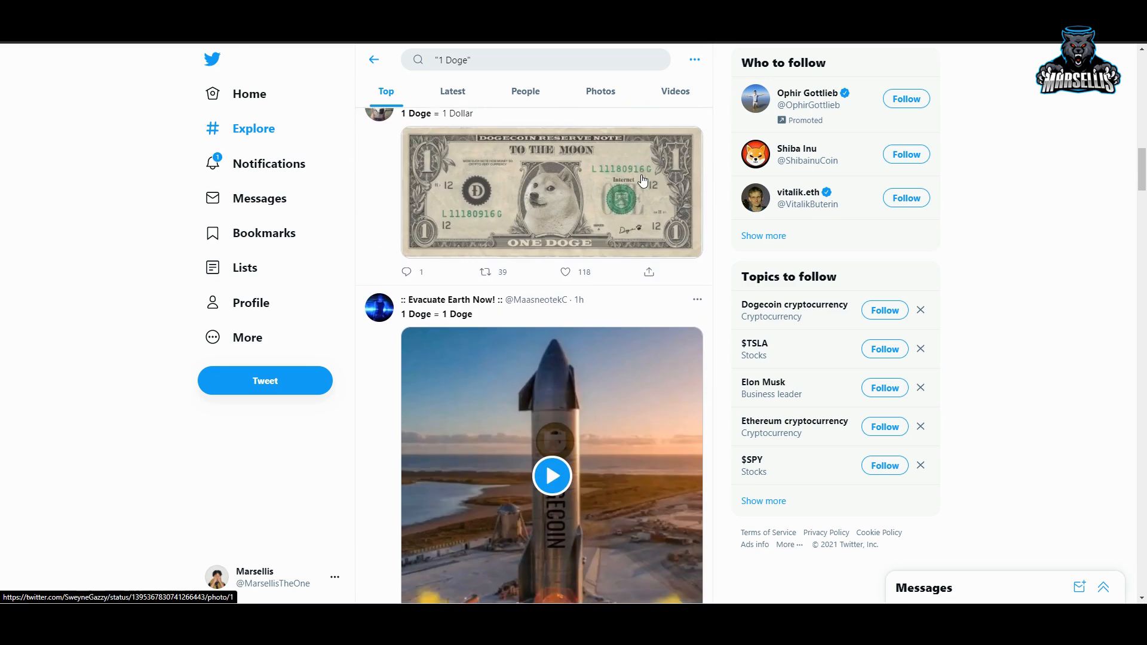
scroll(down, 3)
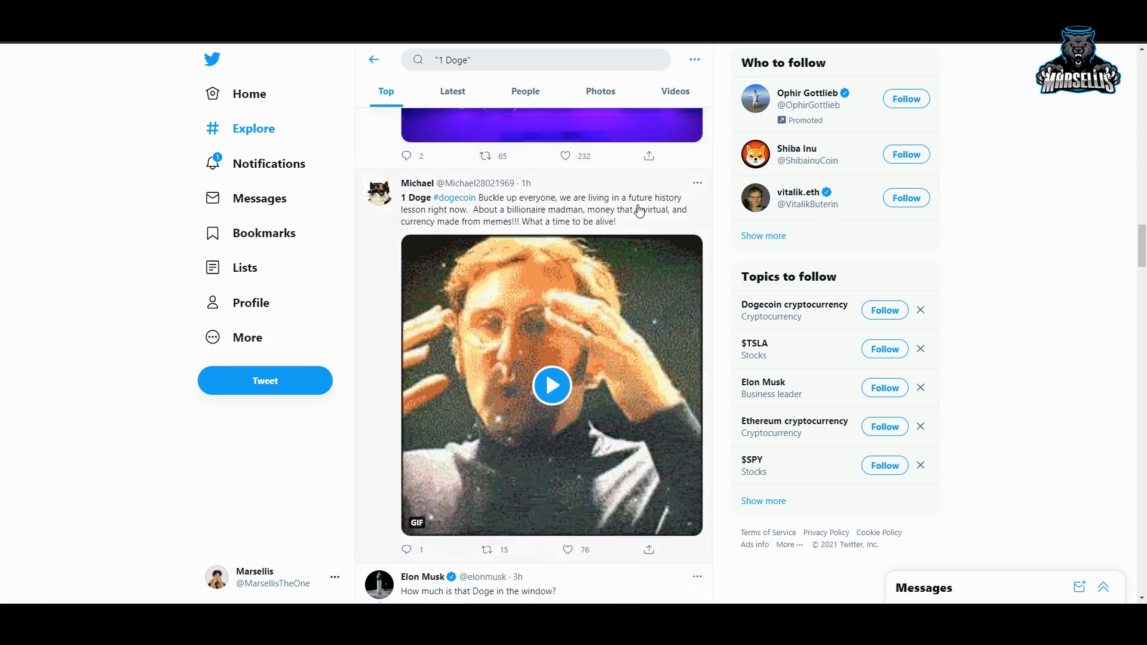
scroll(down, 3)
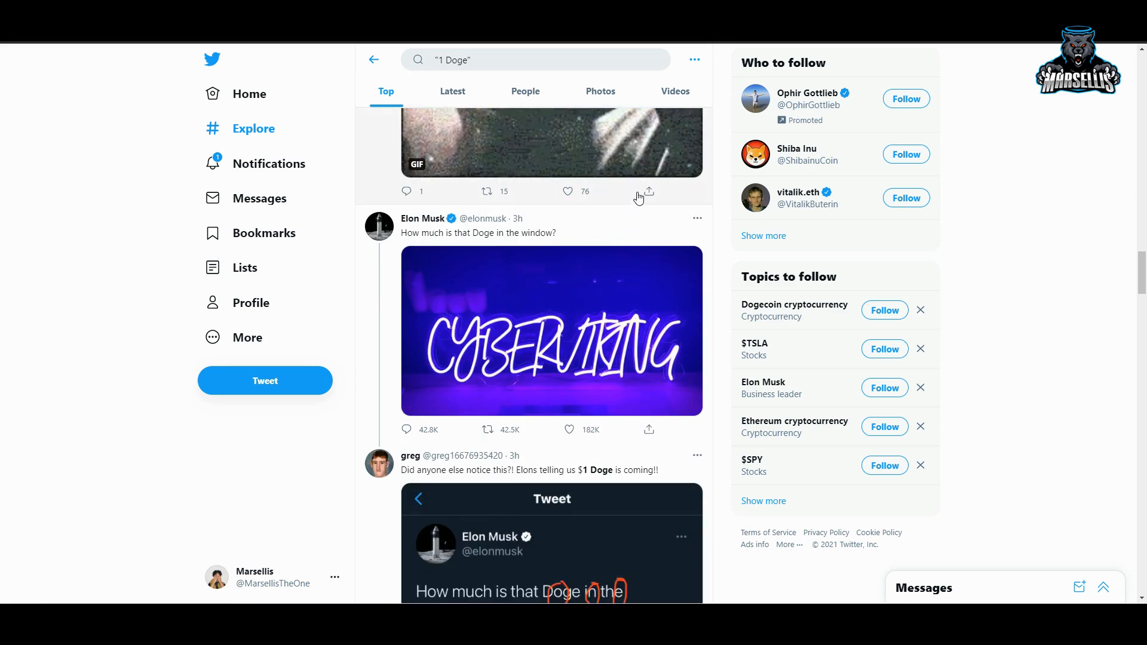
scroll(down, 3)
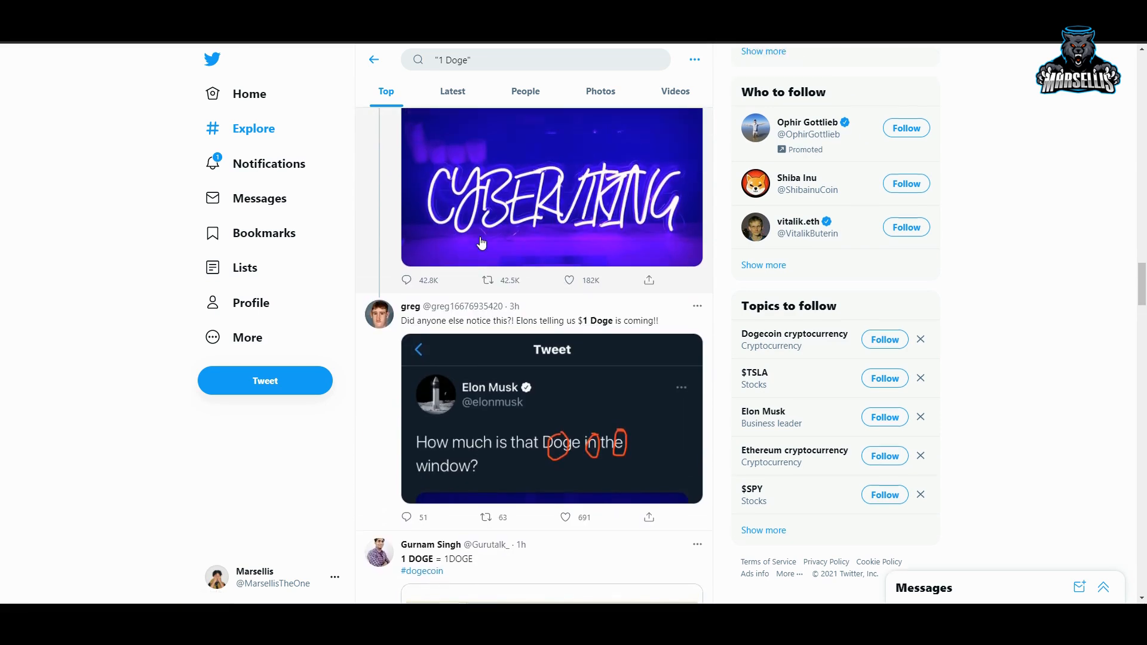
scroll(down, 3)
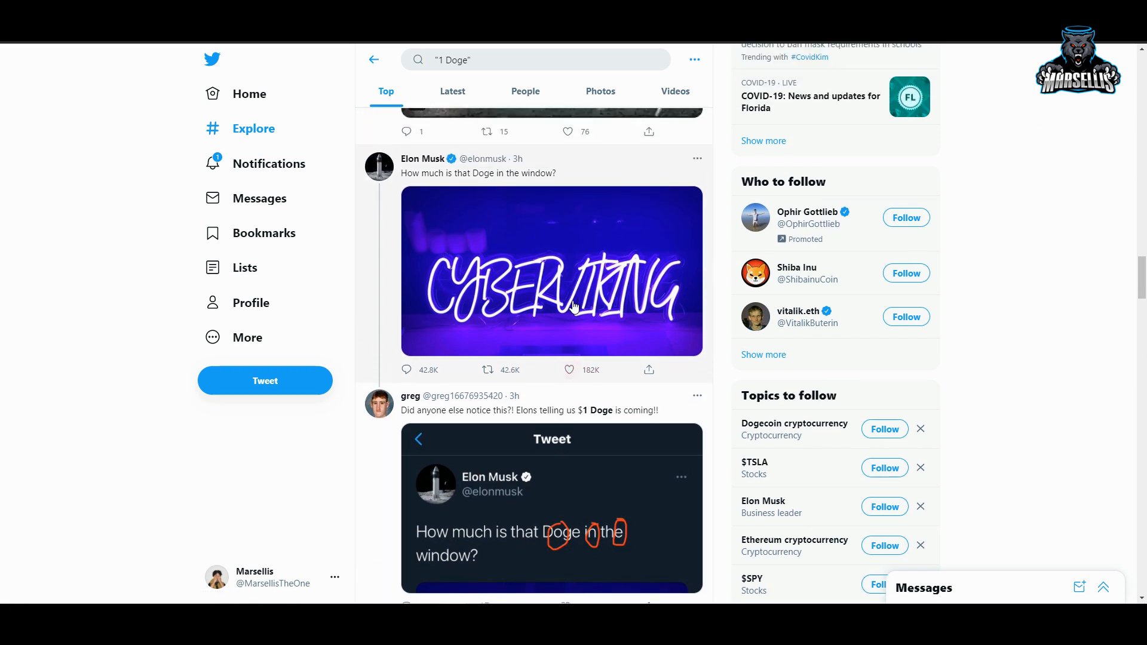
scroll(down, 3)
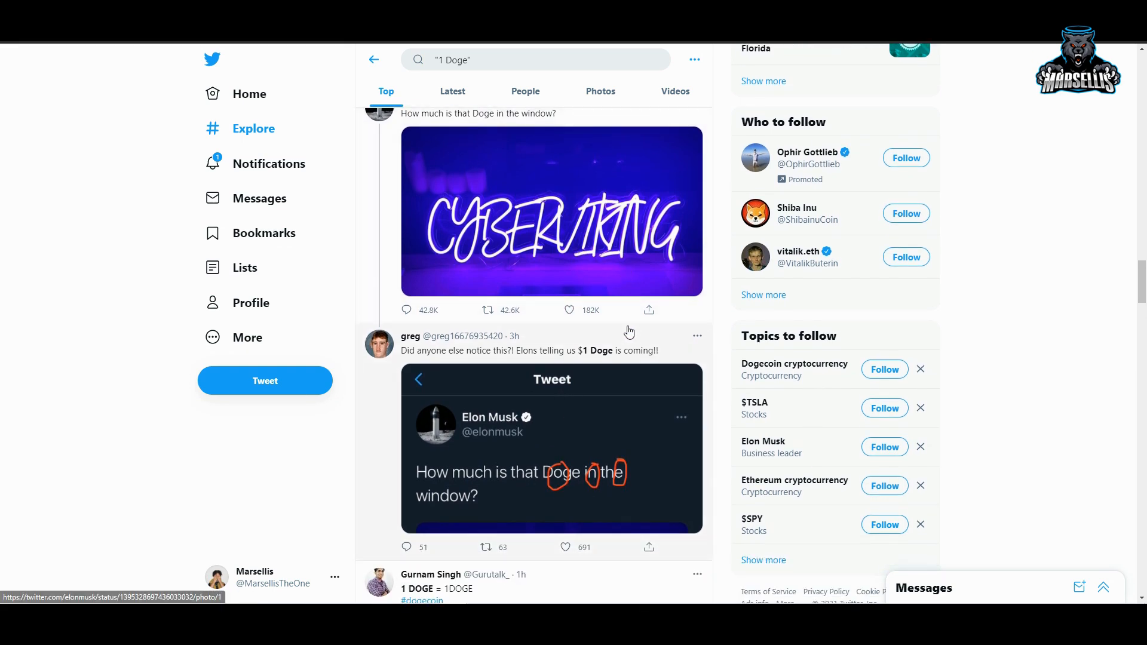
scroll(down, 3)
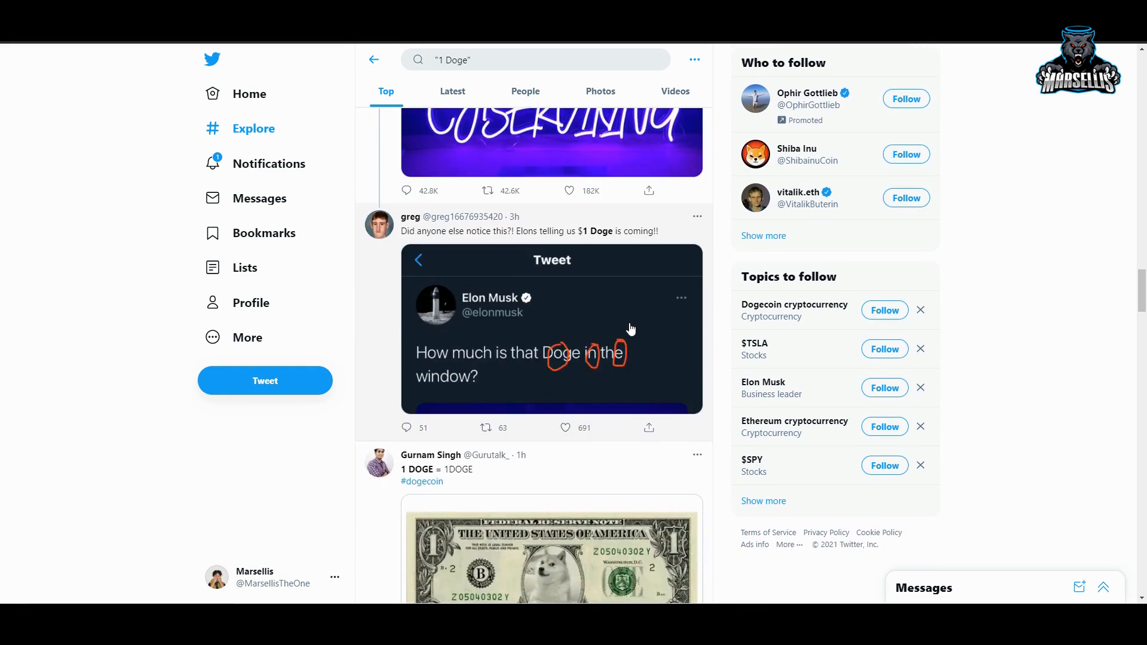
mouse_move(475, 275)
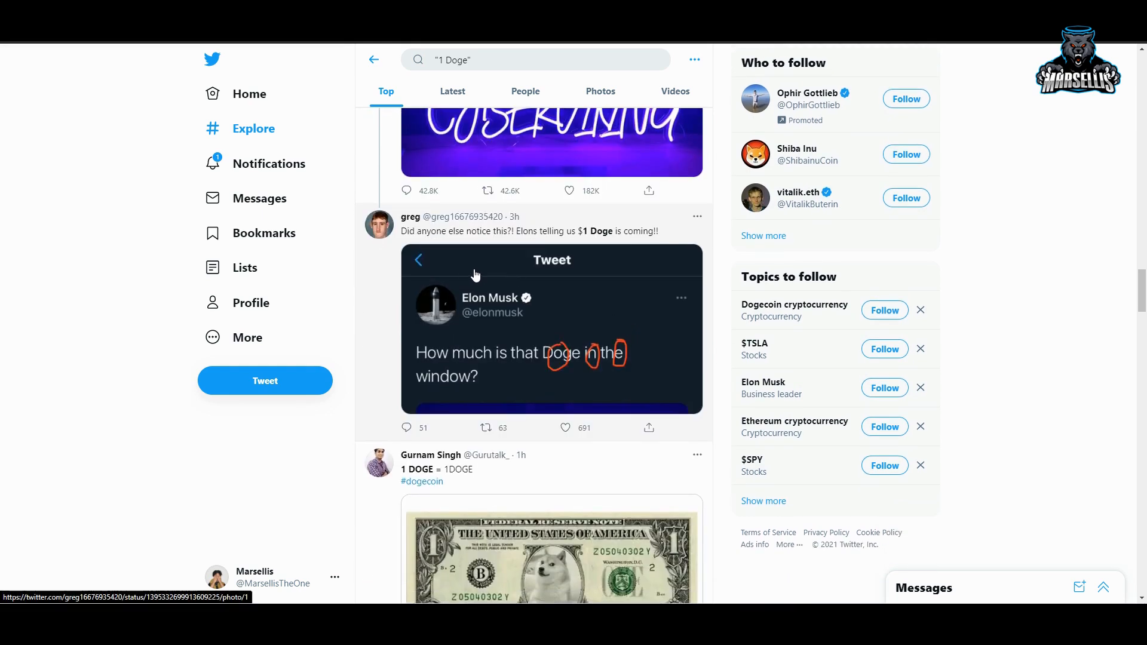
mouse_move(527, 253)
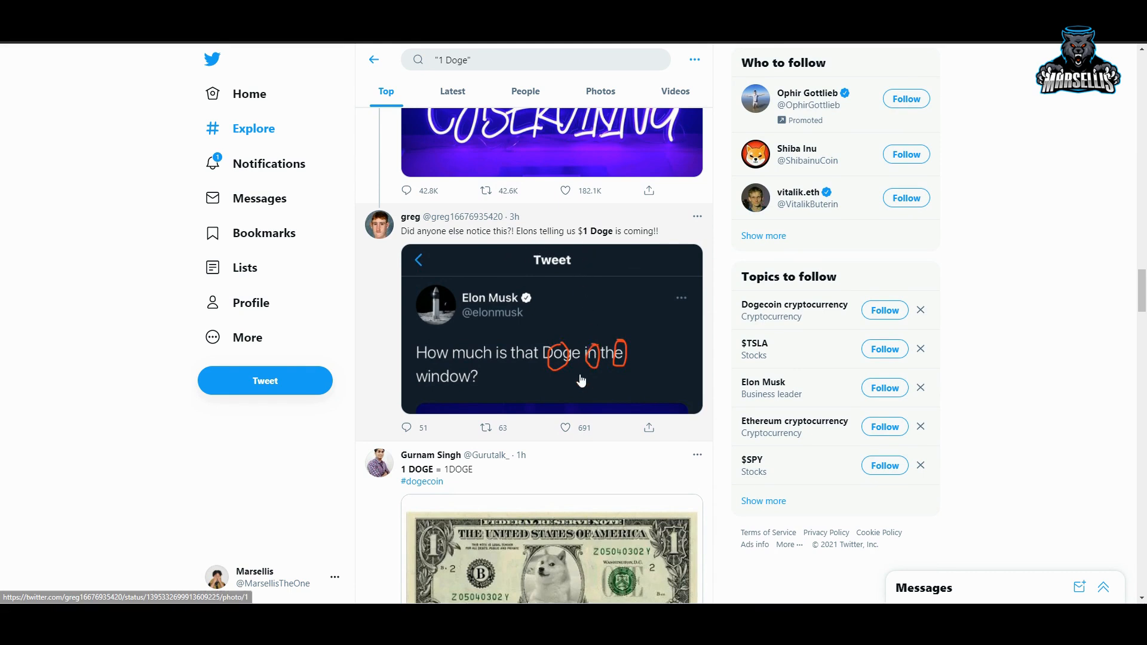
click(551, 353)
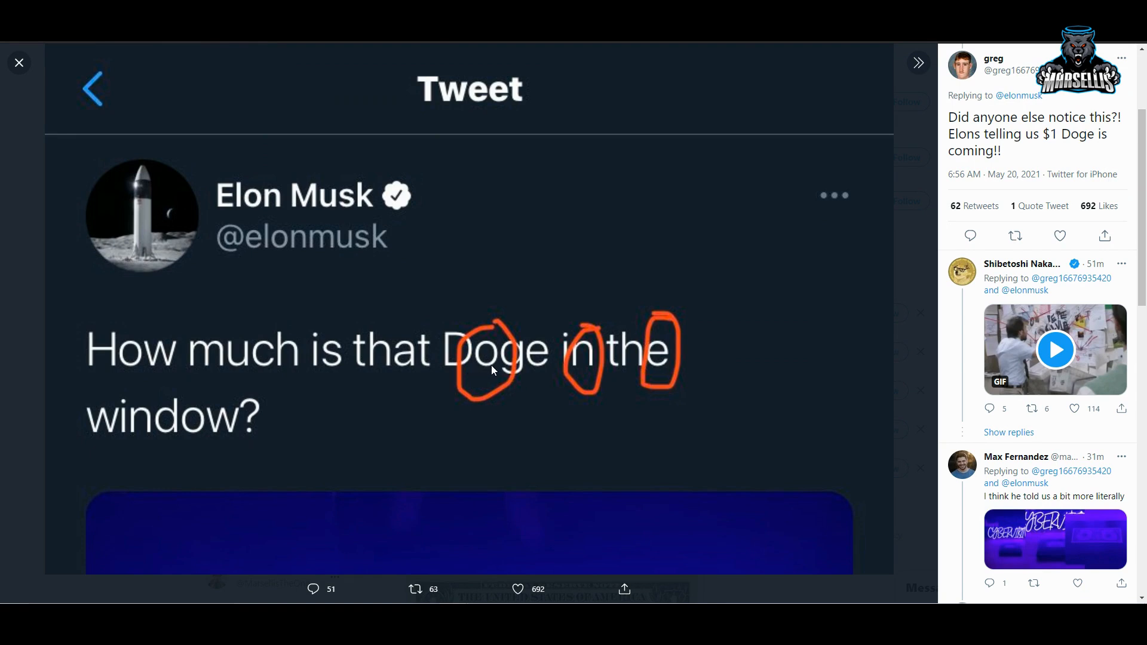
mouse_move(724, 210)
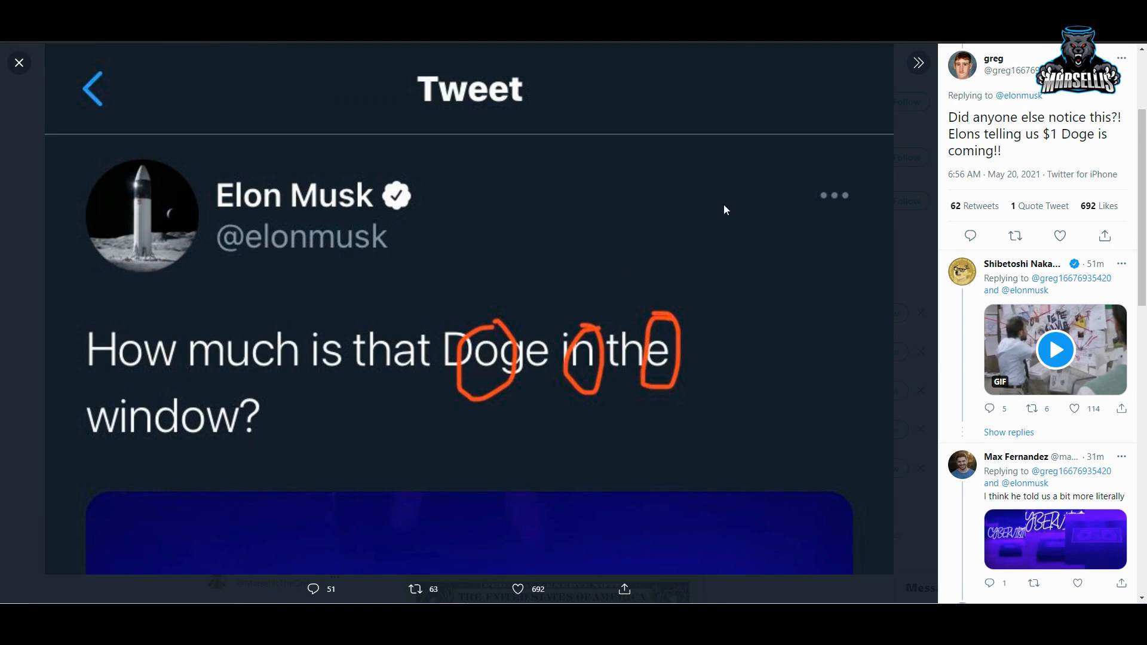
mouse_move(234, 42)
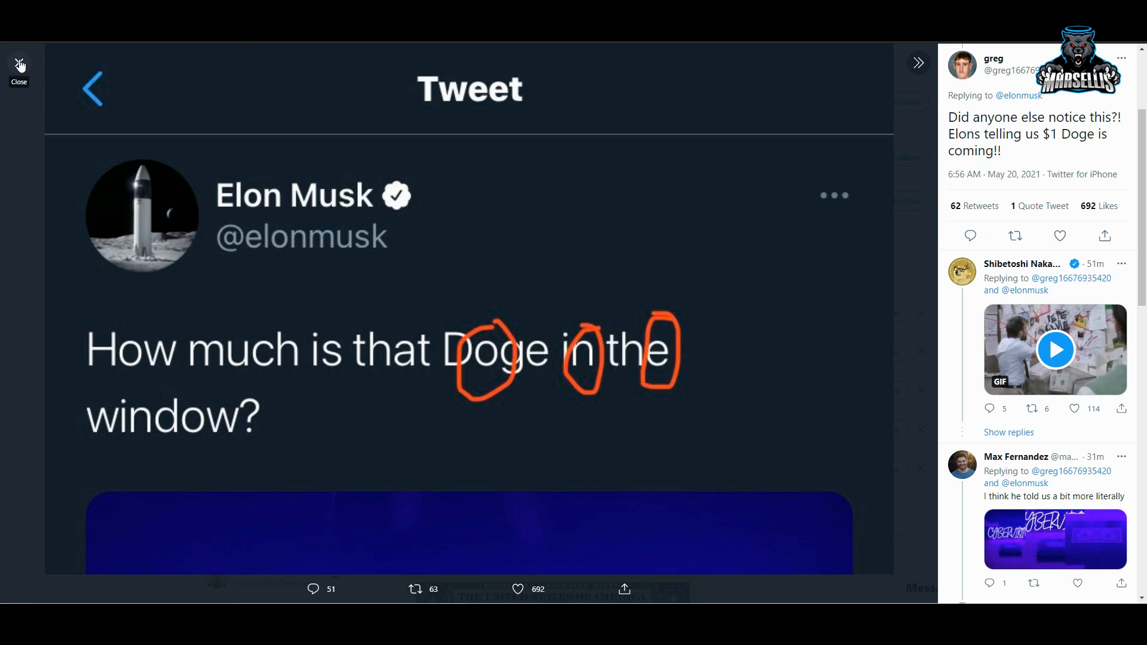
click(19, 69)
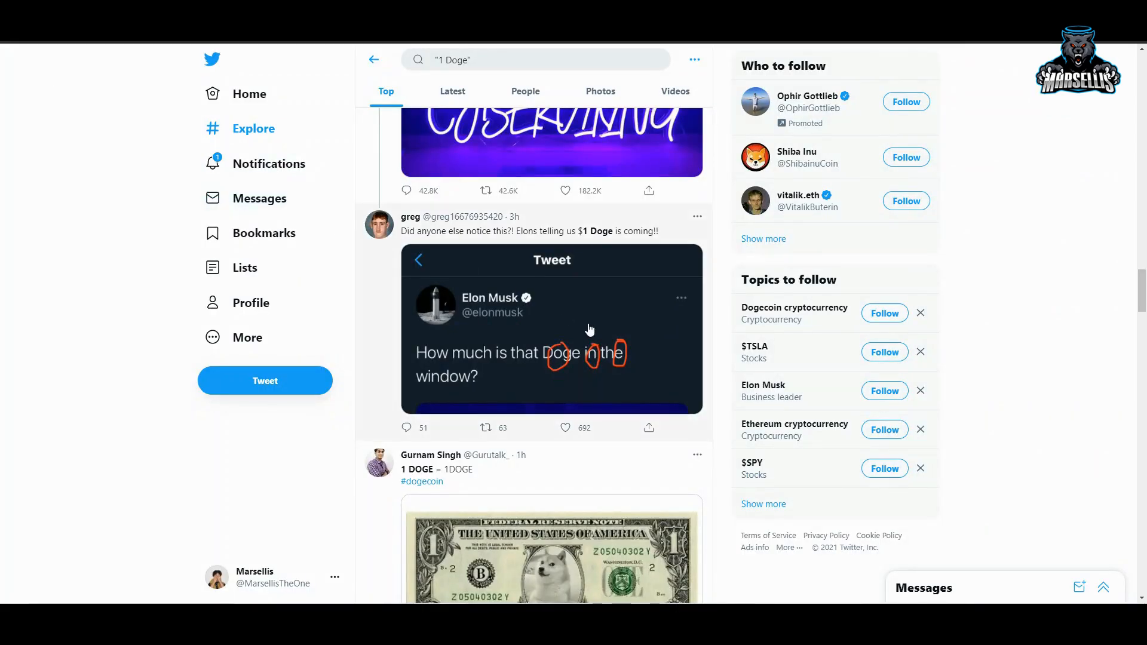
click(551, 556)
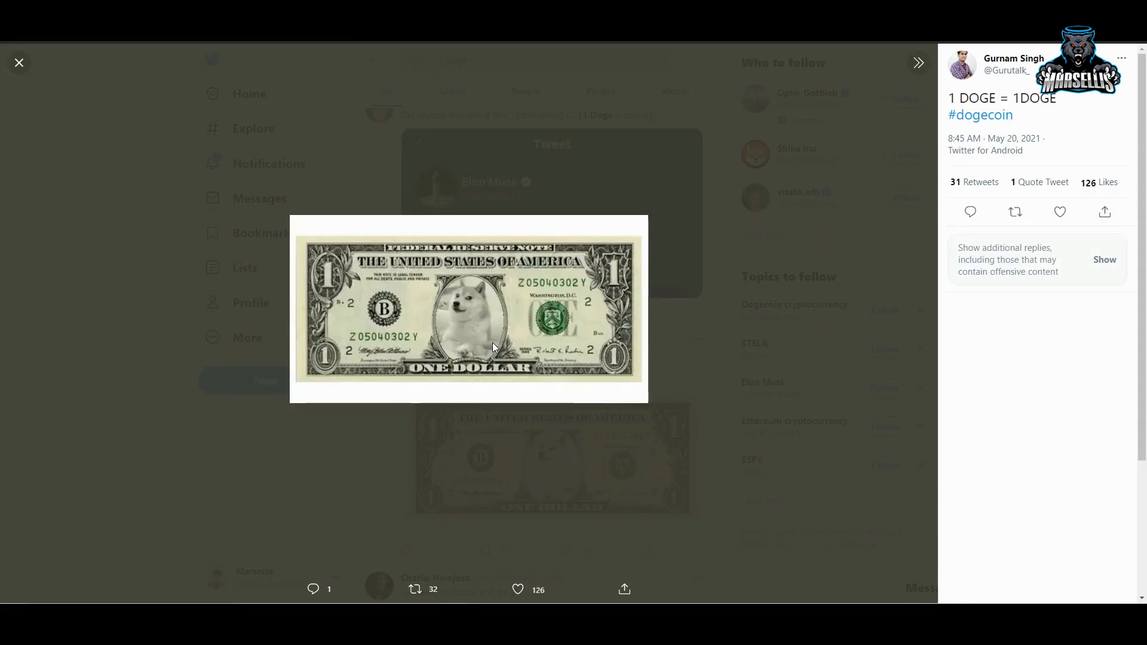
mouse_move(516, 366)
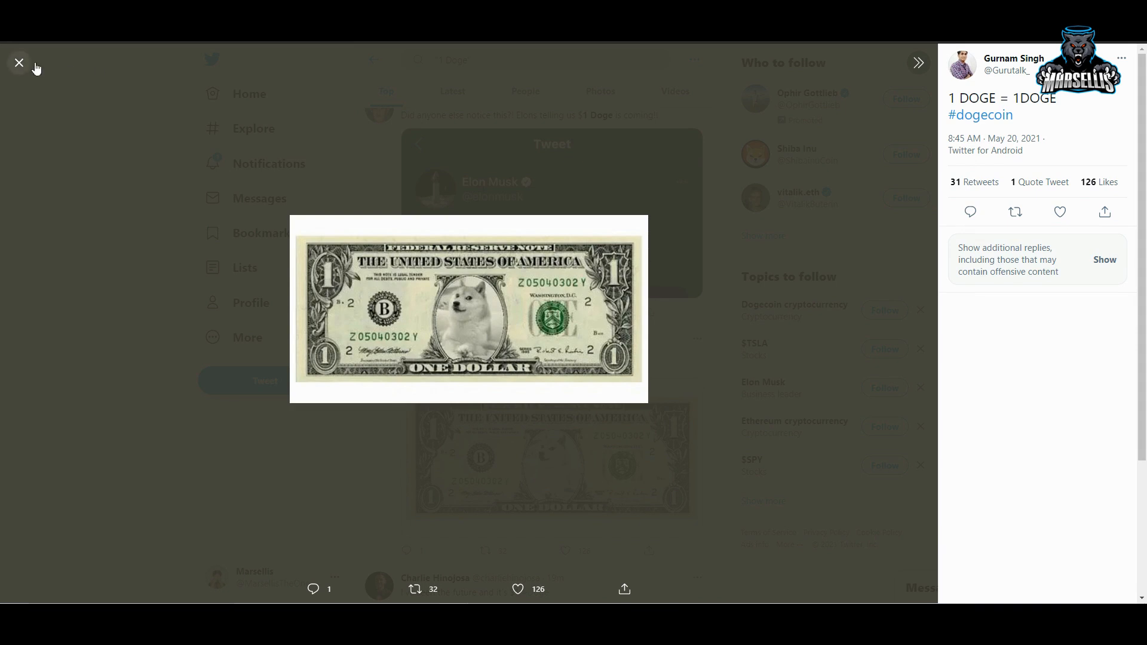
click(19, 62)
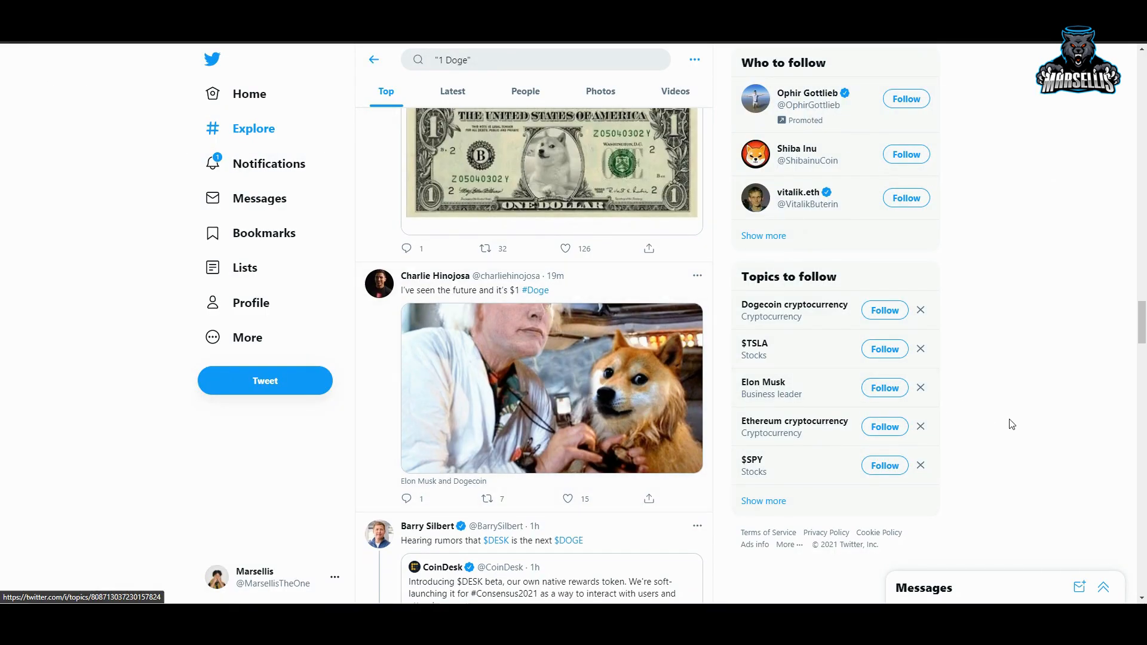
mouse_move(1004, 403)
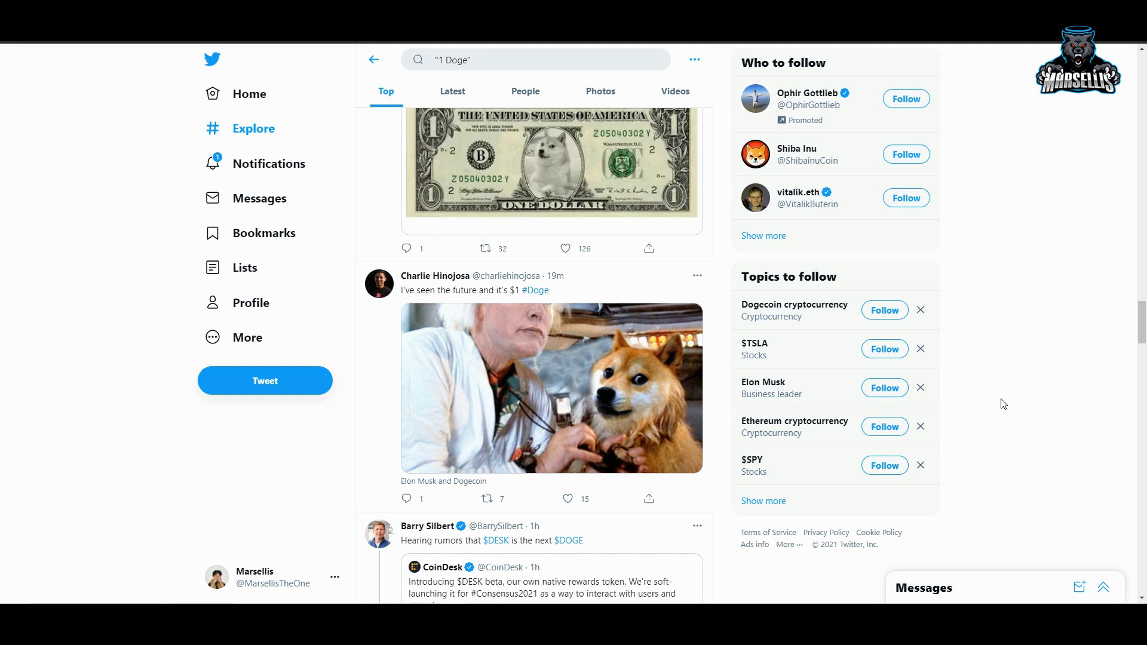
scroll(down, 3)
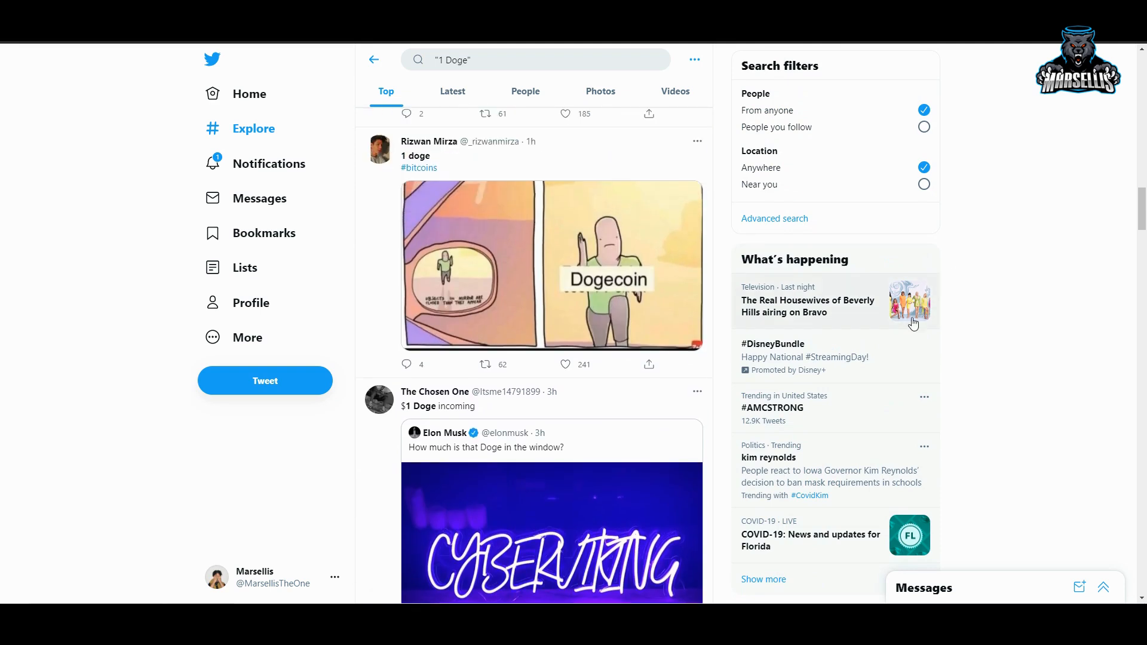
scroll(down, 3)
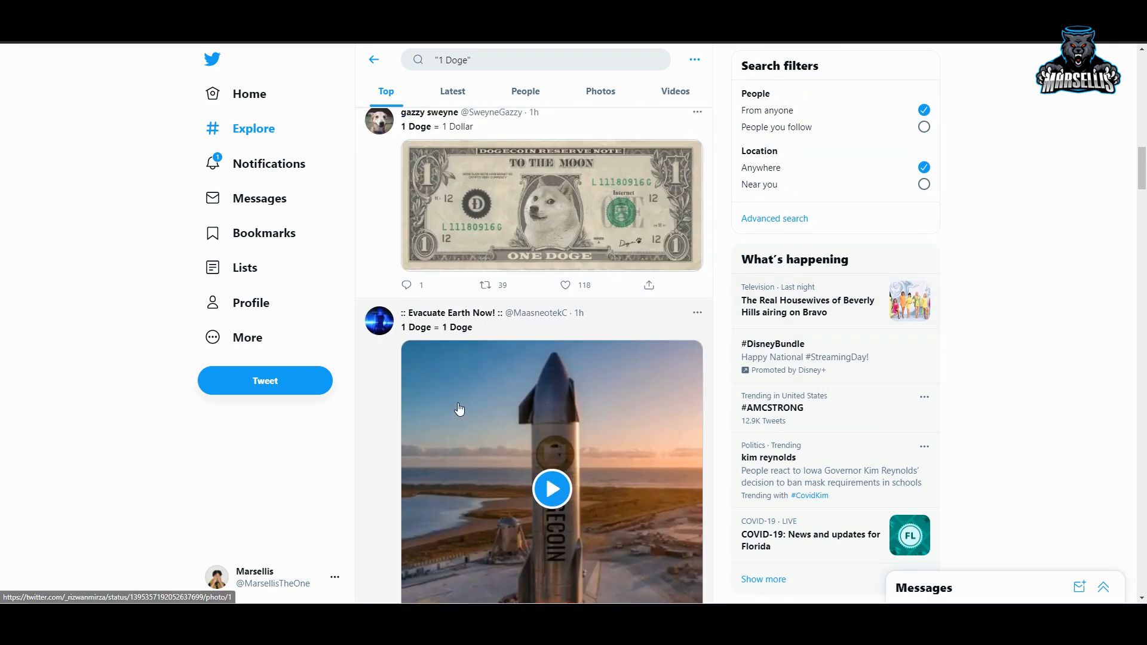
scroll(down, 3)
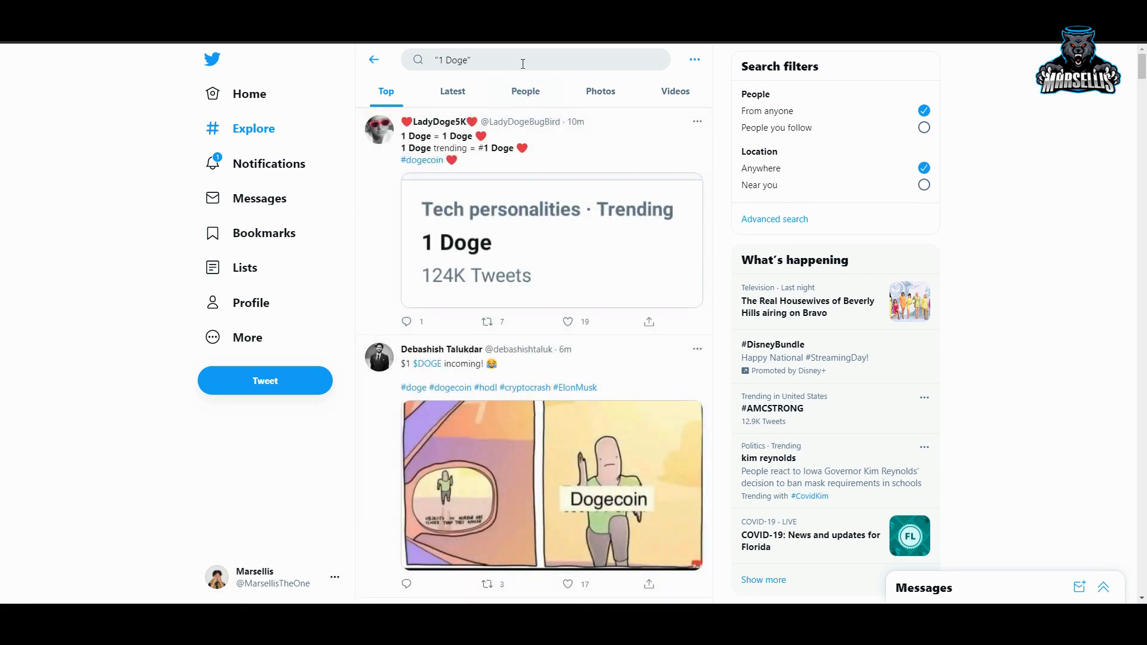
click(522, 60)
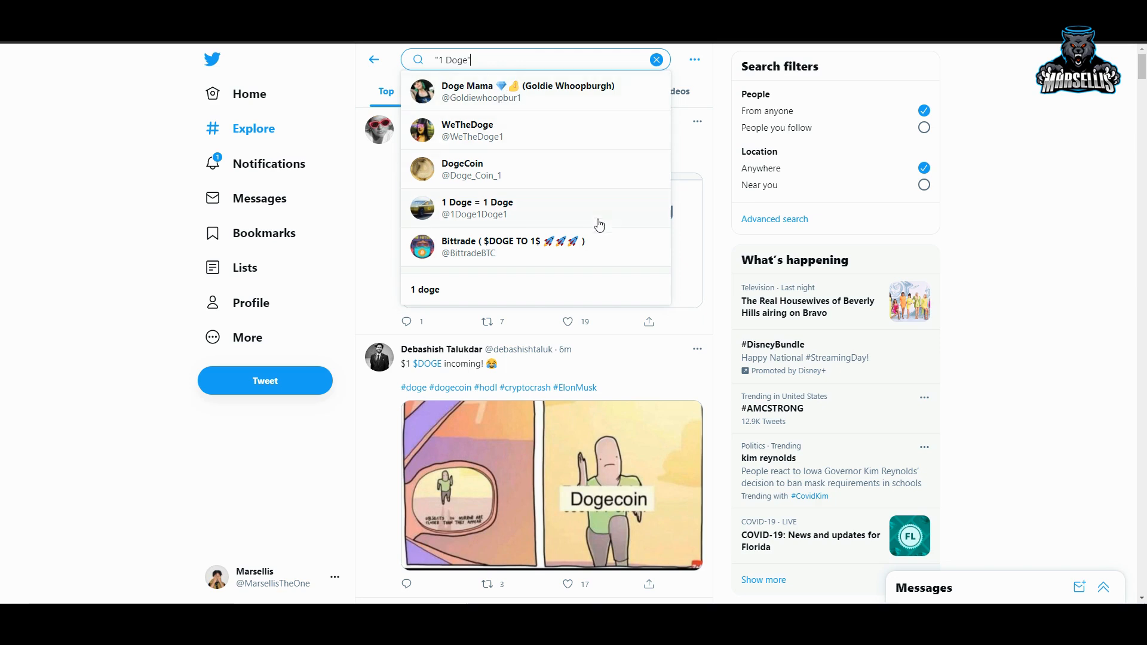
mouse_move(587, 239)
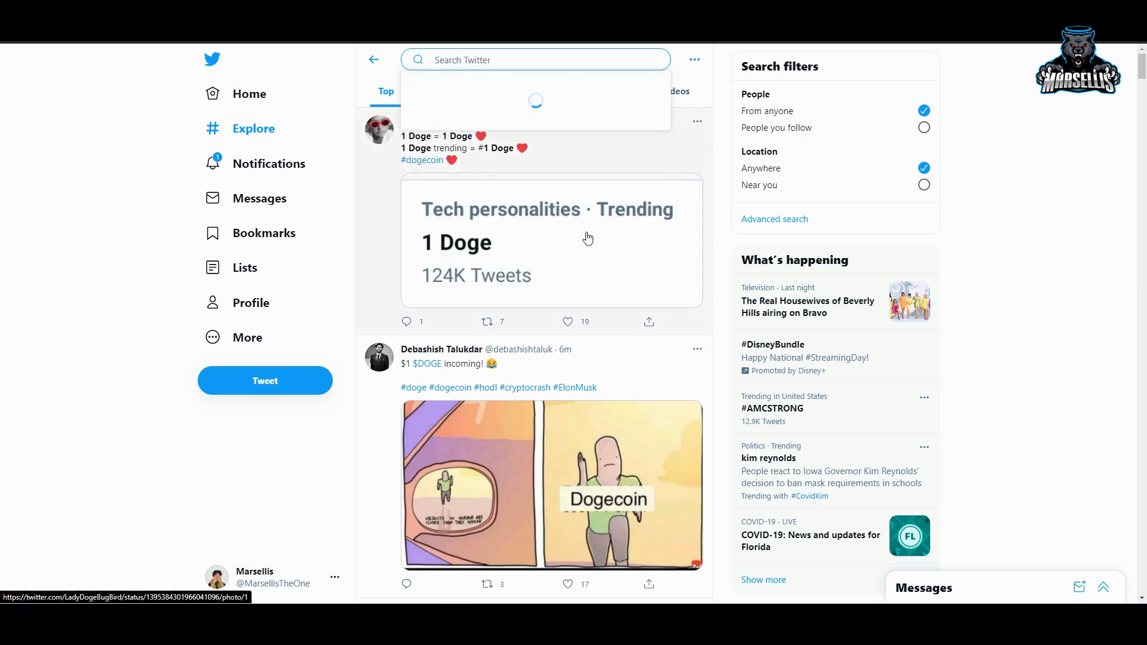
click(535, 59)
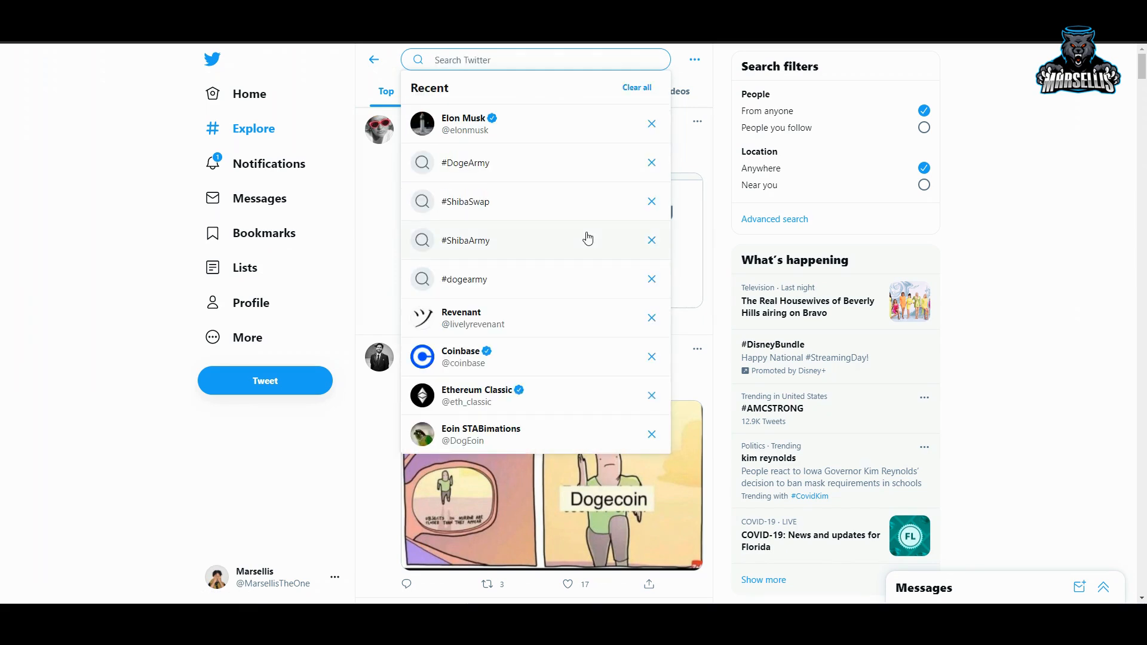
click(462, 123)
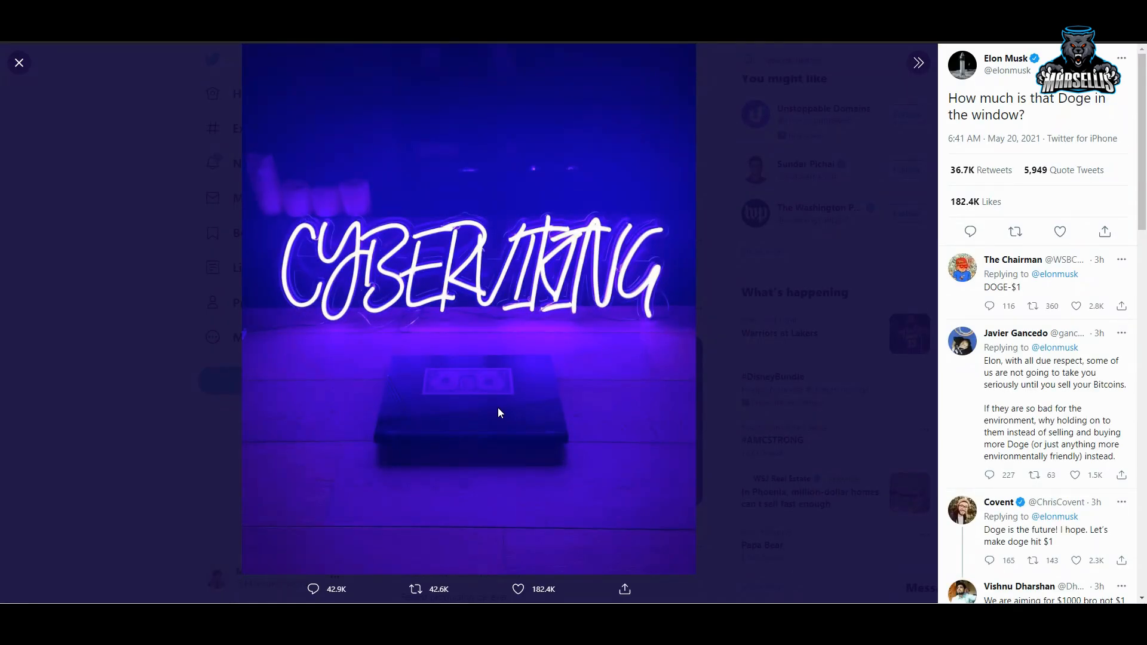
mouse_move(483, 414)
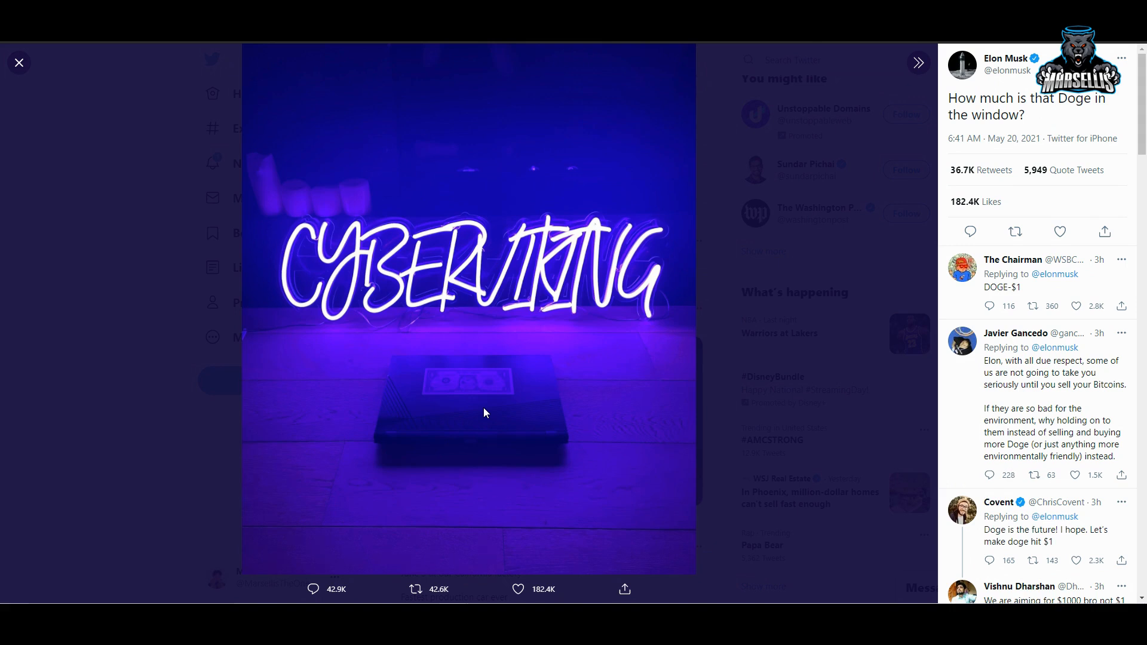
mouse_move(18, 62)
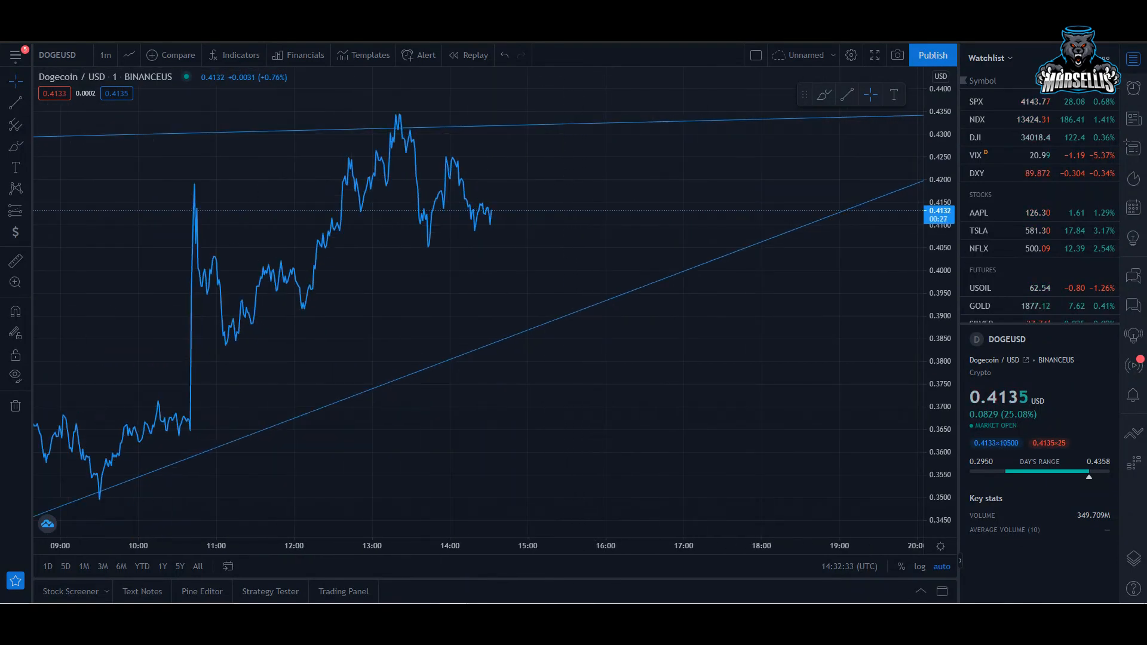
mouse_move(727, 152)
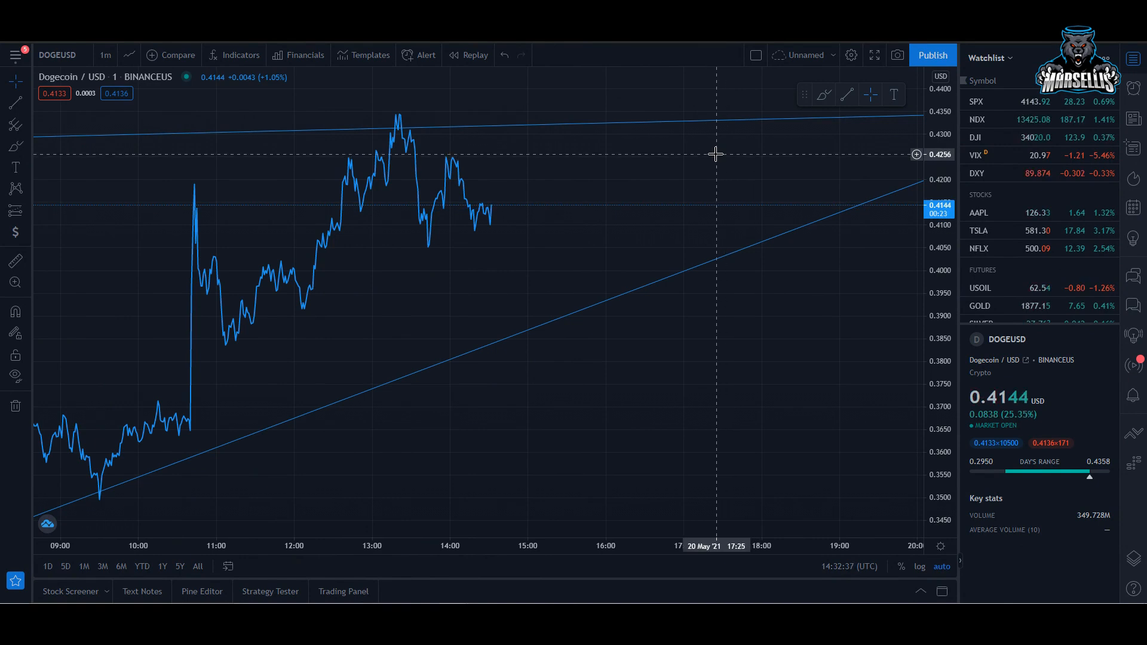
mouse_move(687, 159)
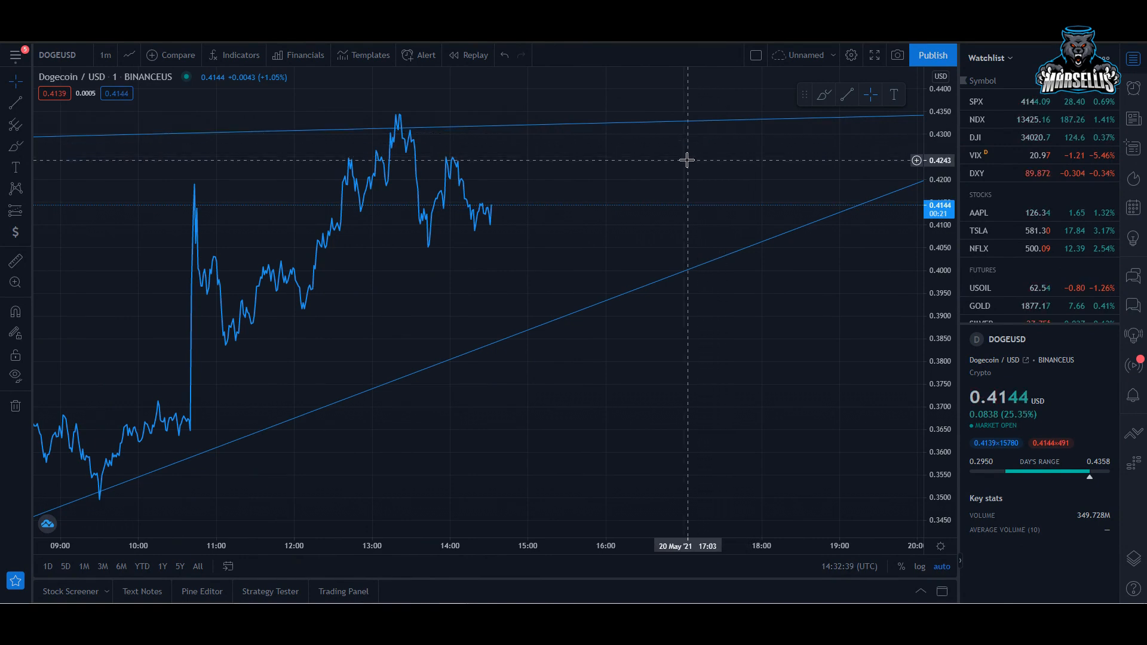